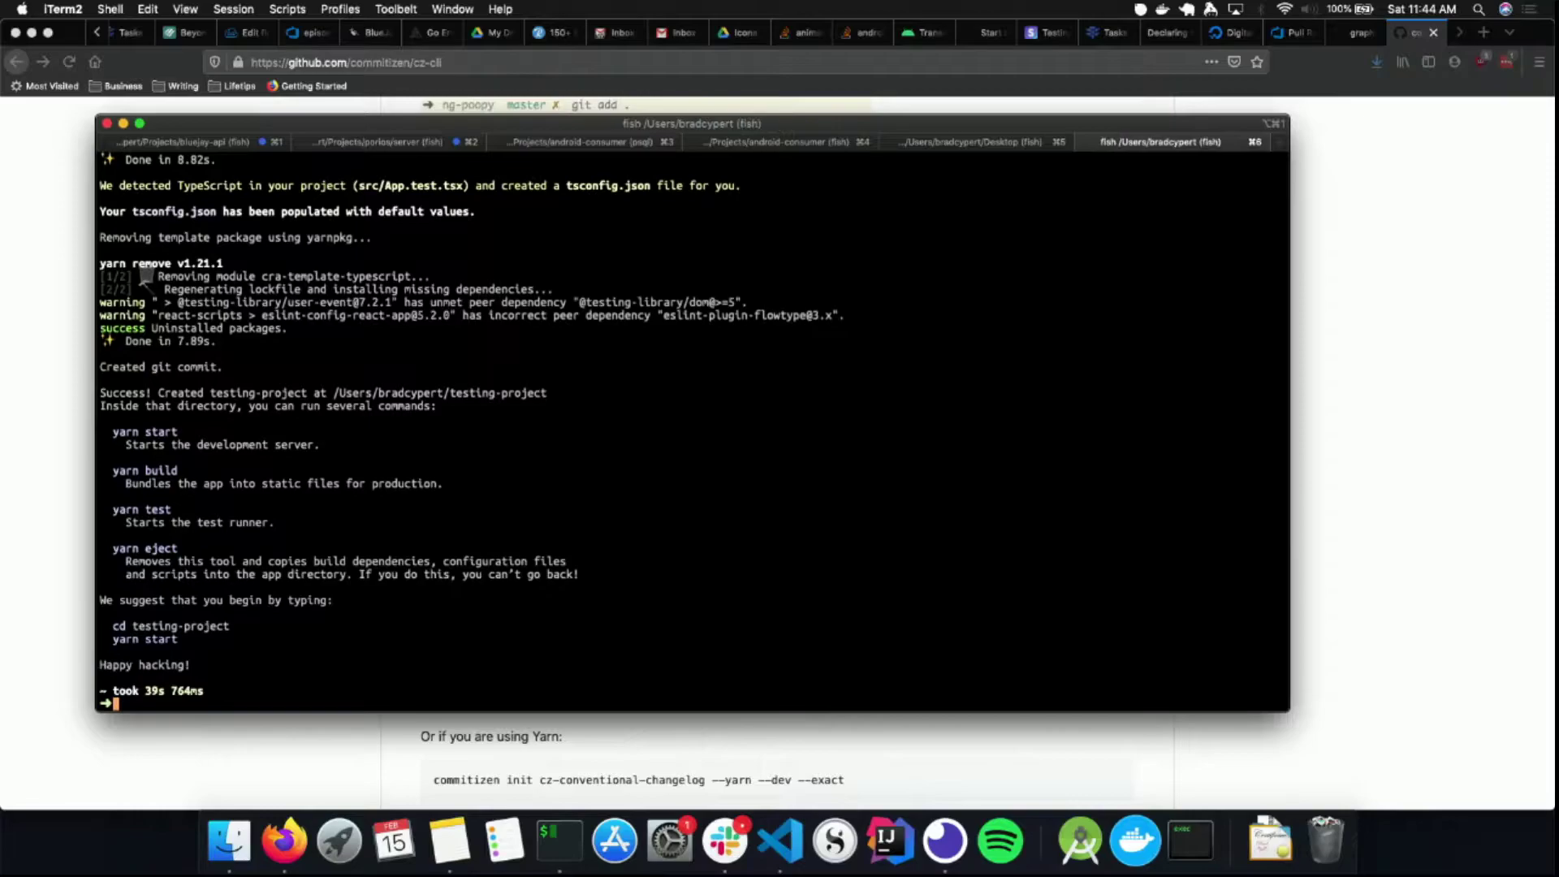
Change into the testing-project folder in the iTerm2 shell
type("cd testing-project/")
type("code .")
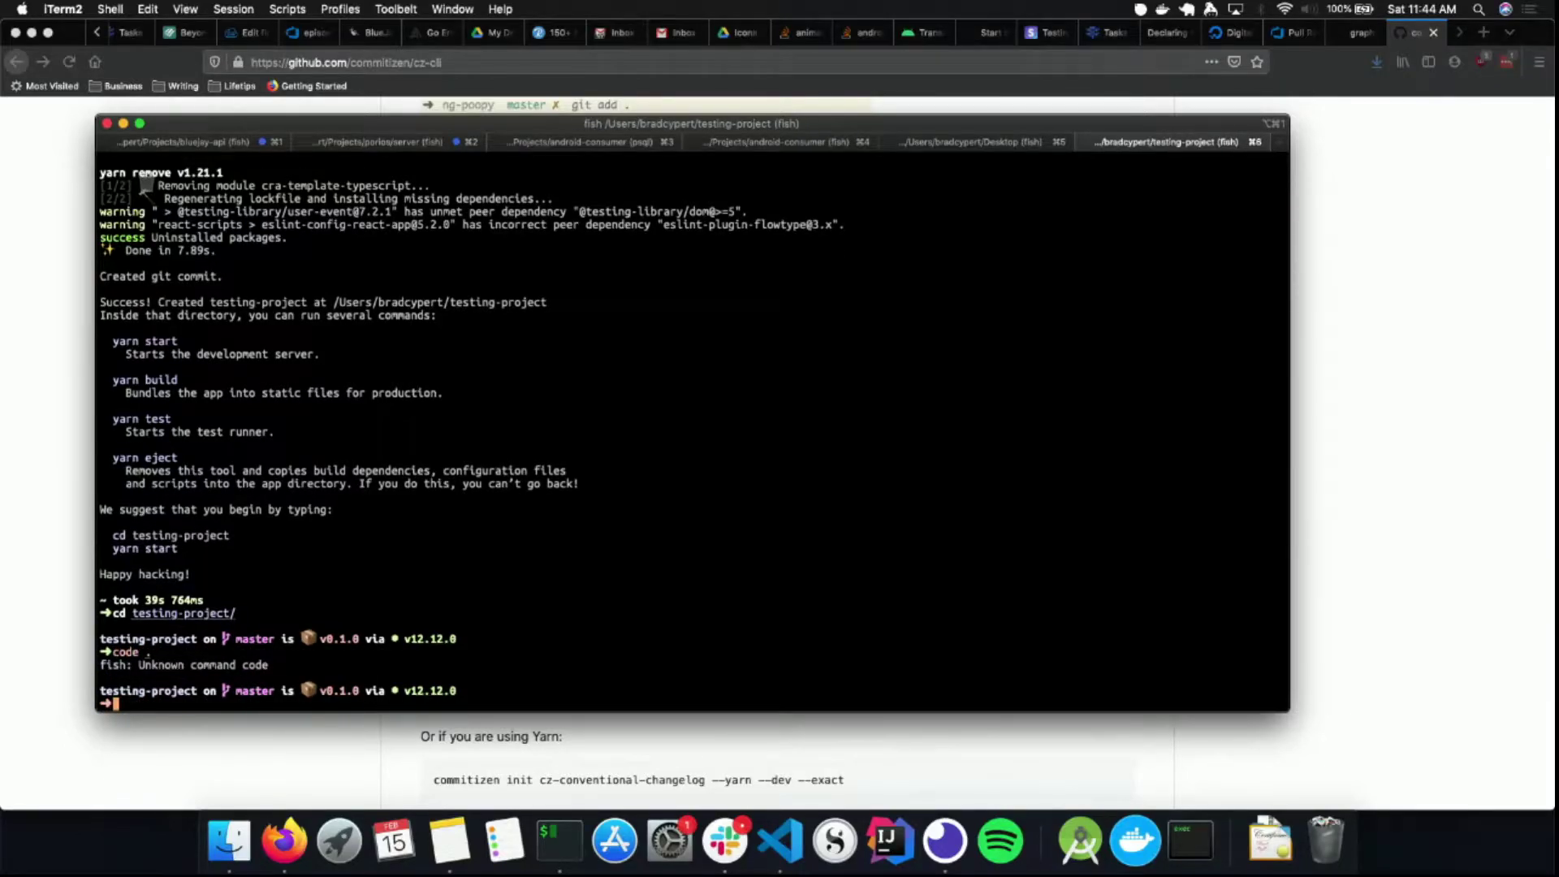
Open the testing-project folder from Projects in VS Code via File > Open
left_click(780, 840)
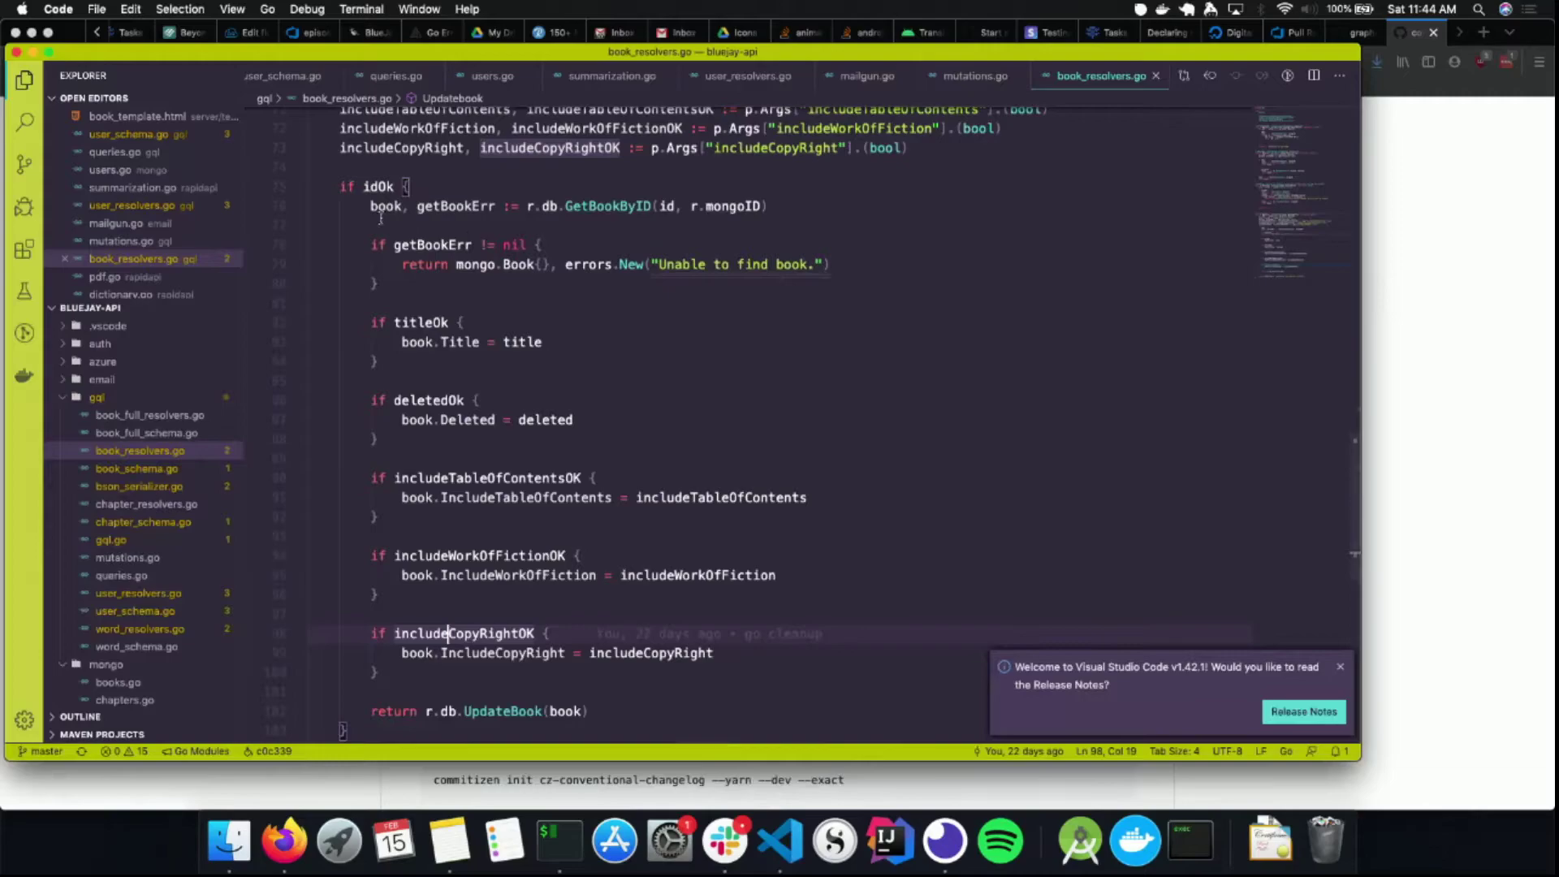
left_click(96, 9)
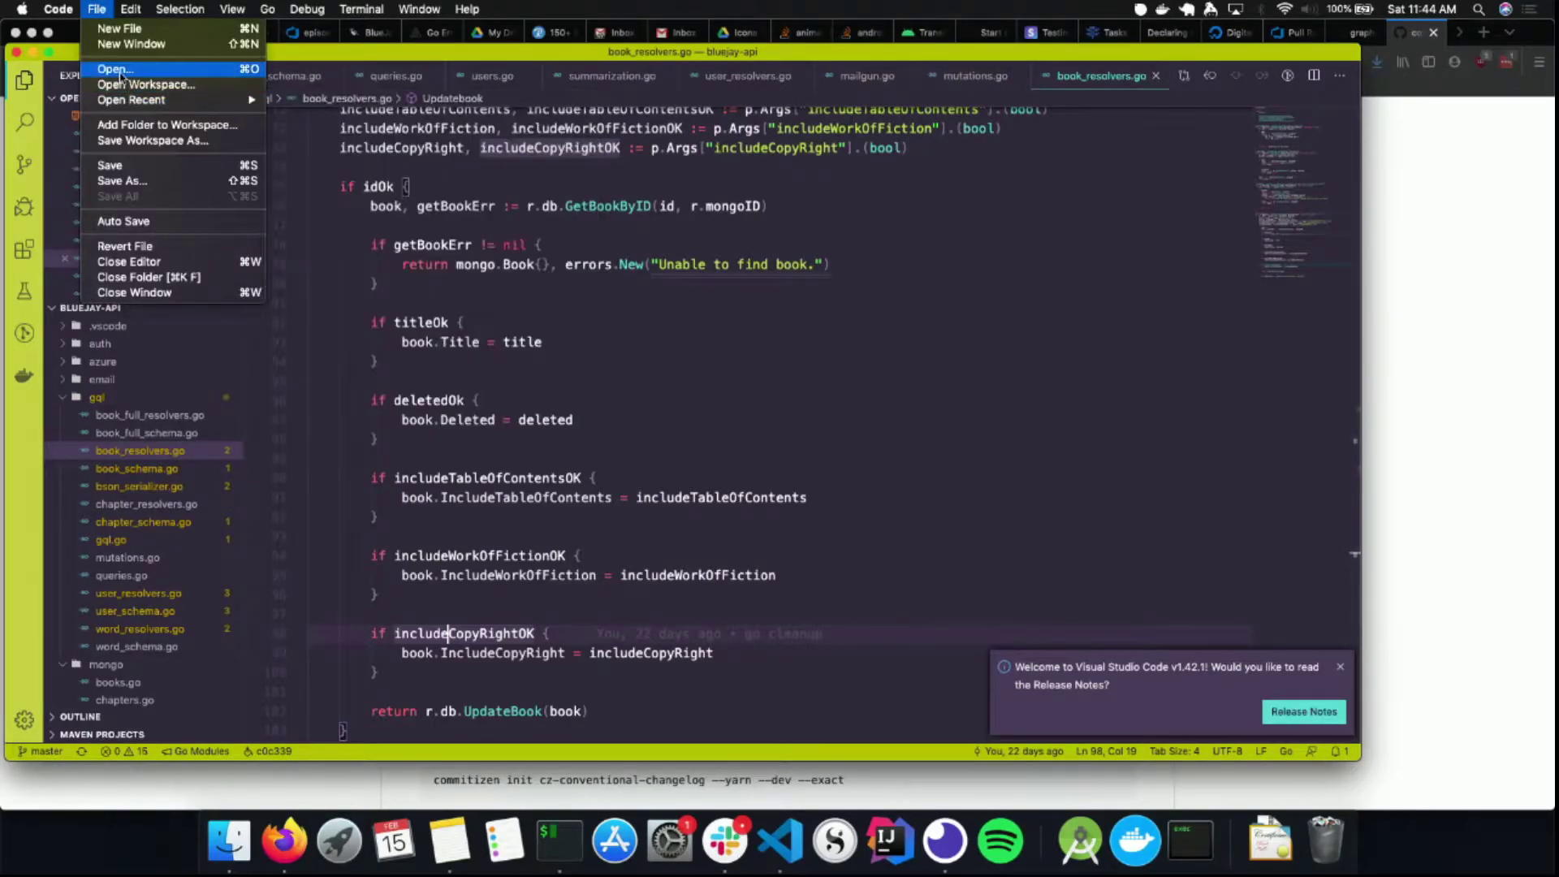
left_click(114, 67)
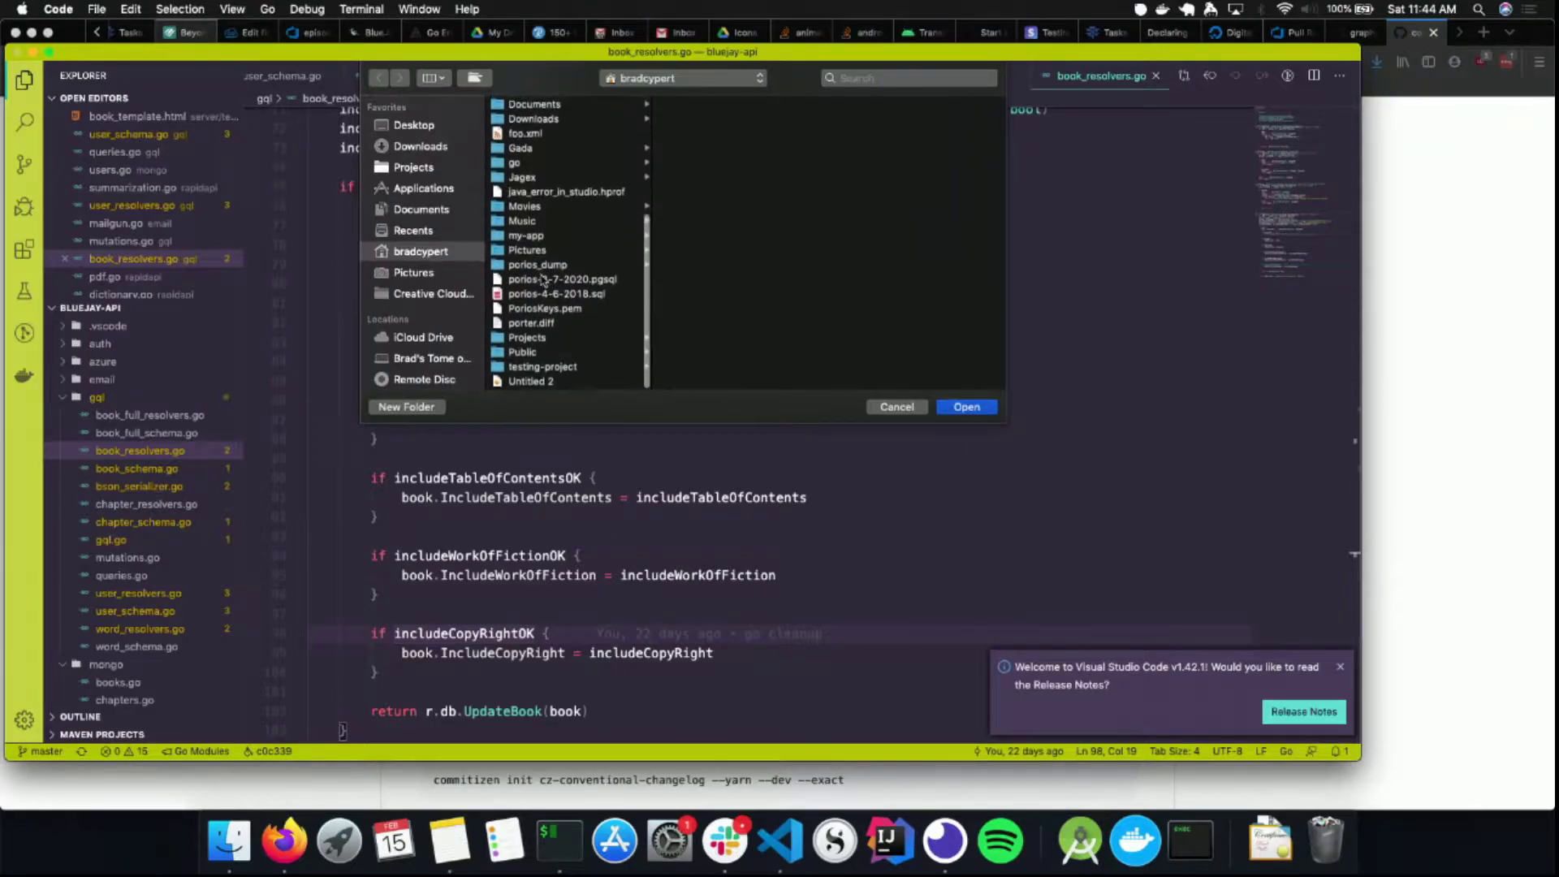
left_click(527, 338)
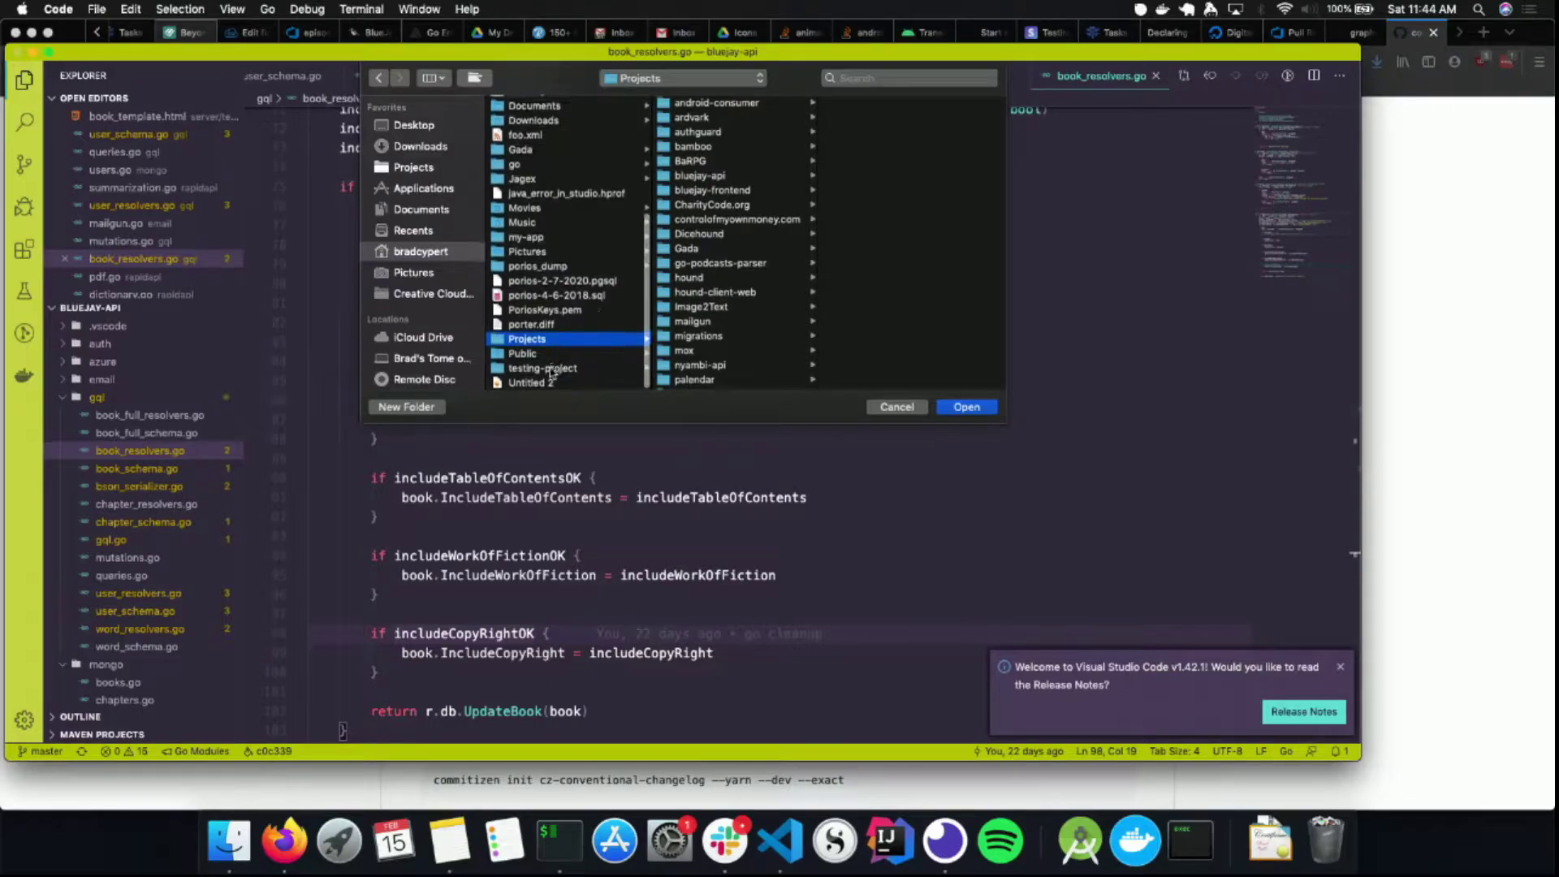
left_click(894, 407)
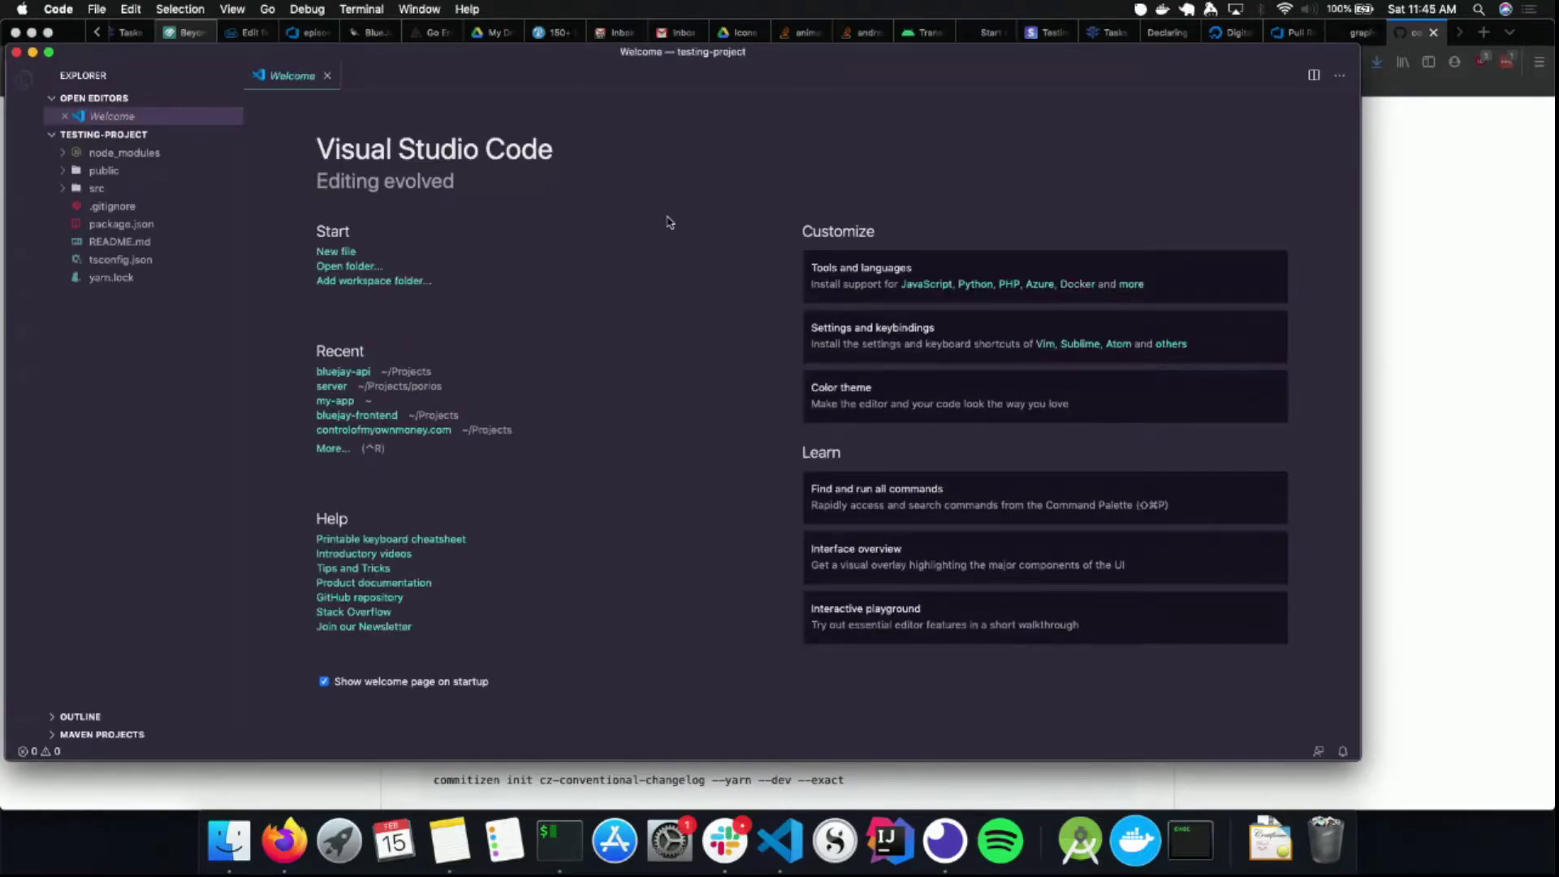
Expand src, then open App.tsx and App.test.tsx
left_click(96, 187)
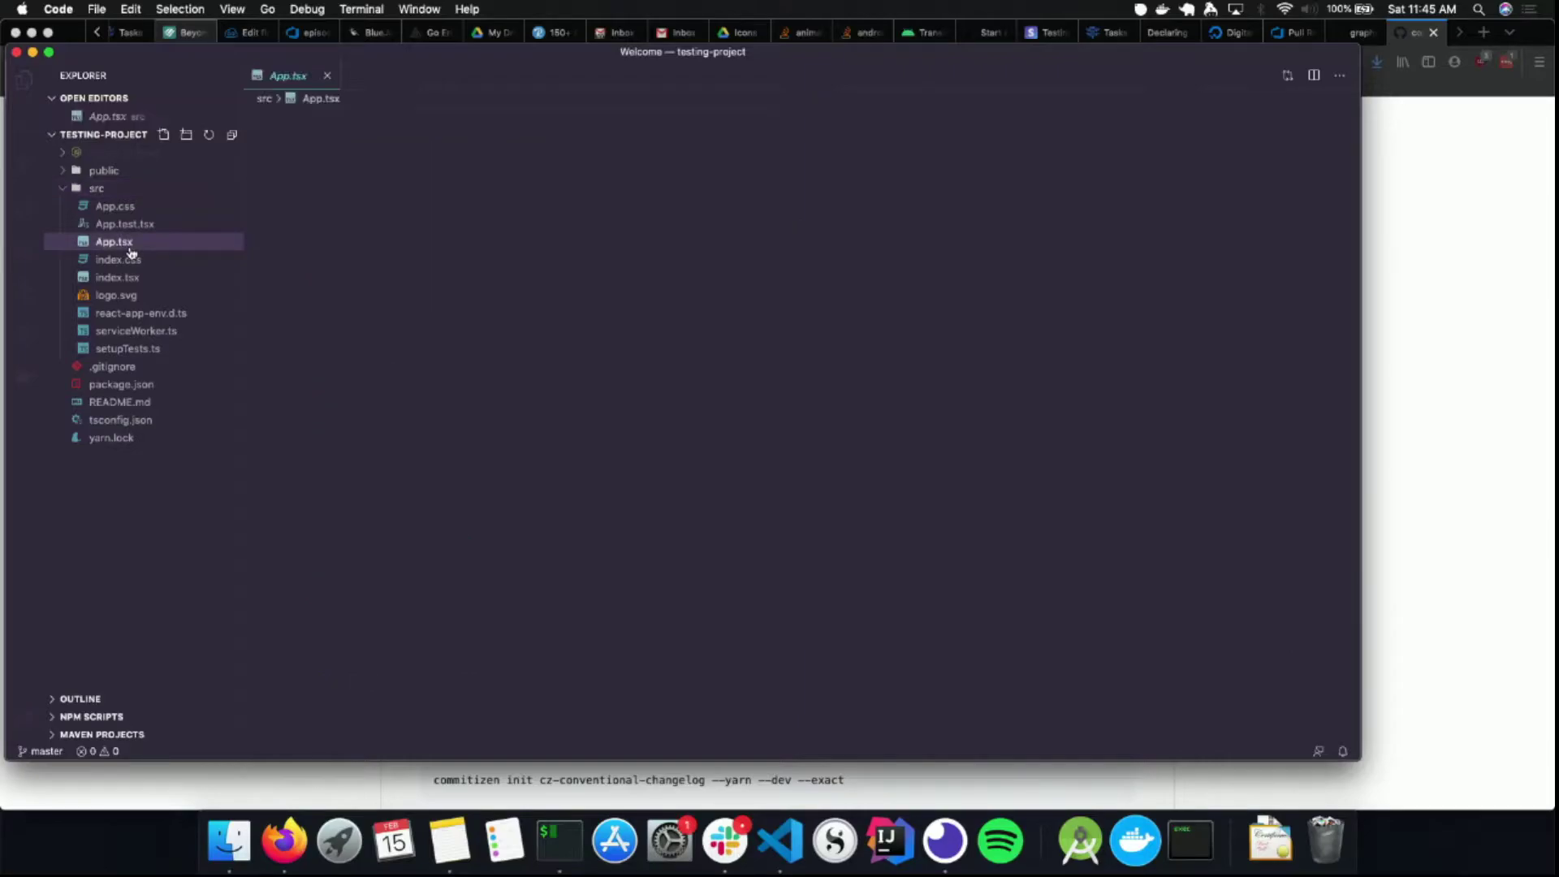
left_click(114, 242)
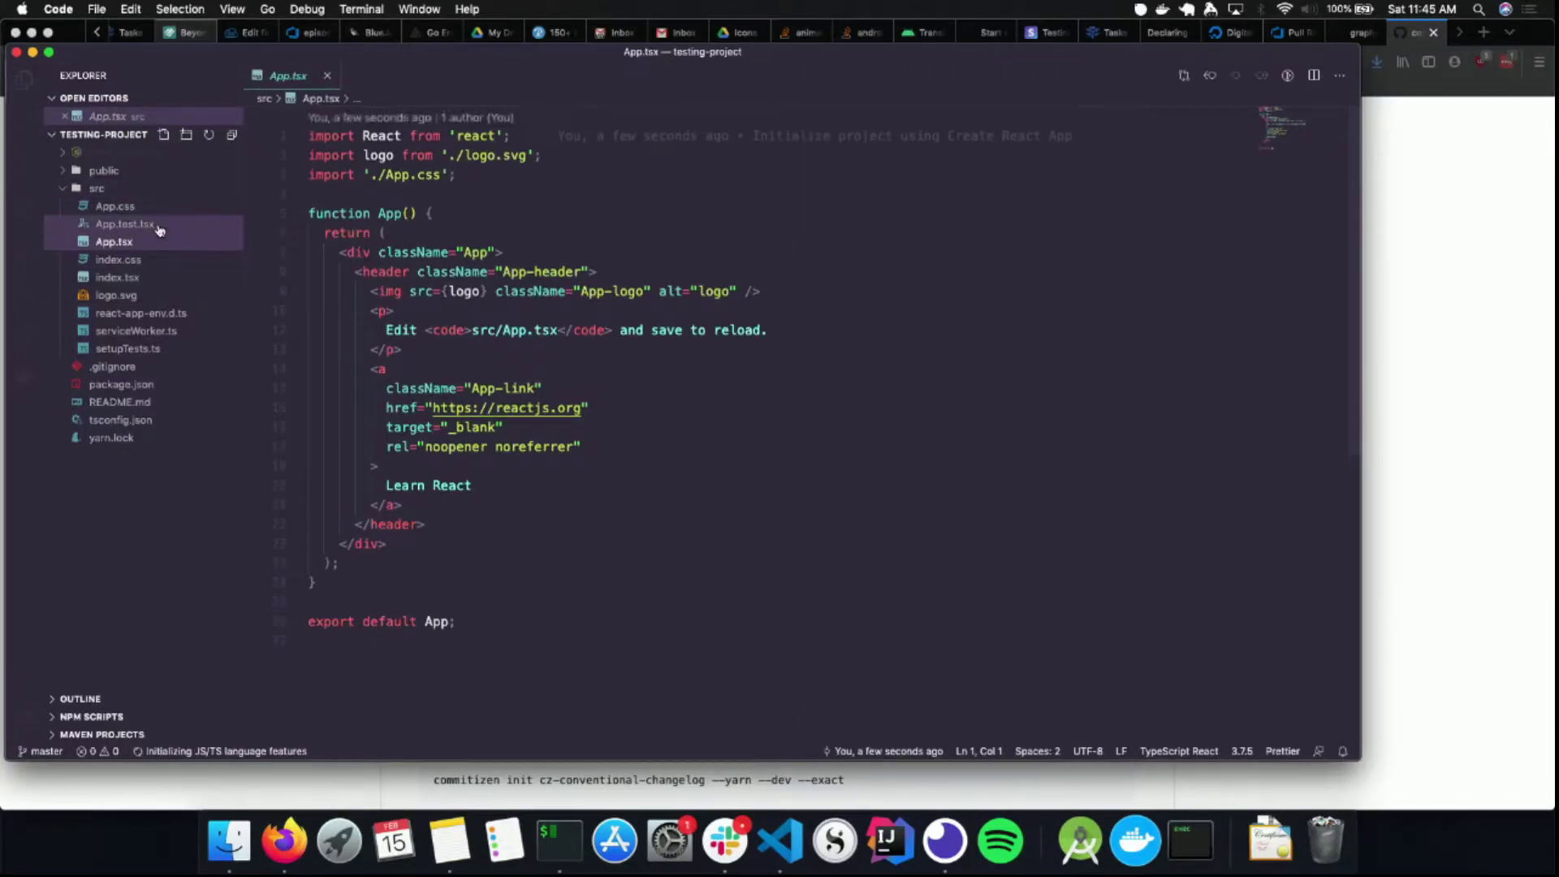
left_click(123, 224)
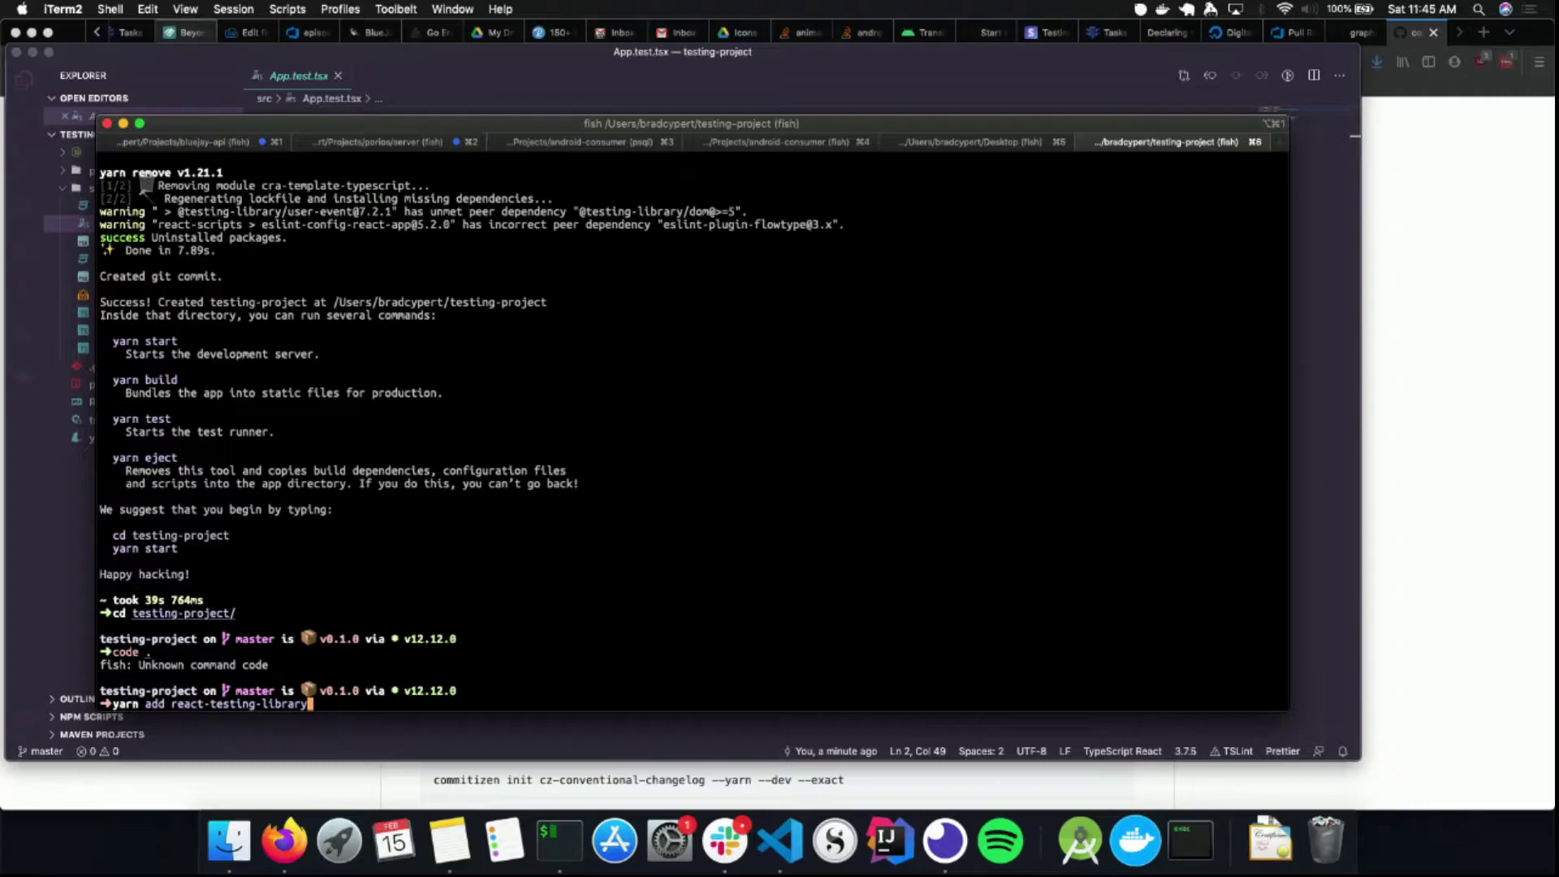
Clear the command line, run yarn test, and run all tests in watch mode
key("BackSpace")
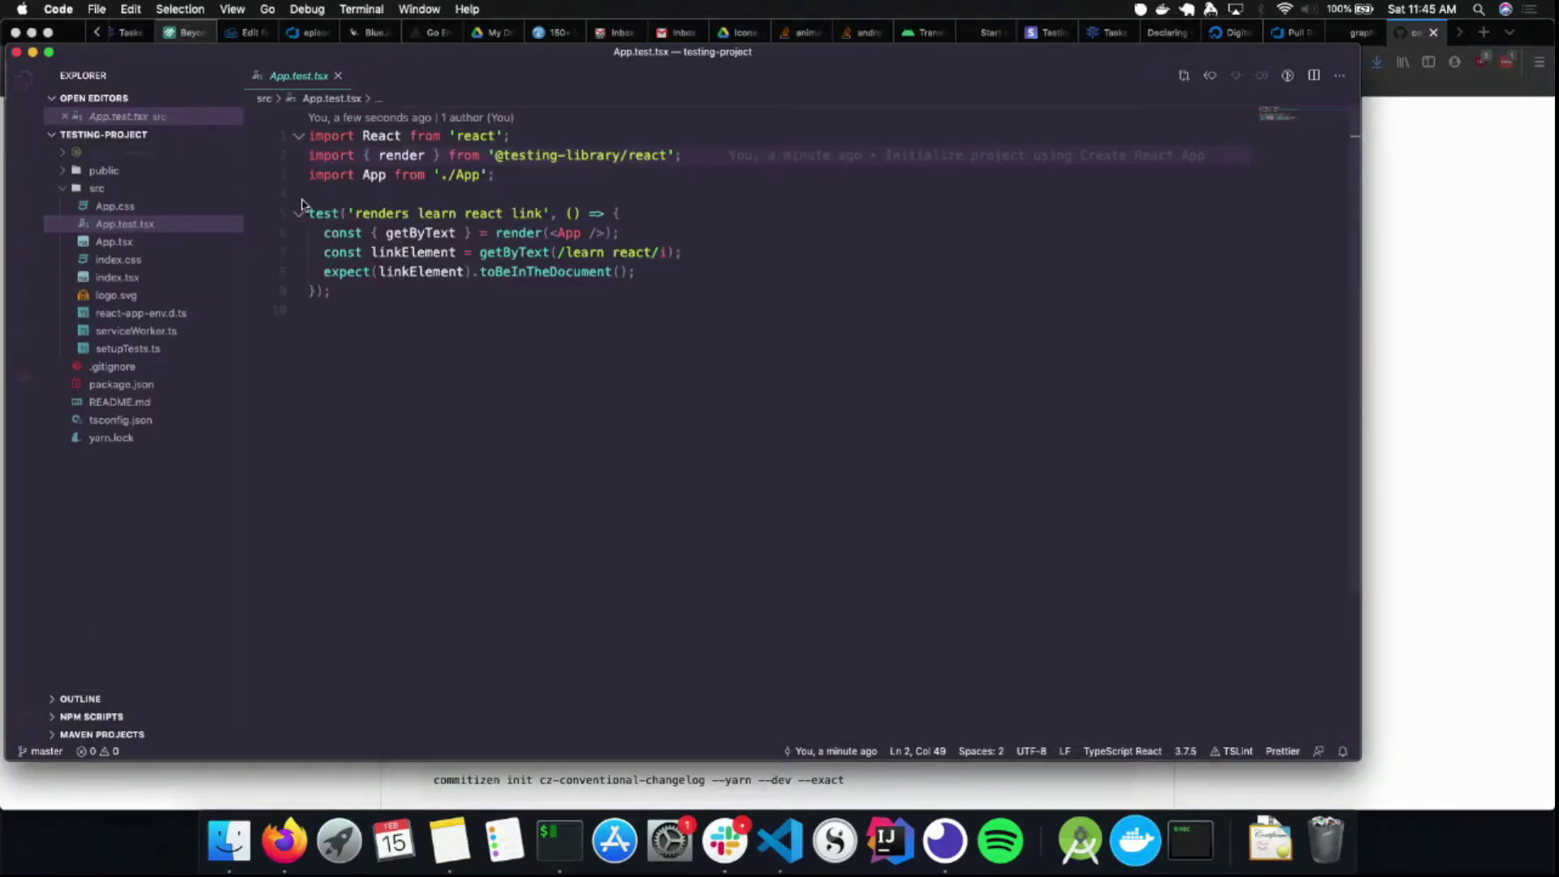
left_click(562, 252)
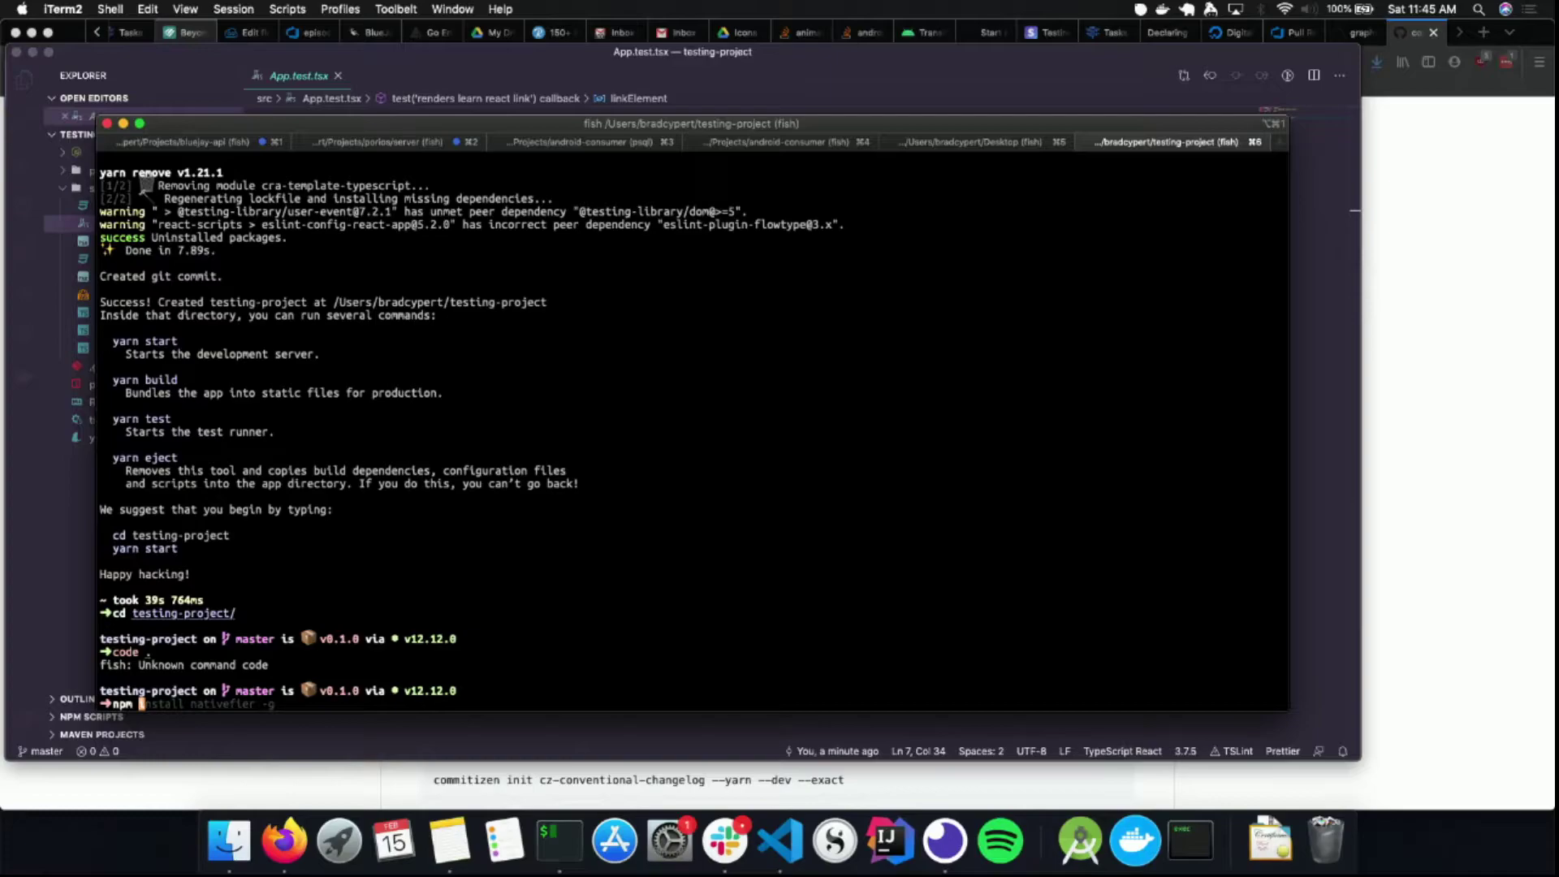
type("yarn test")
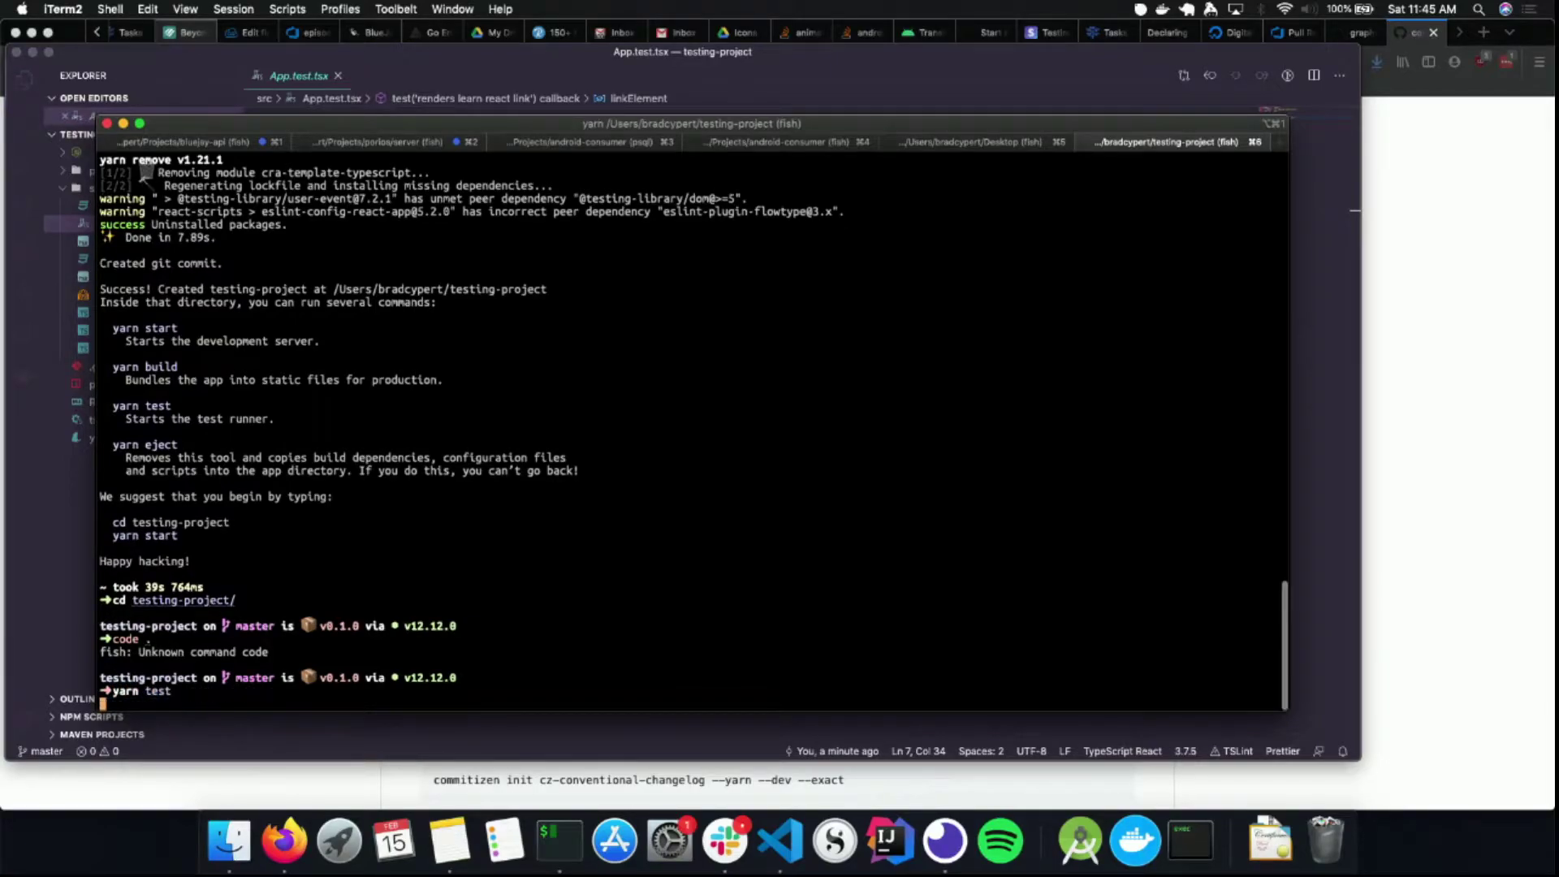
key("enter")
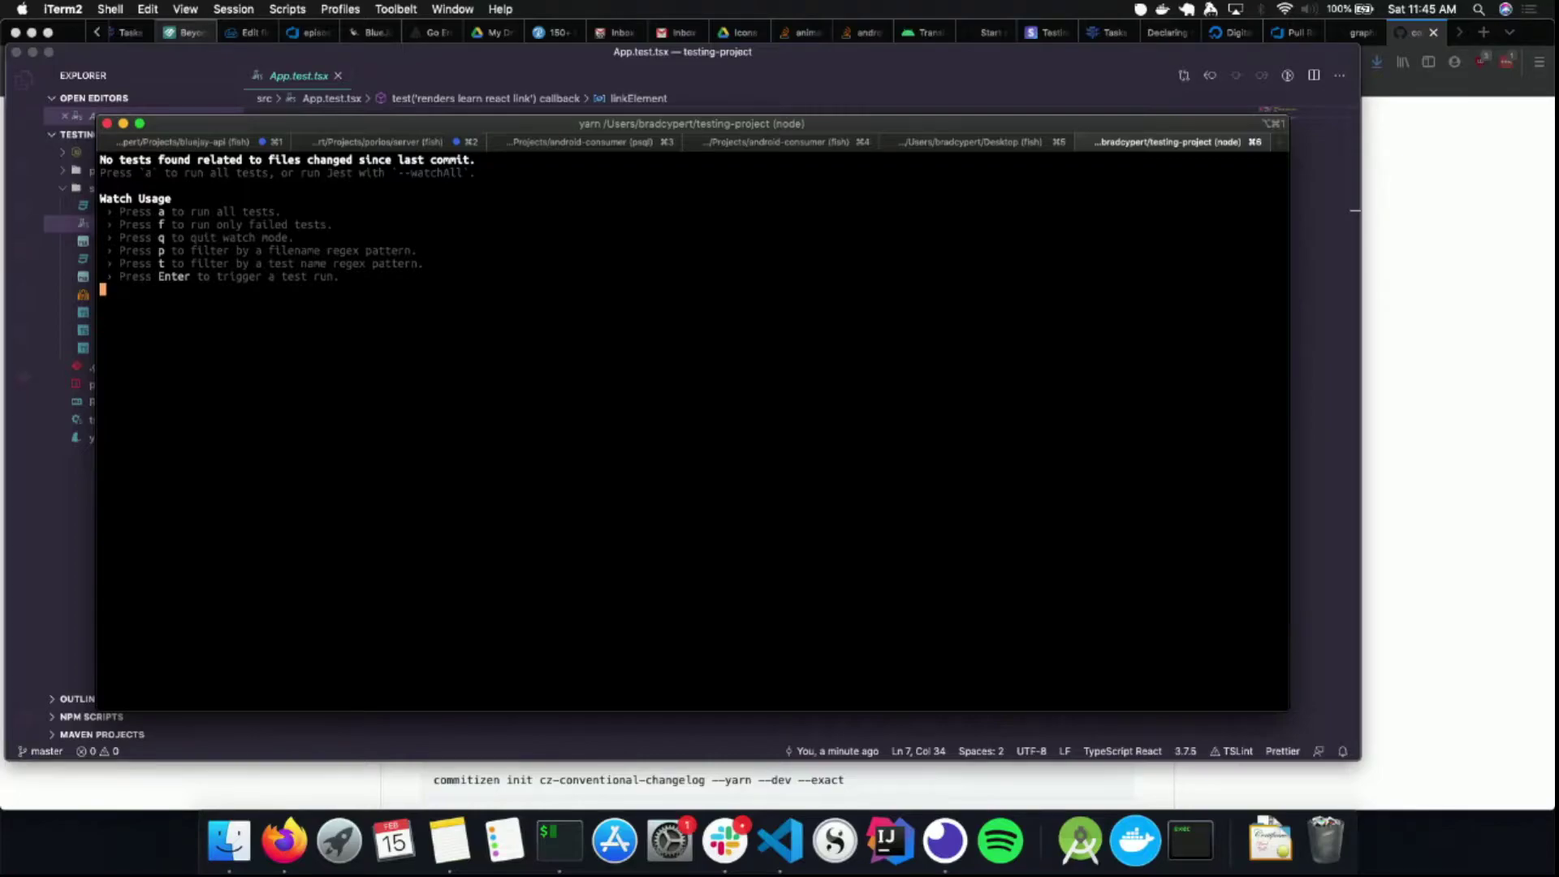
key("enter")
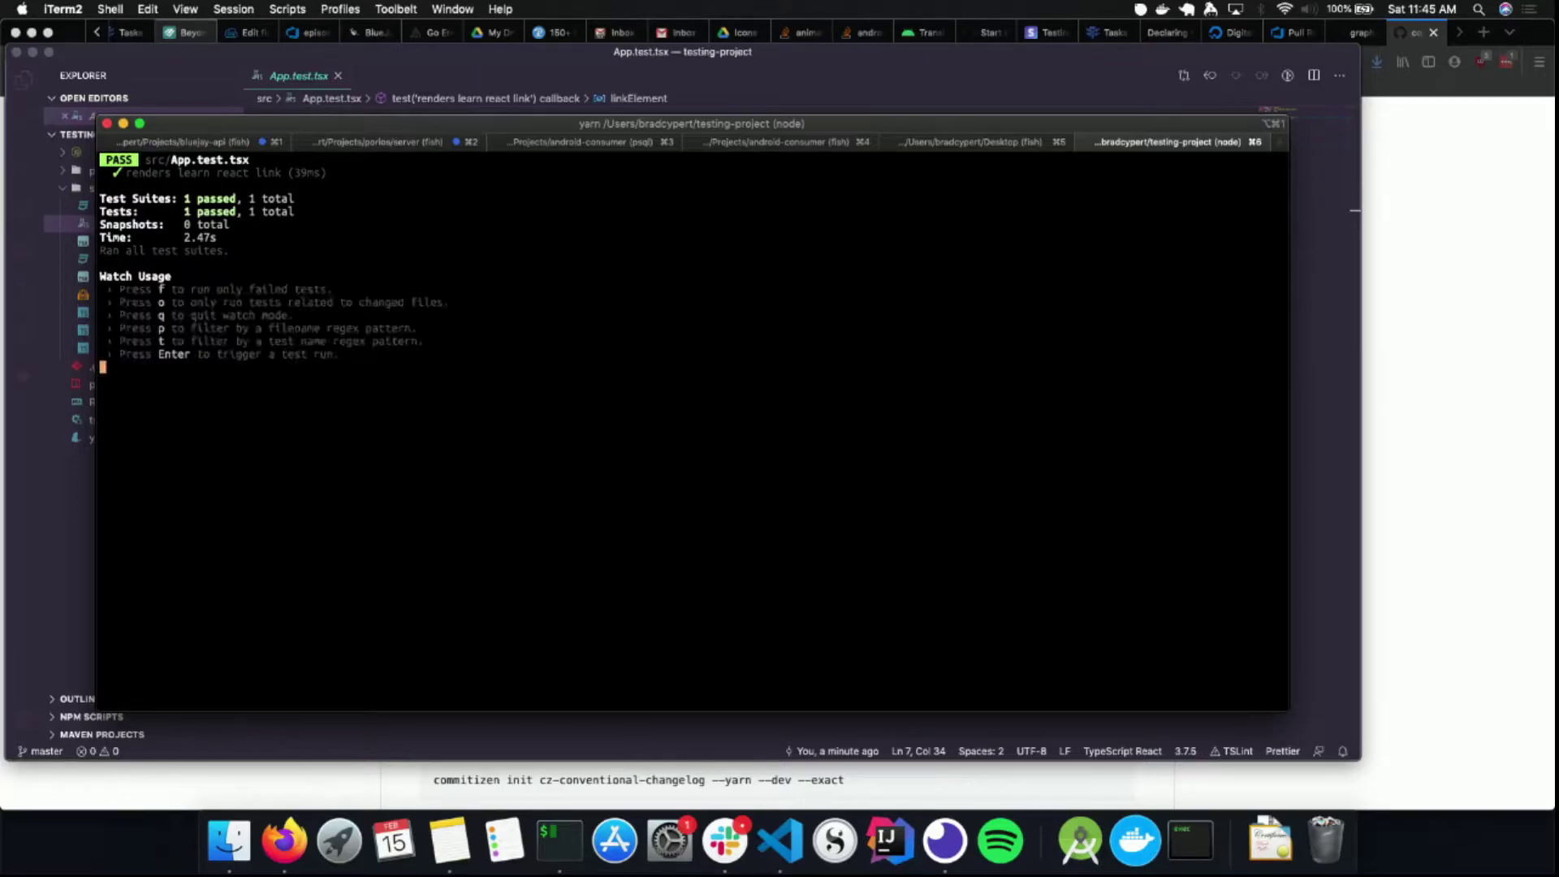
mouse_move(27, 425)
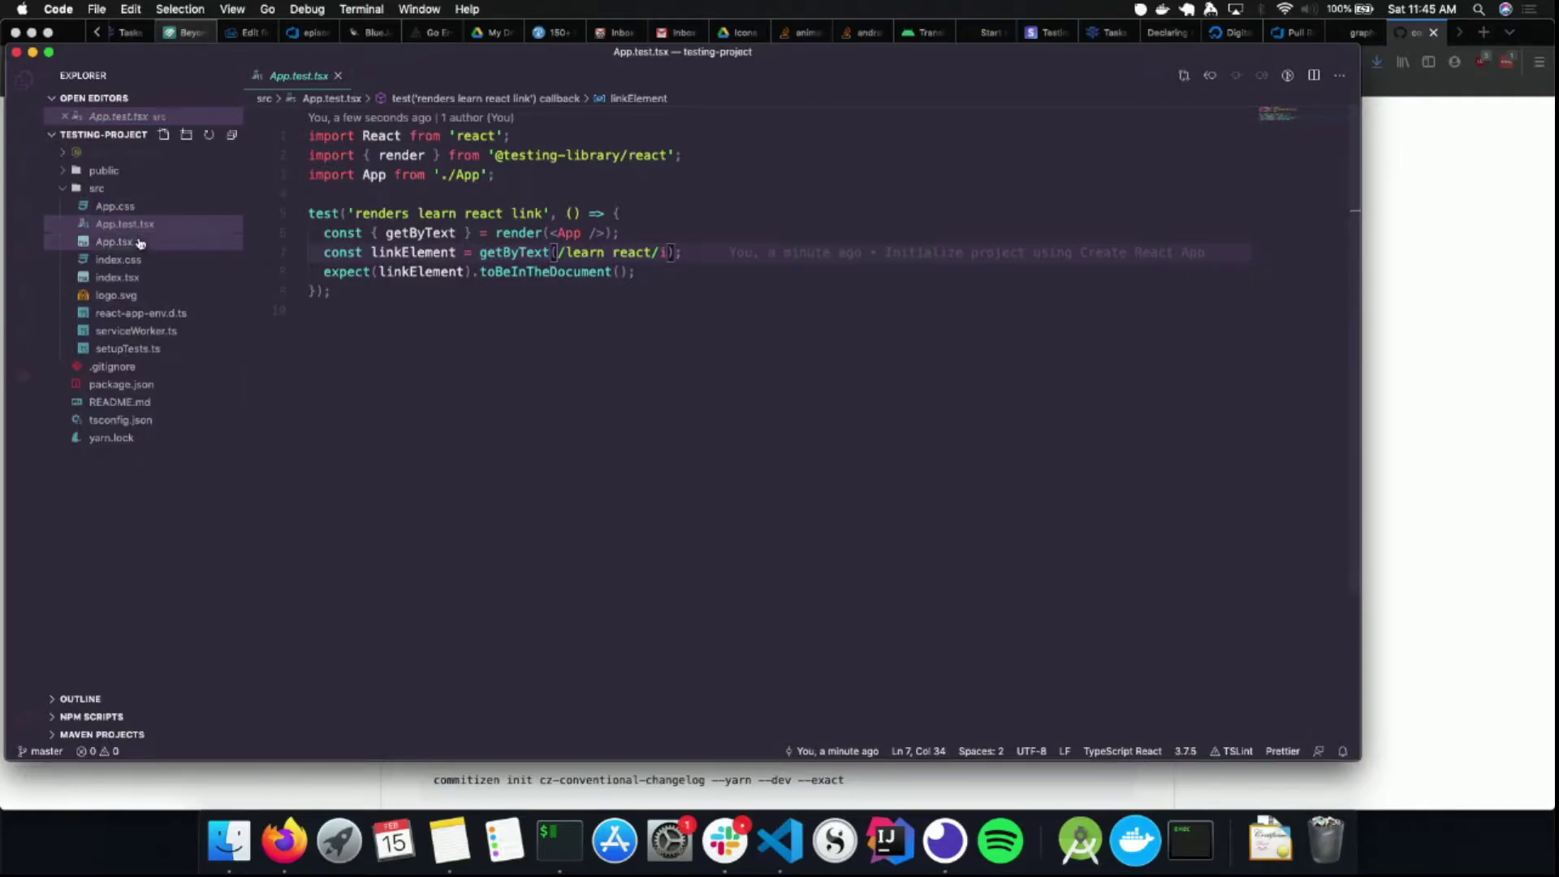
Strip App.tsx down to an empty App div, briefly checking App.test.tsx
left_click(114, 242)
type("return <div className=\"App\"></div>;")
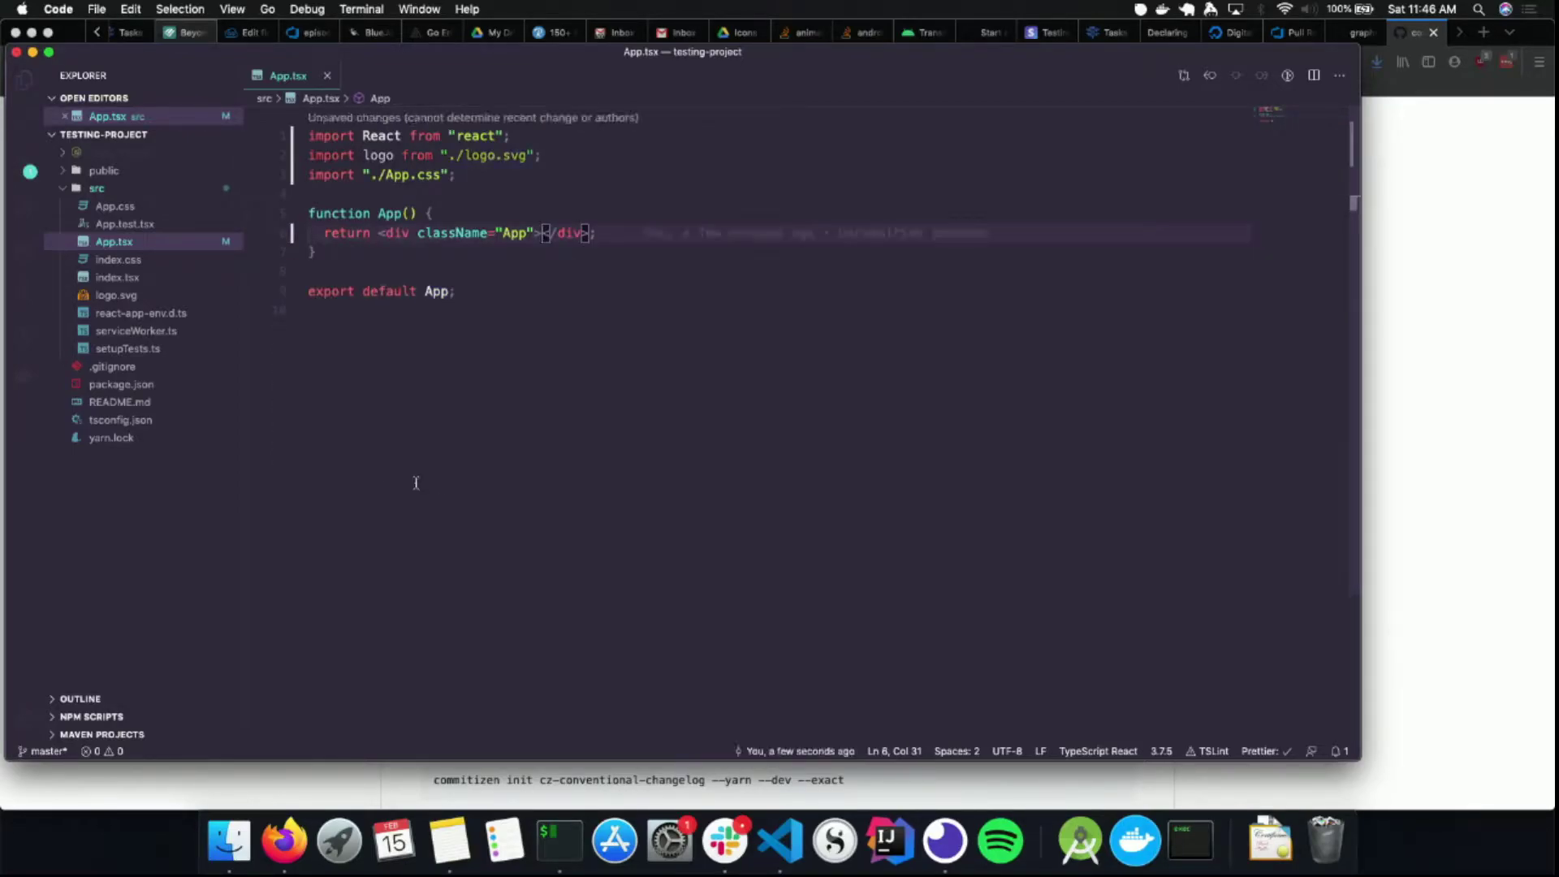
left_click(124, 241)
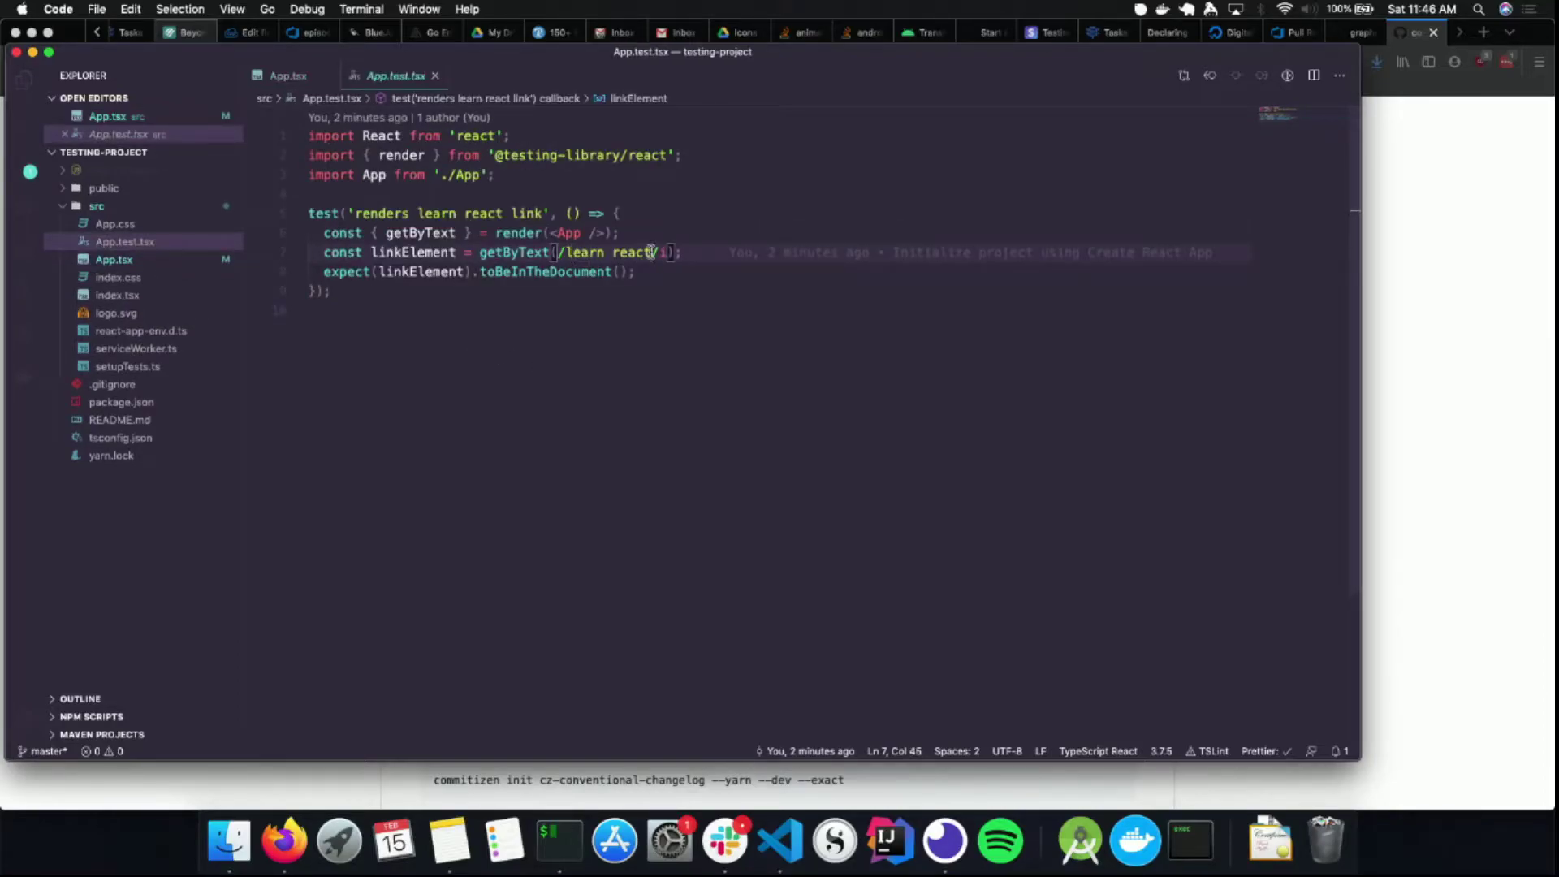
left_click(288, 75)
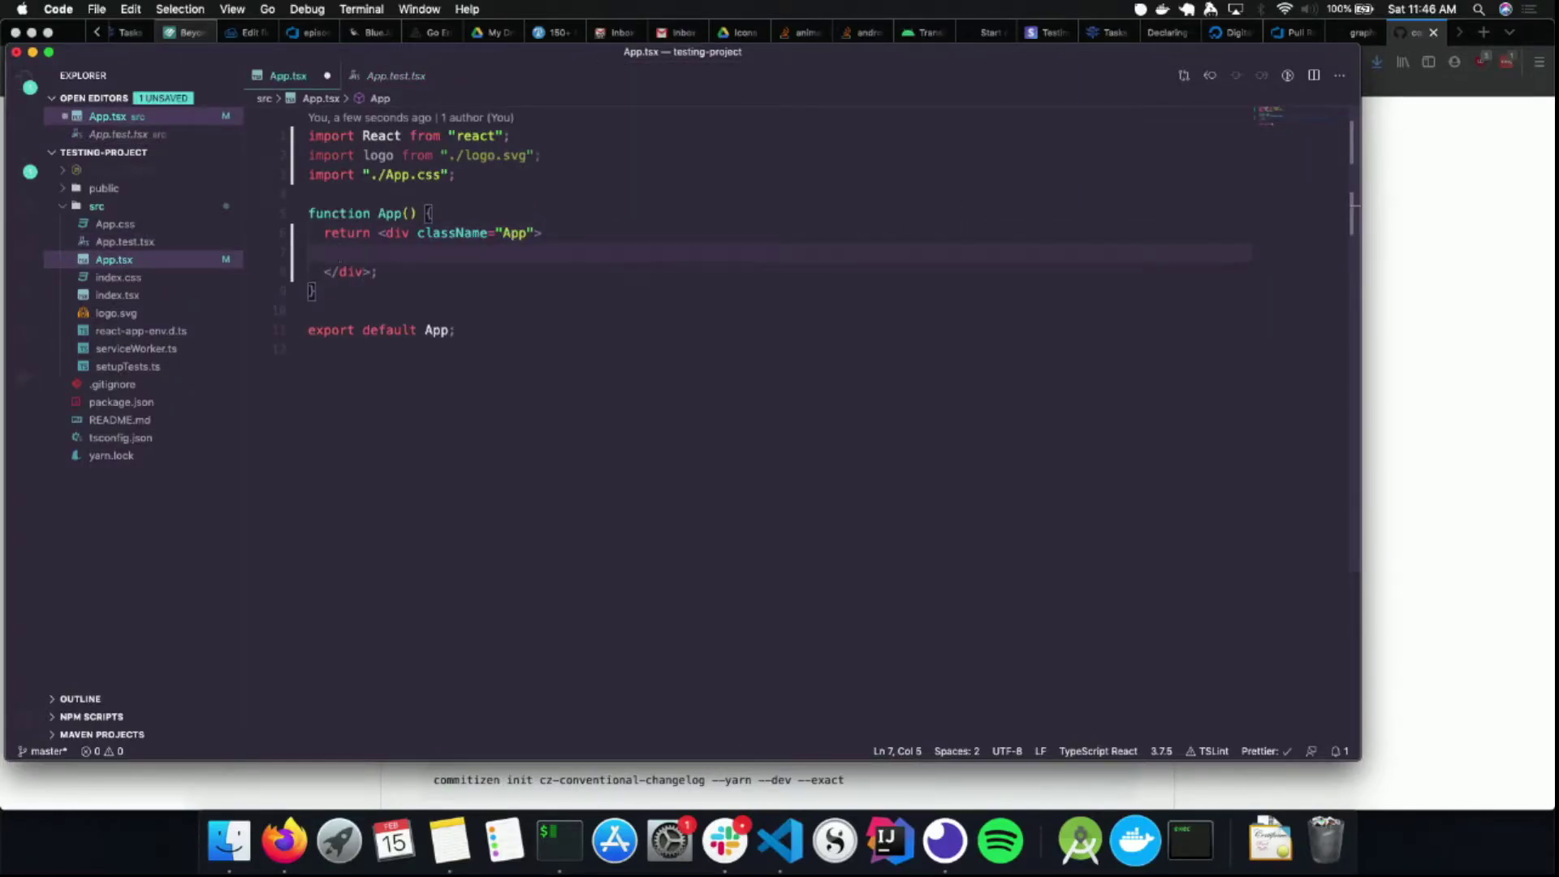
Add a span reading 'My name is: {name}' inside the App div
type("<spa")
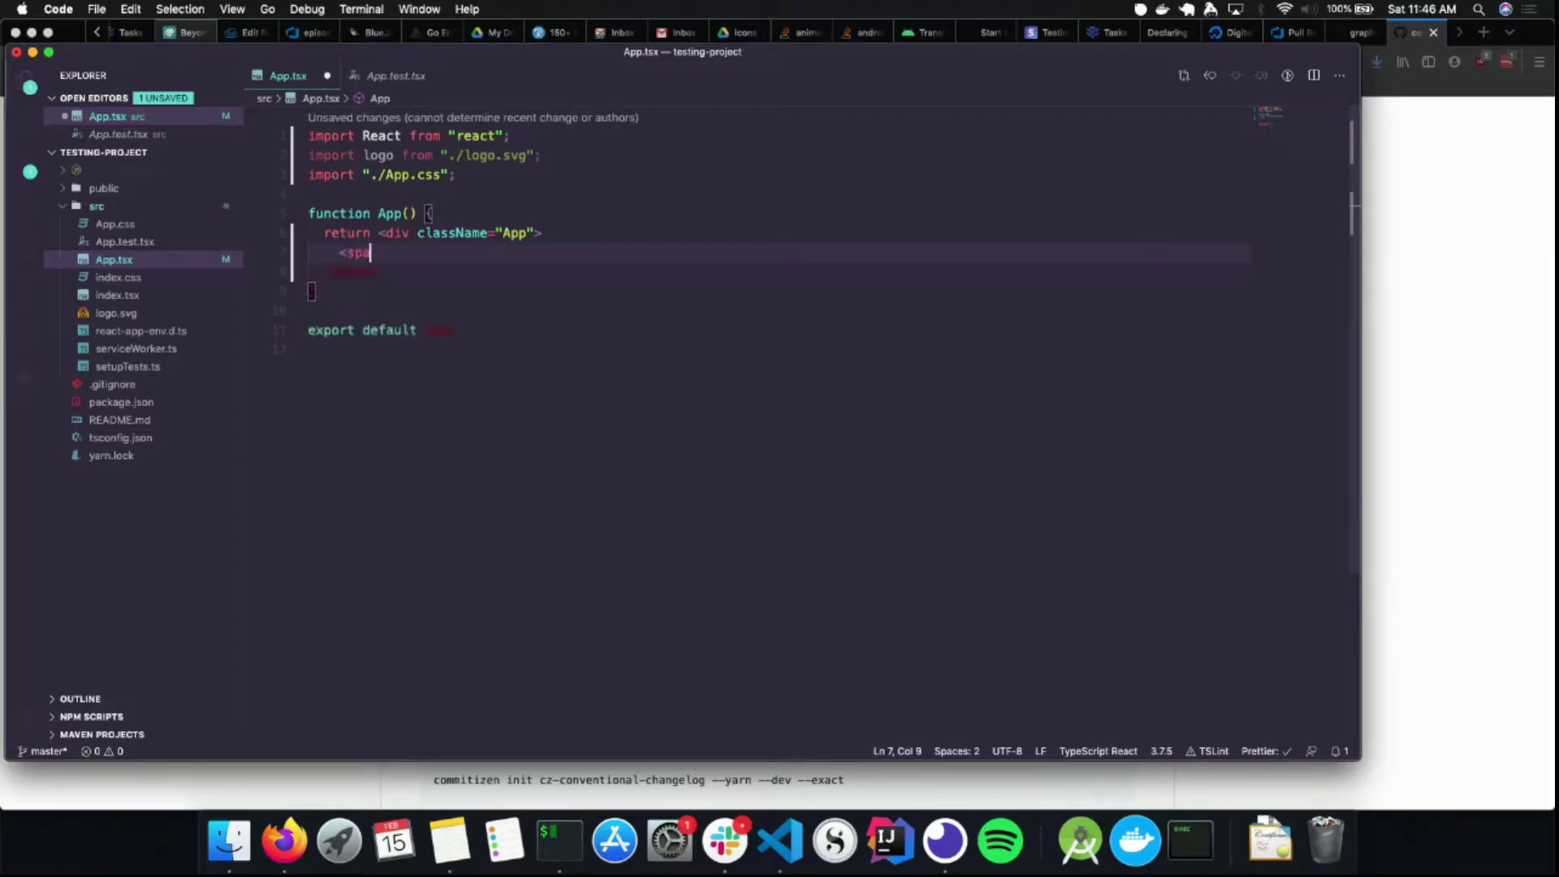
type("></span>")
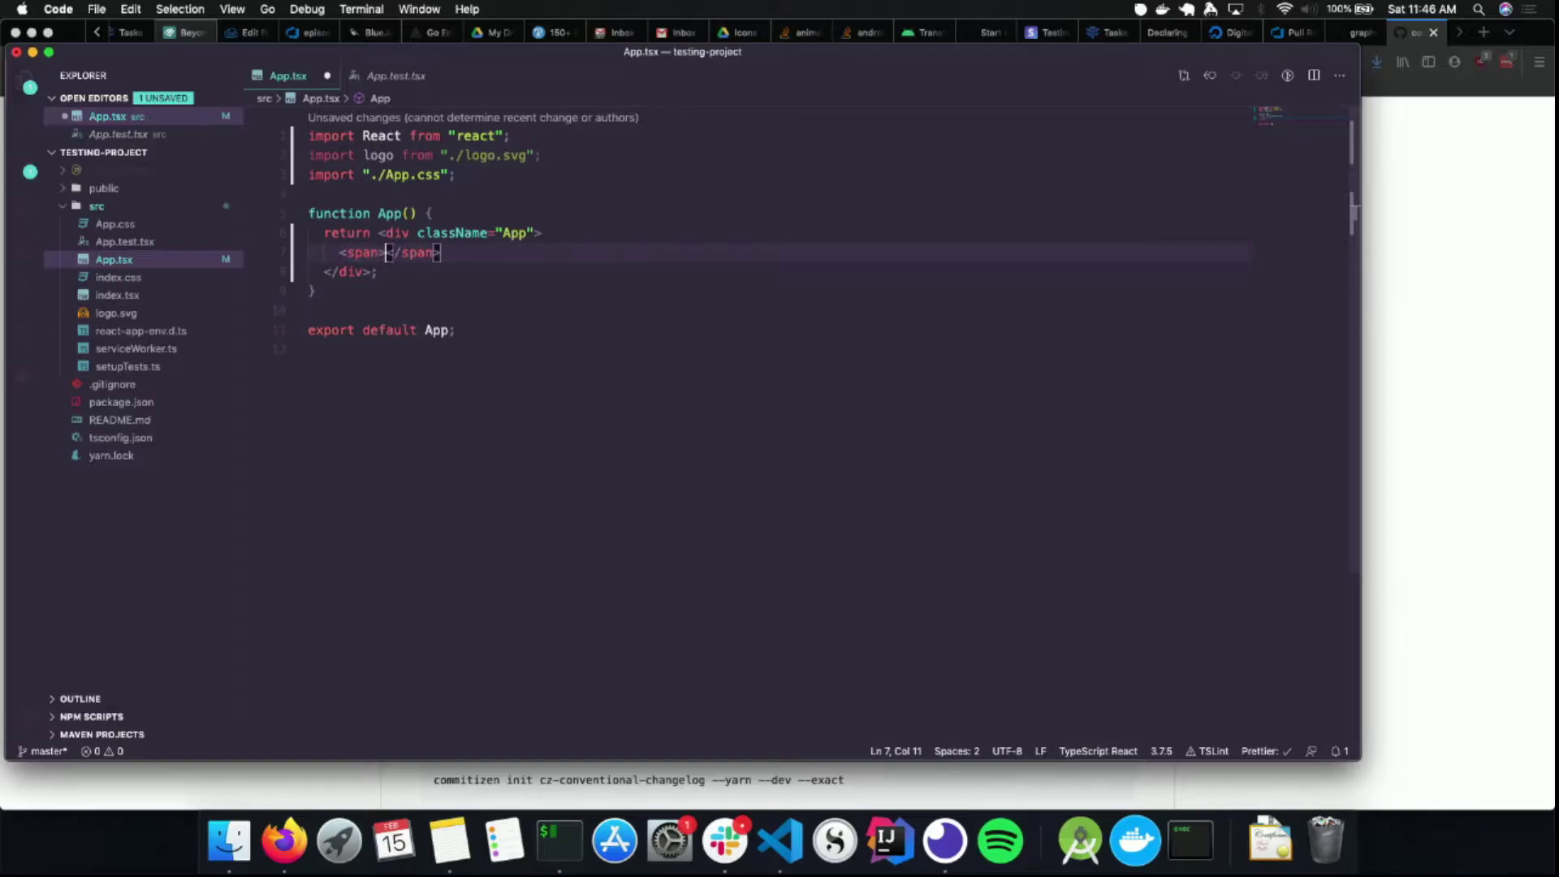
type("N")
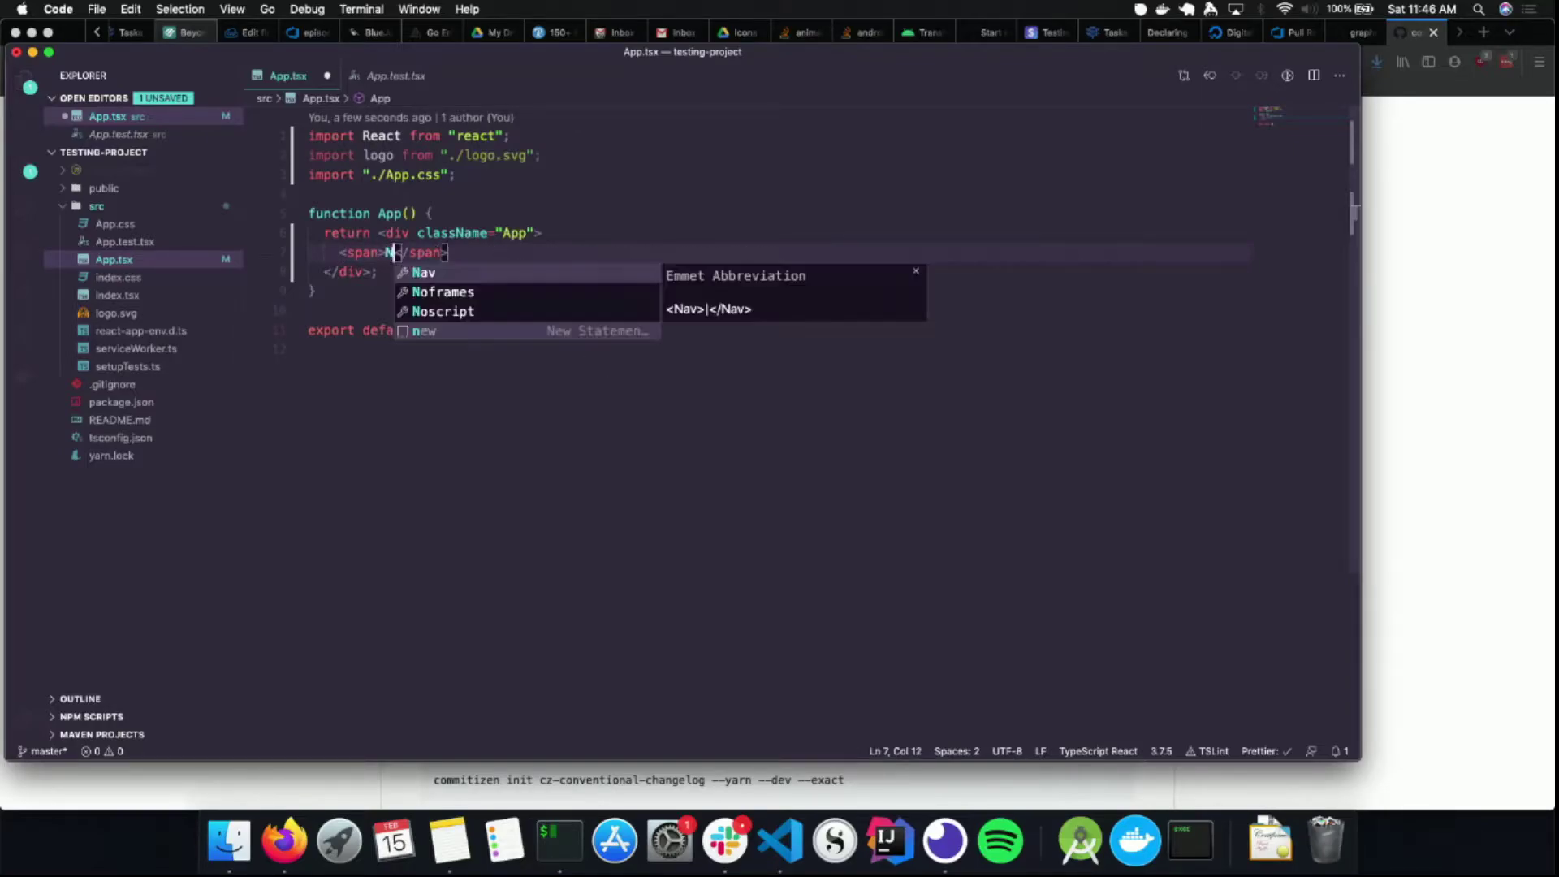
type("My name")
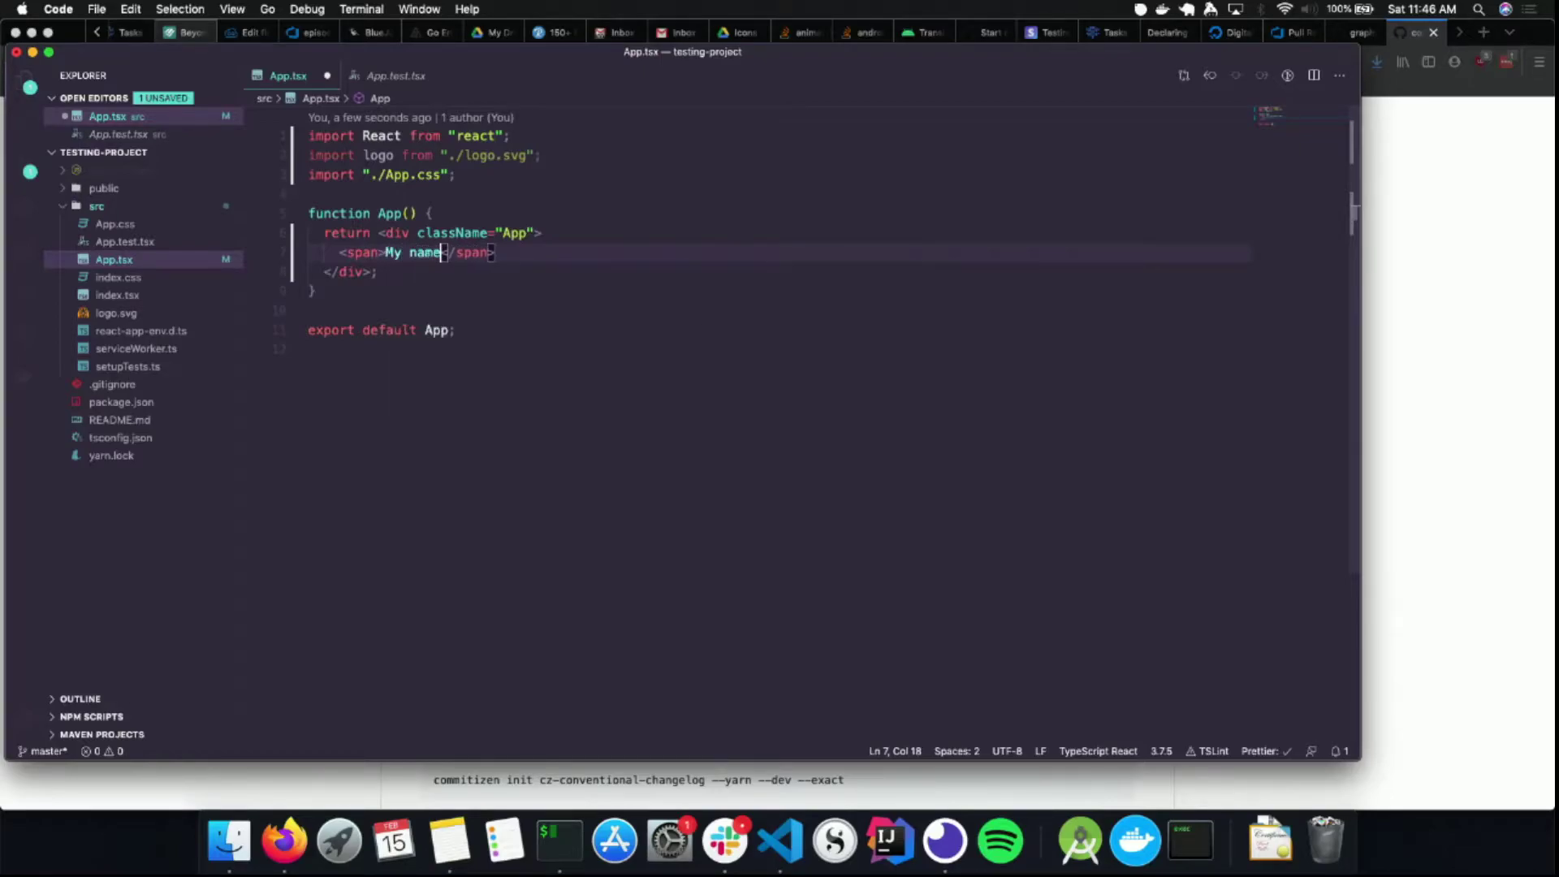
type("is: {}")
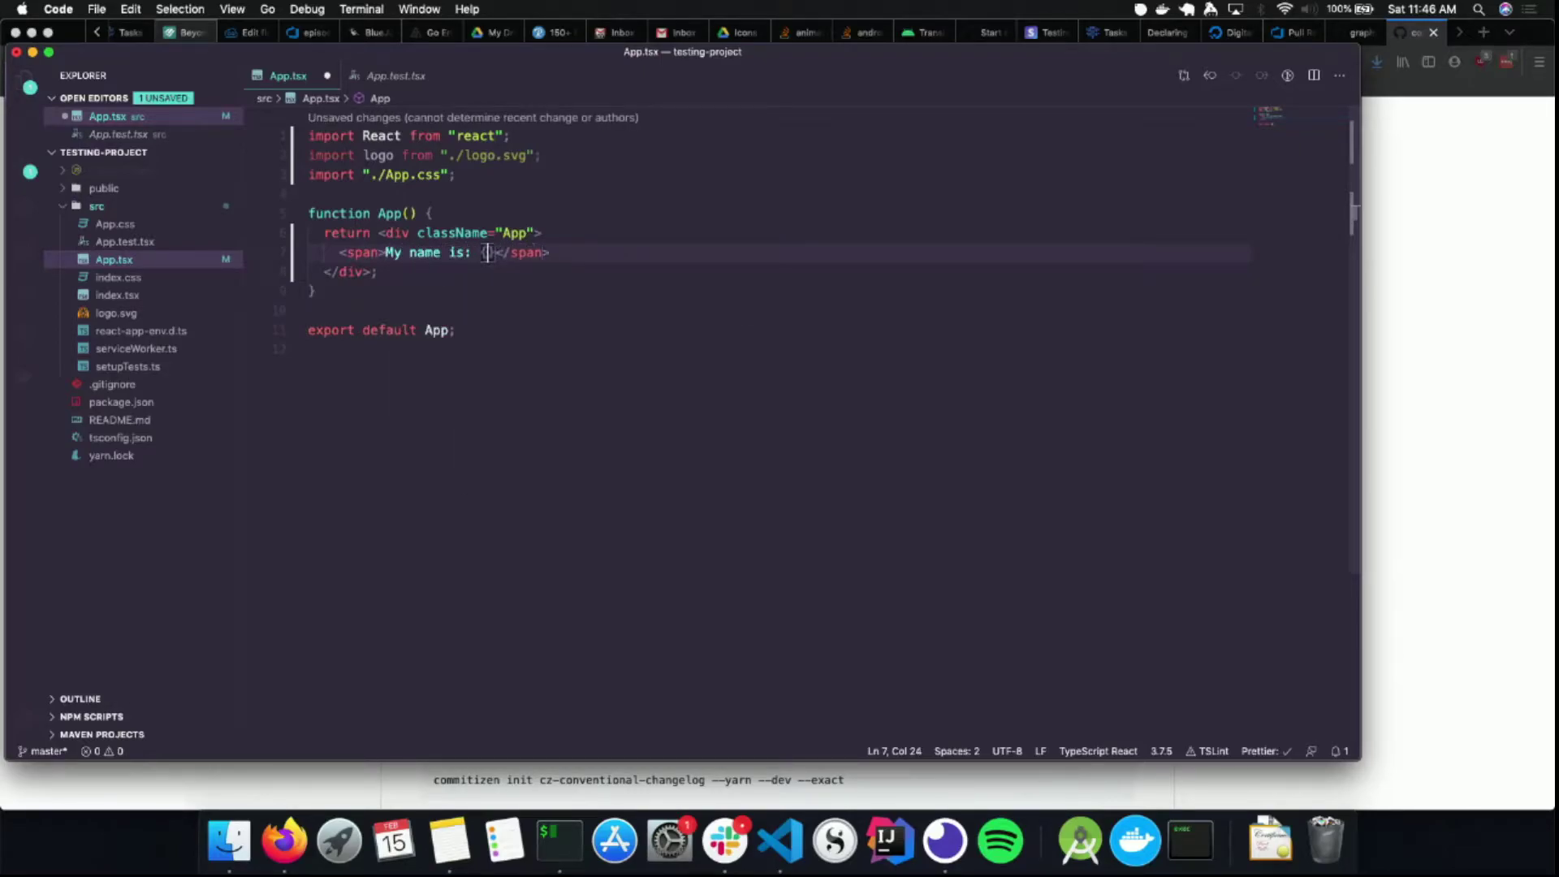
type("name")
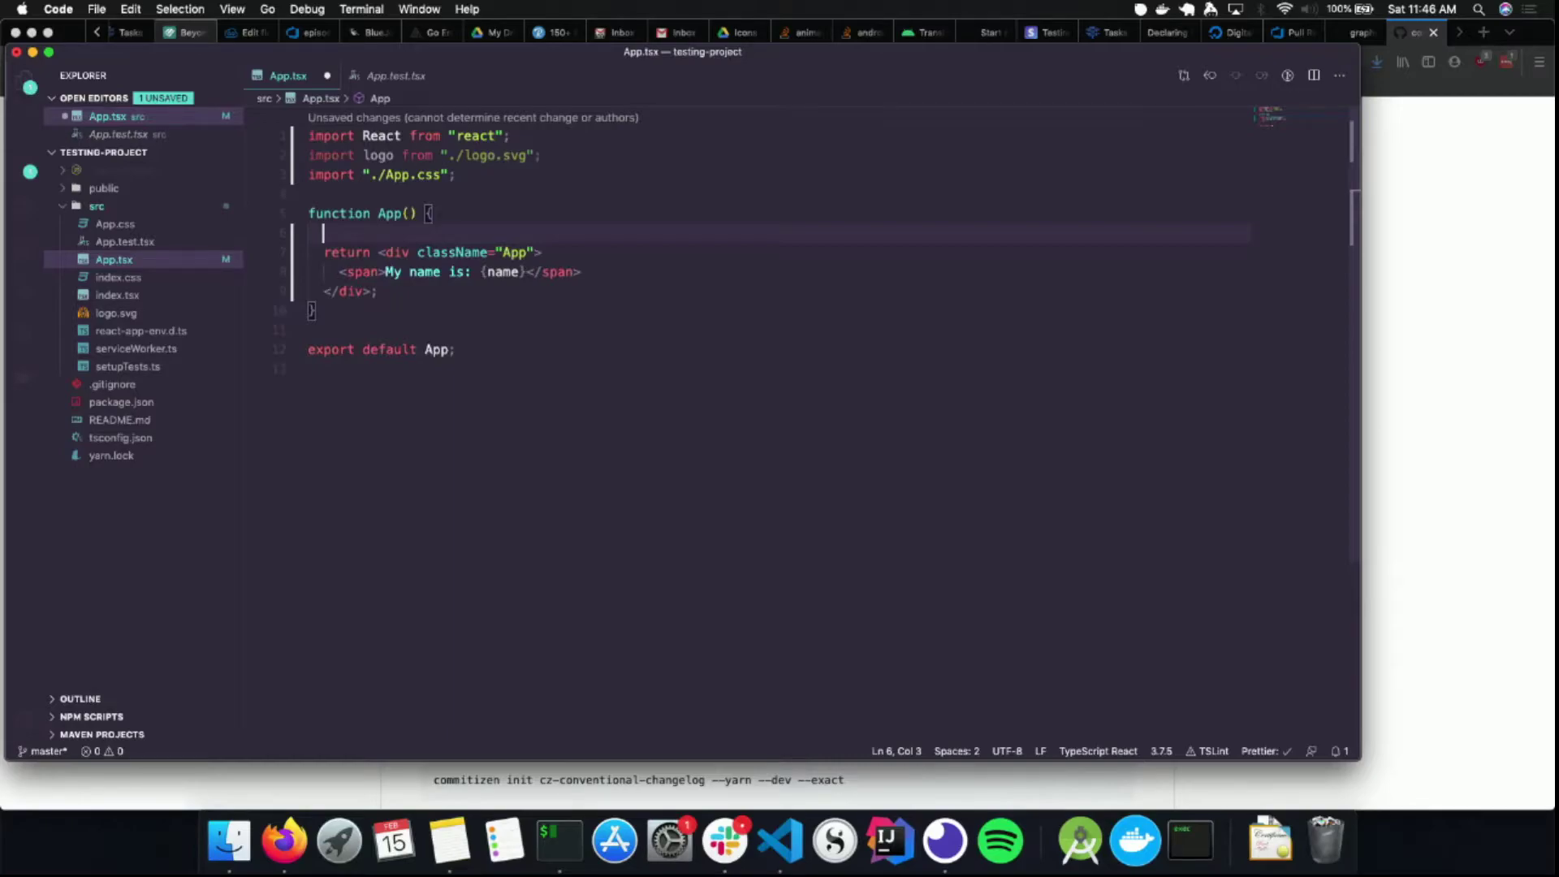
Declare const [name, setName] = React.useState("") and save the file
type("const [")
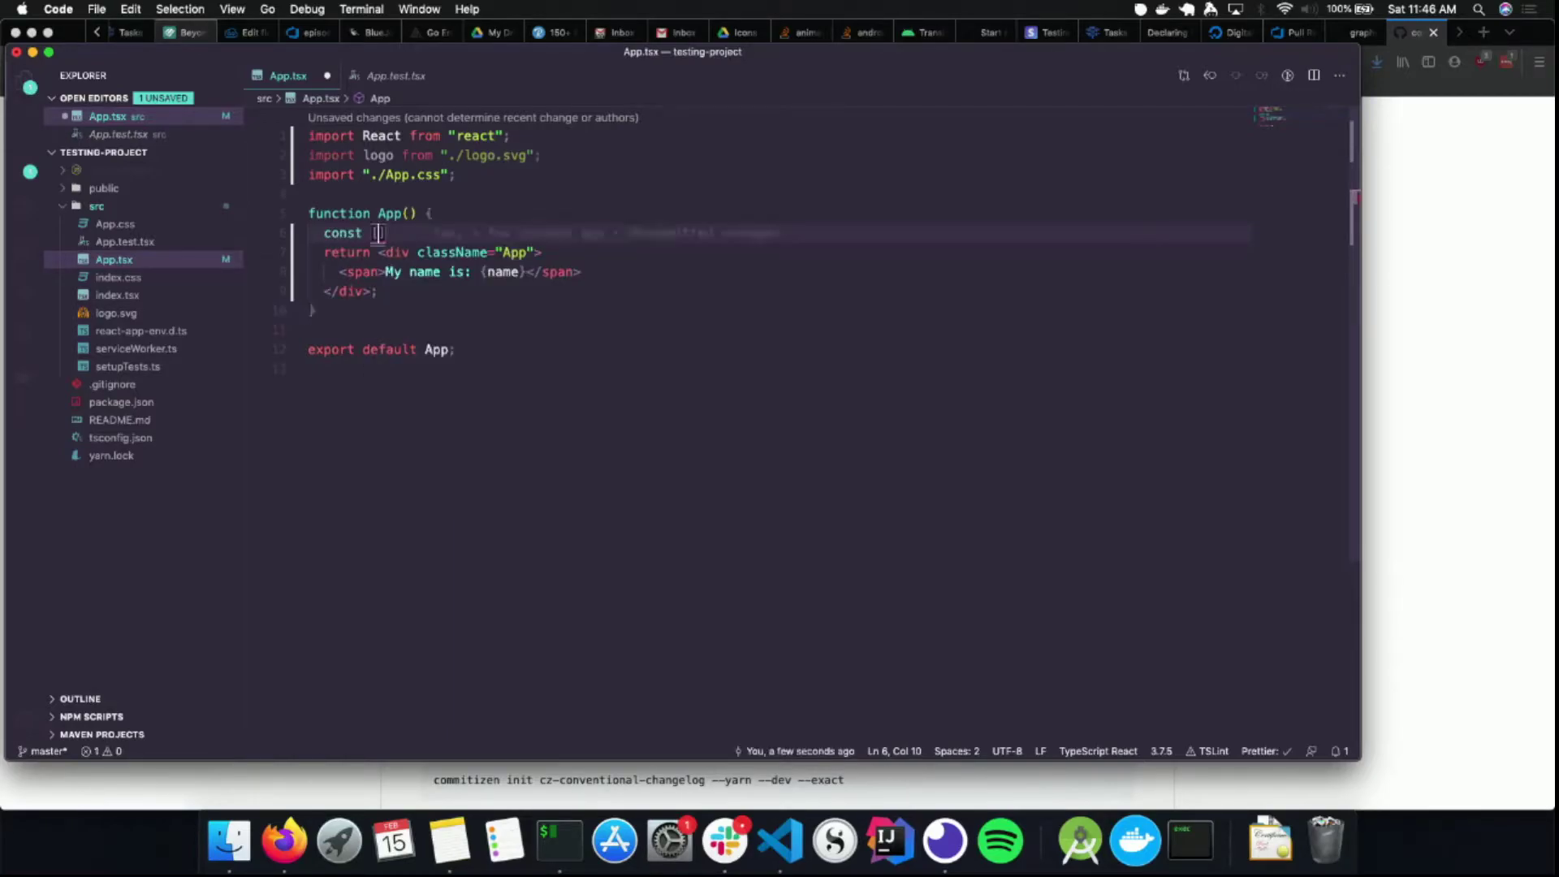
type("[name, setName")
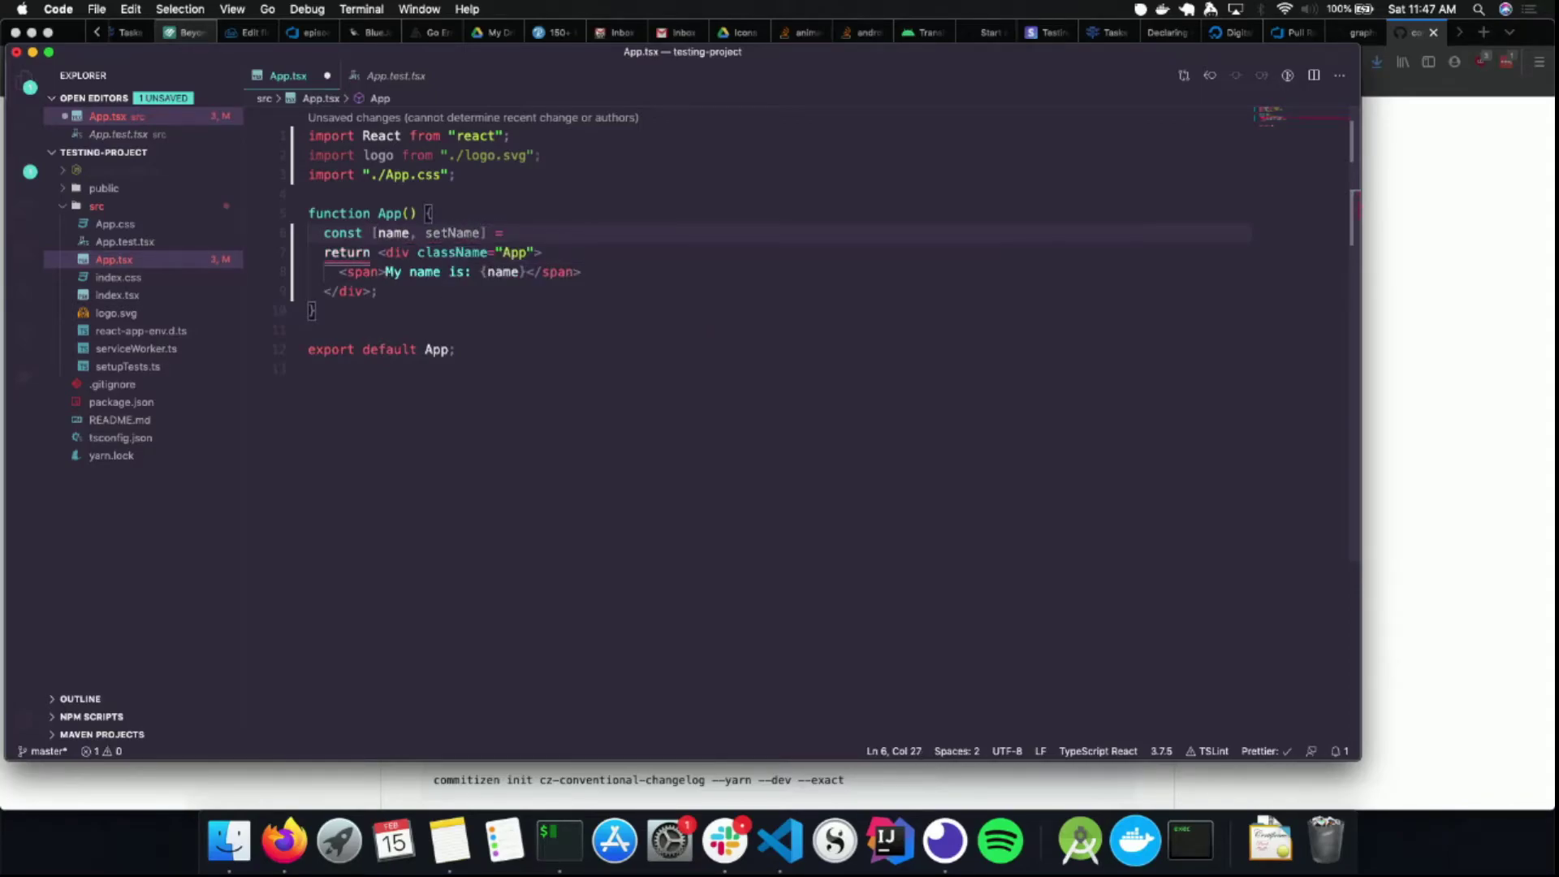
type("React.useSat")
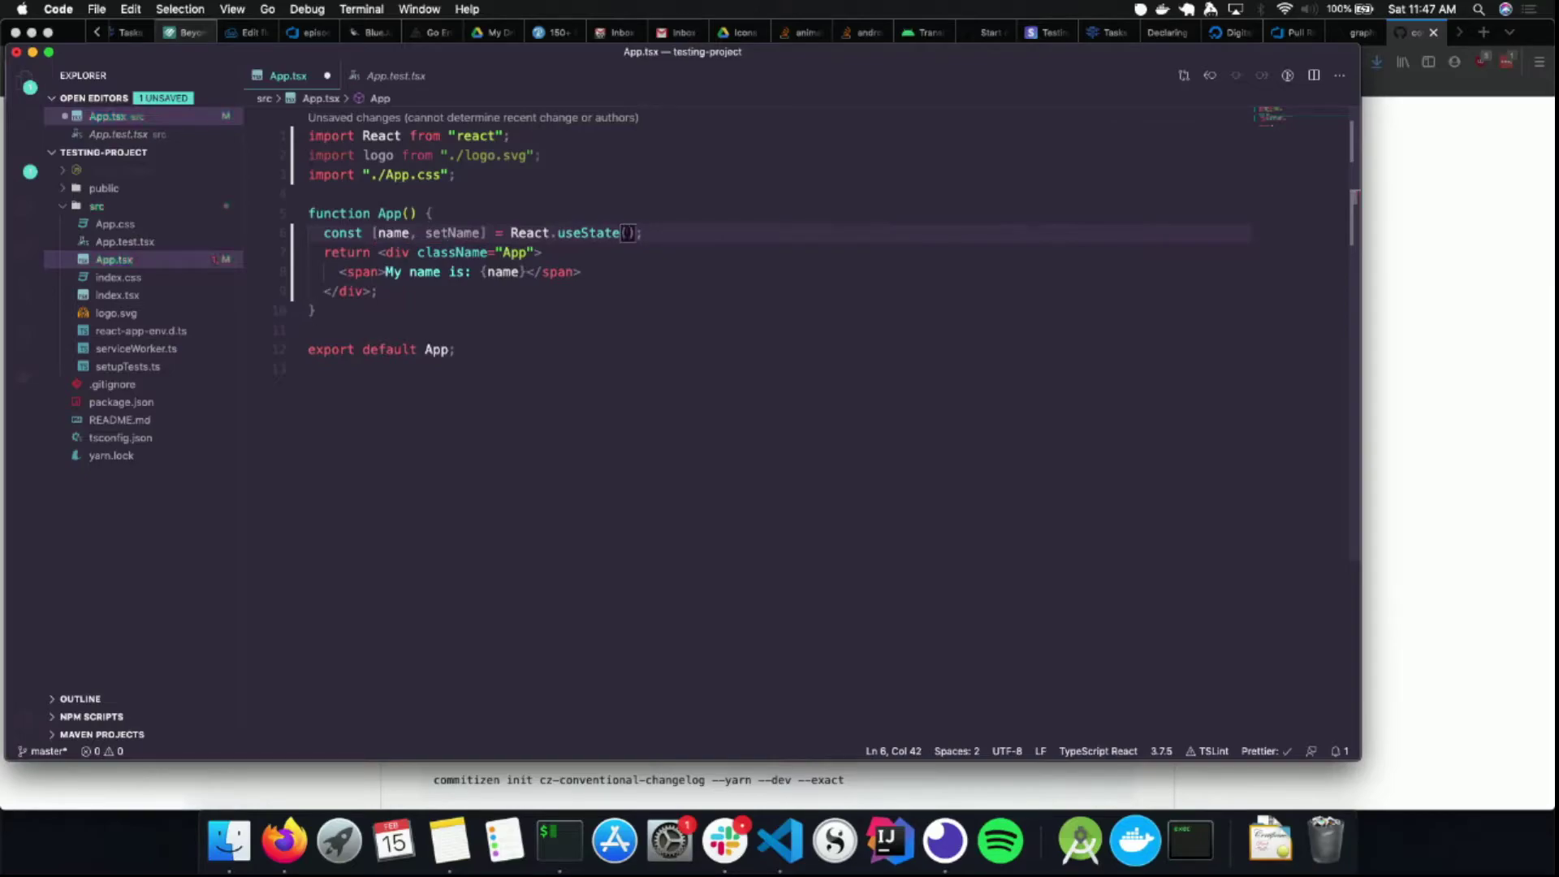
type("na")
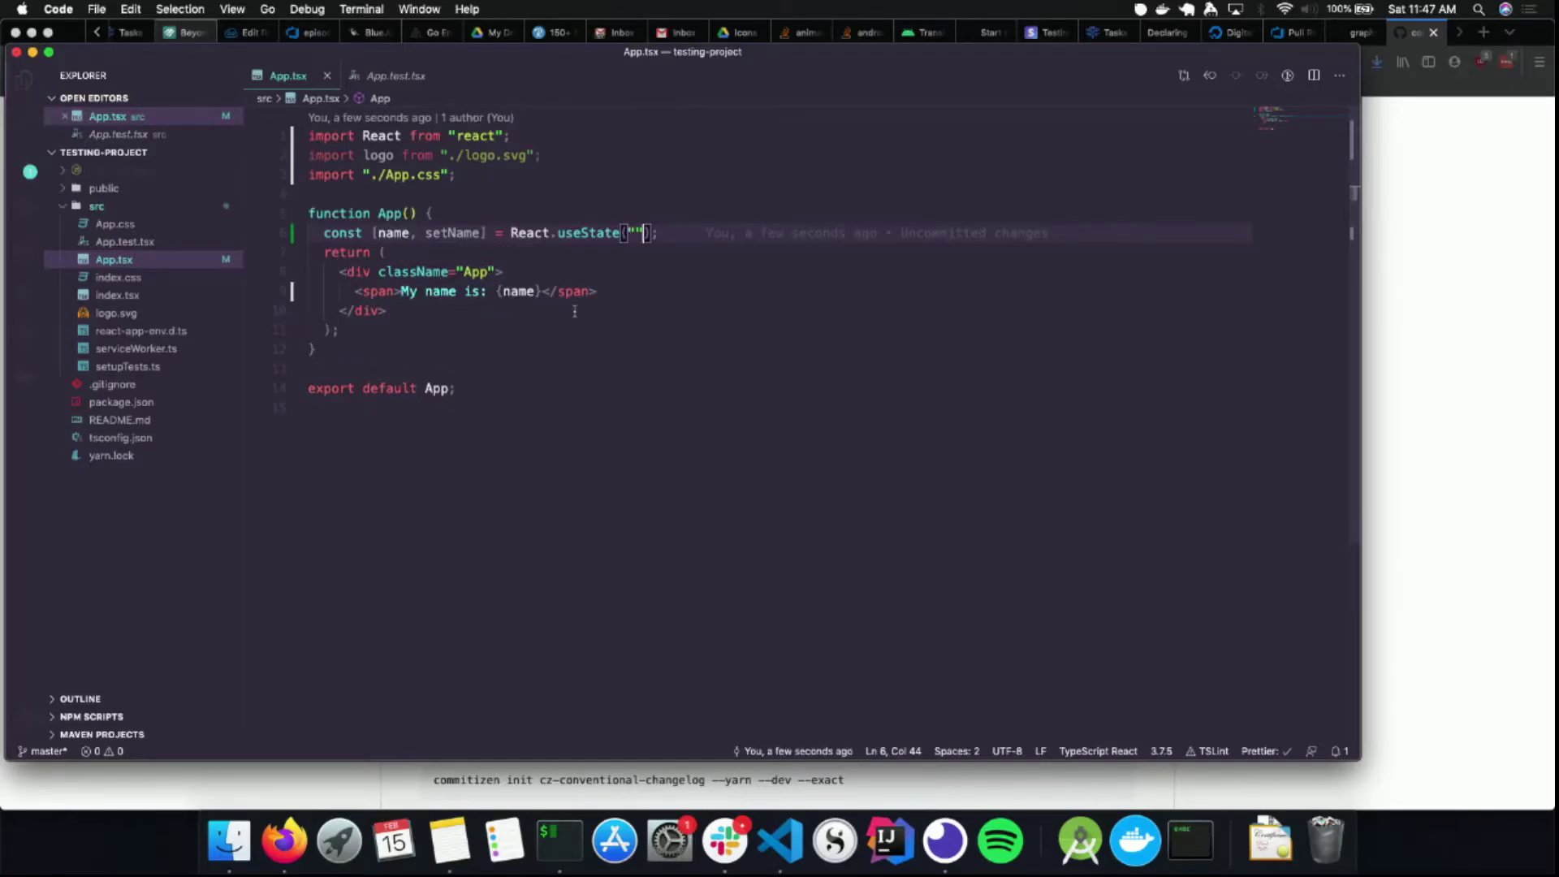
Switch to iTerm2 and start the development server with yarn start
left_click(558, 841)
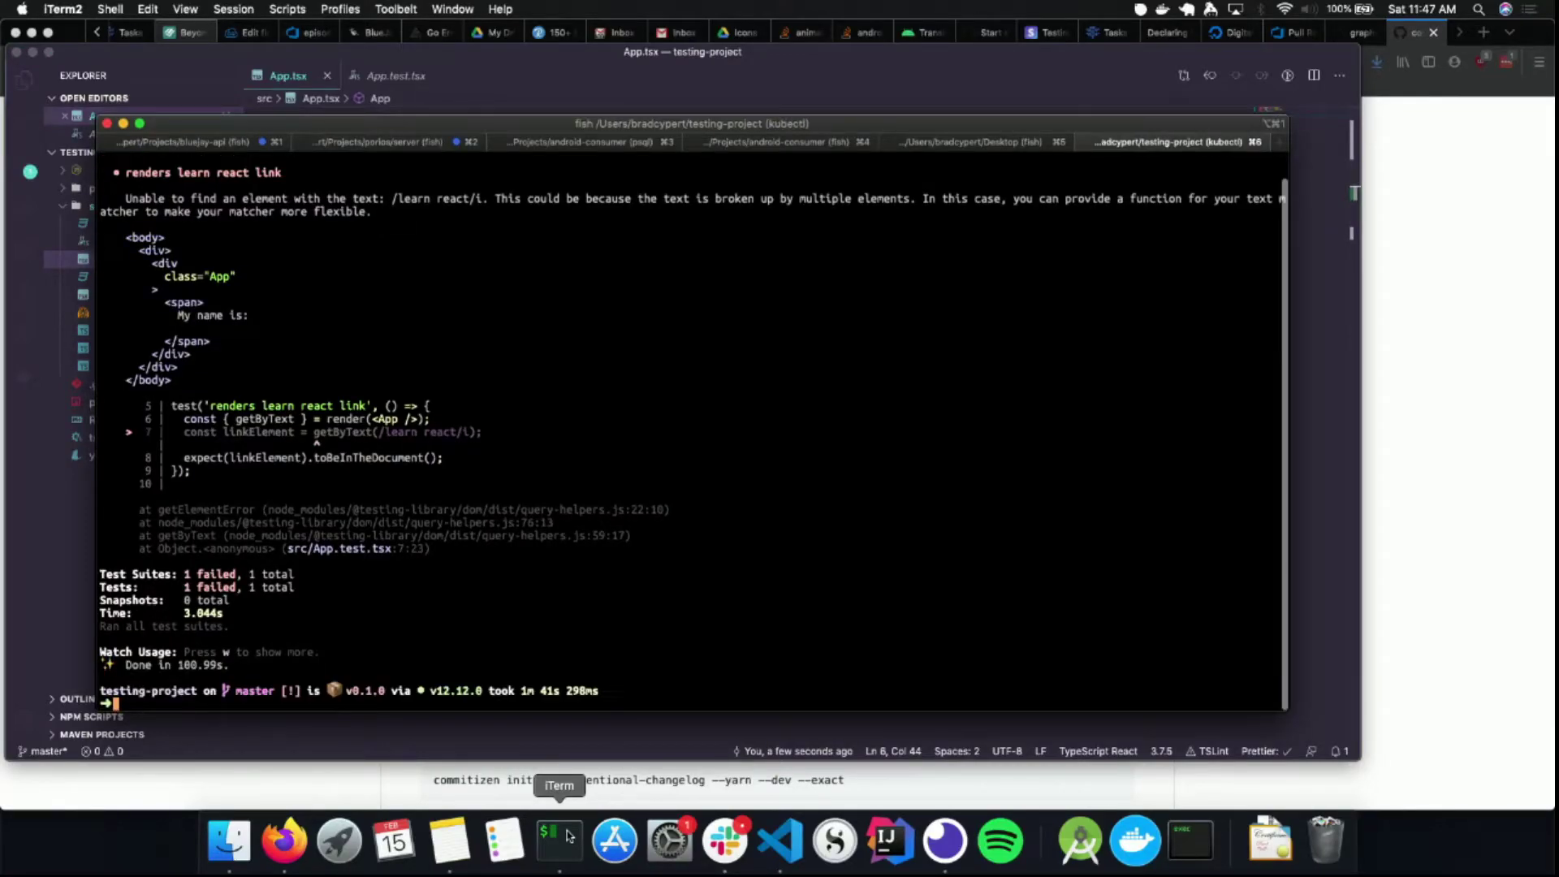
type("yarn s")
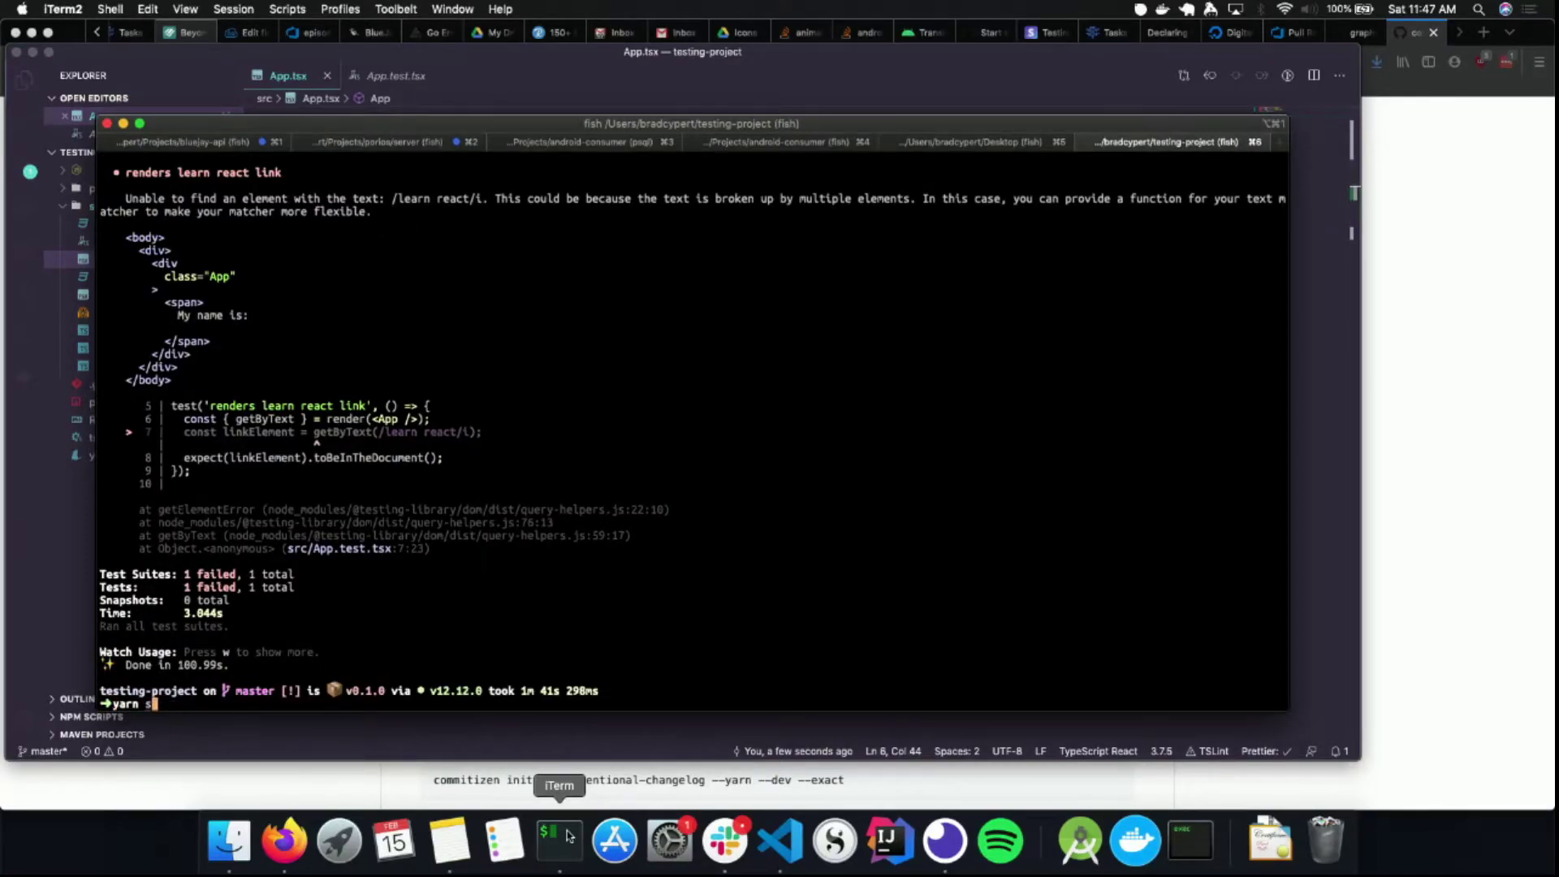
type("tart")
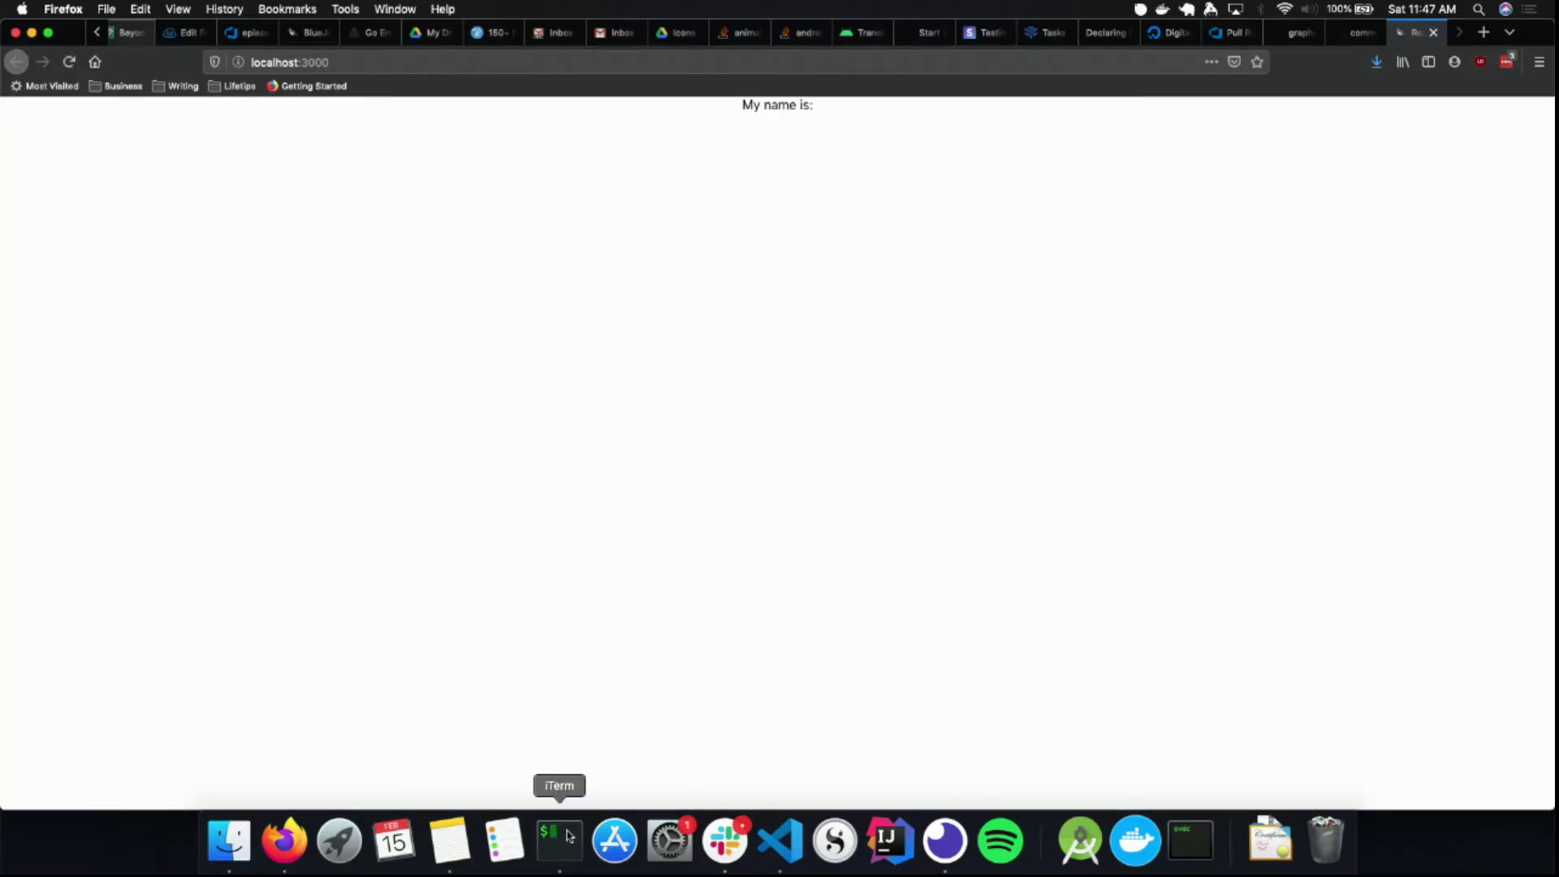
Return to the VS Code window after viewing localhost:3000
left_click(559, 841)
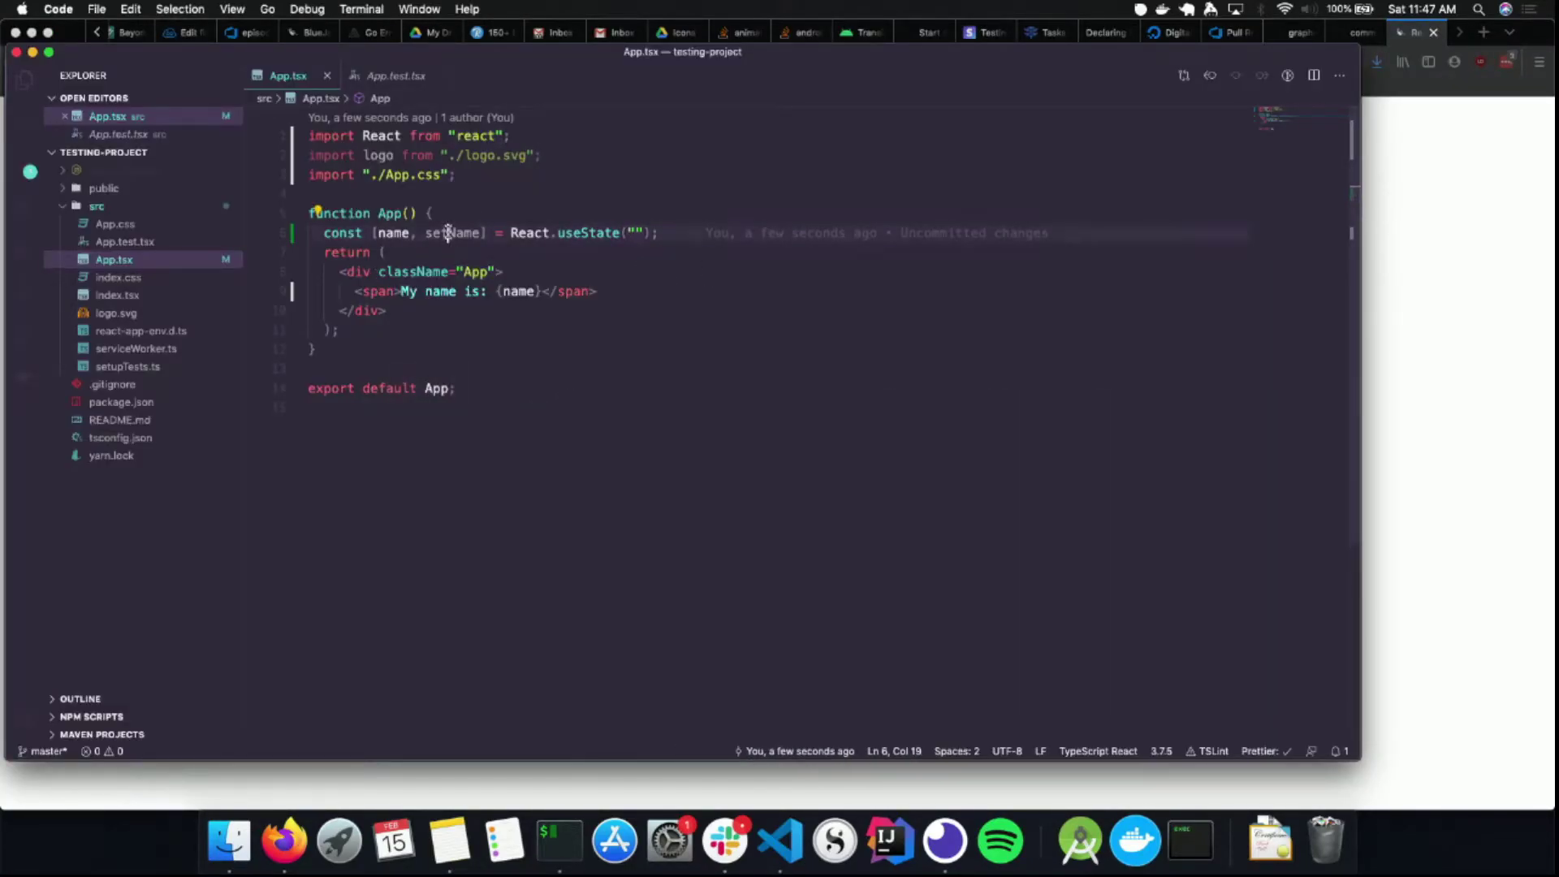
Add a 'Set Name to Brad' button whose onClick calls setName("Brad")
double_click(452, 233)
type("<button>Set </button>")
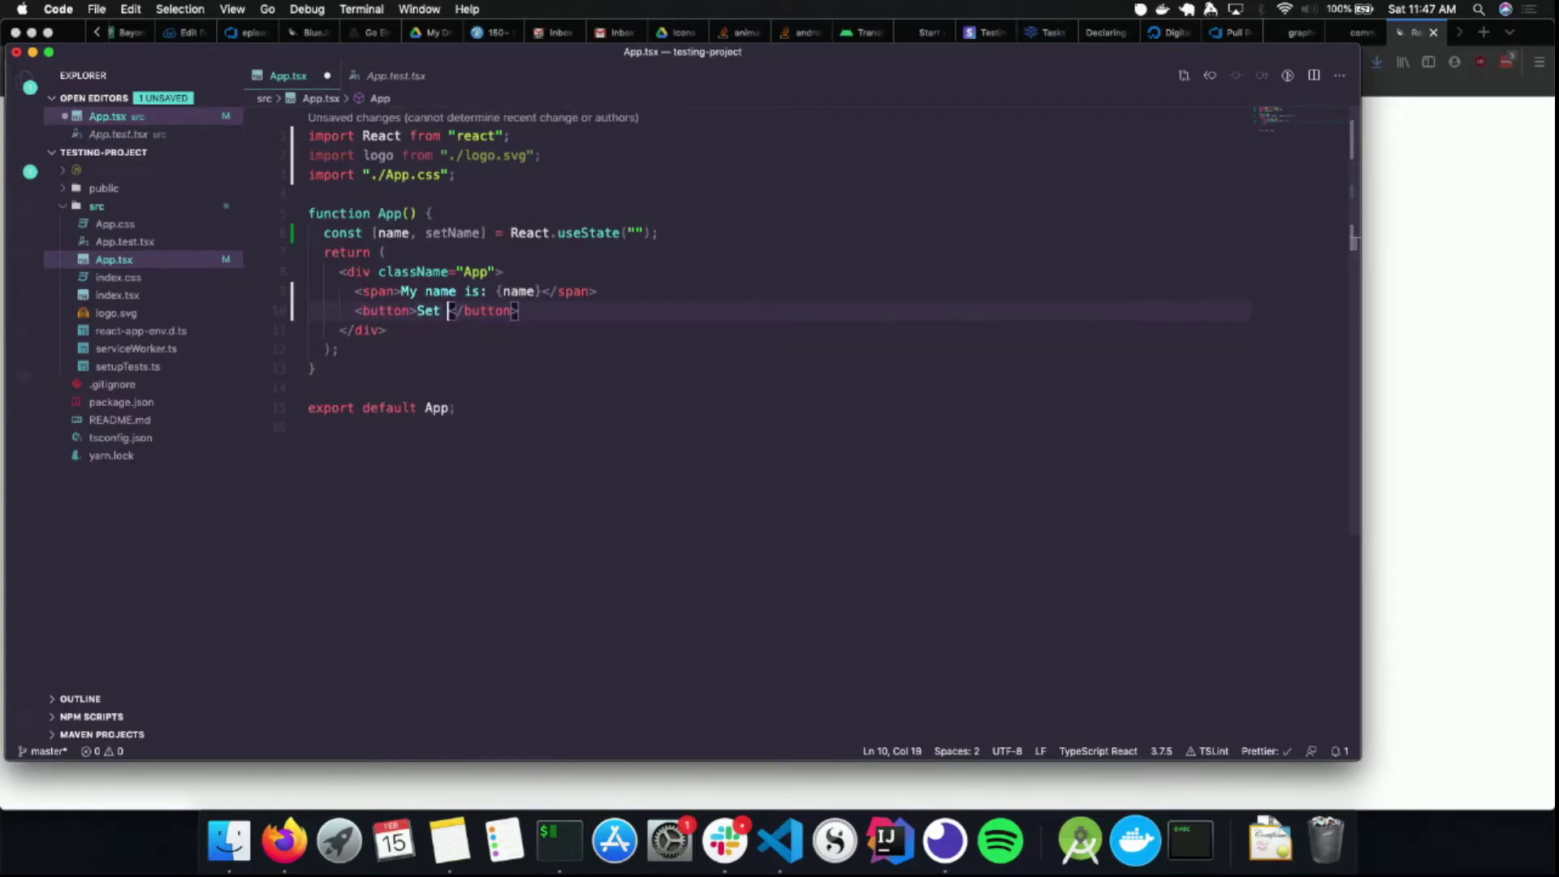
type("Name to")
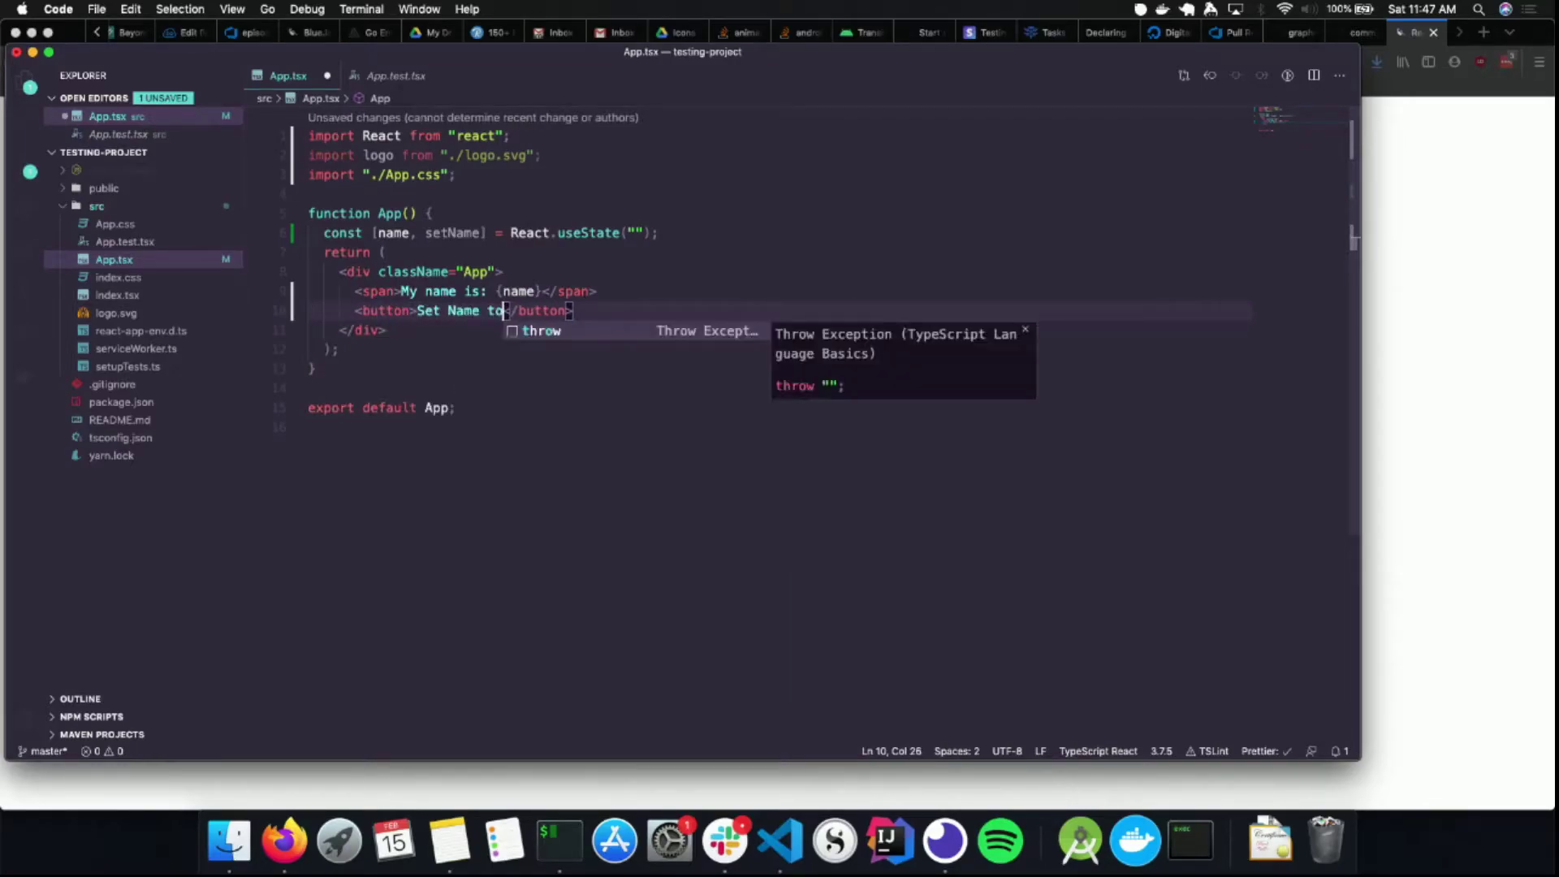
type("Brad")
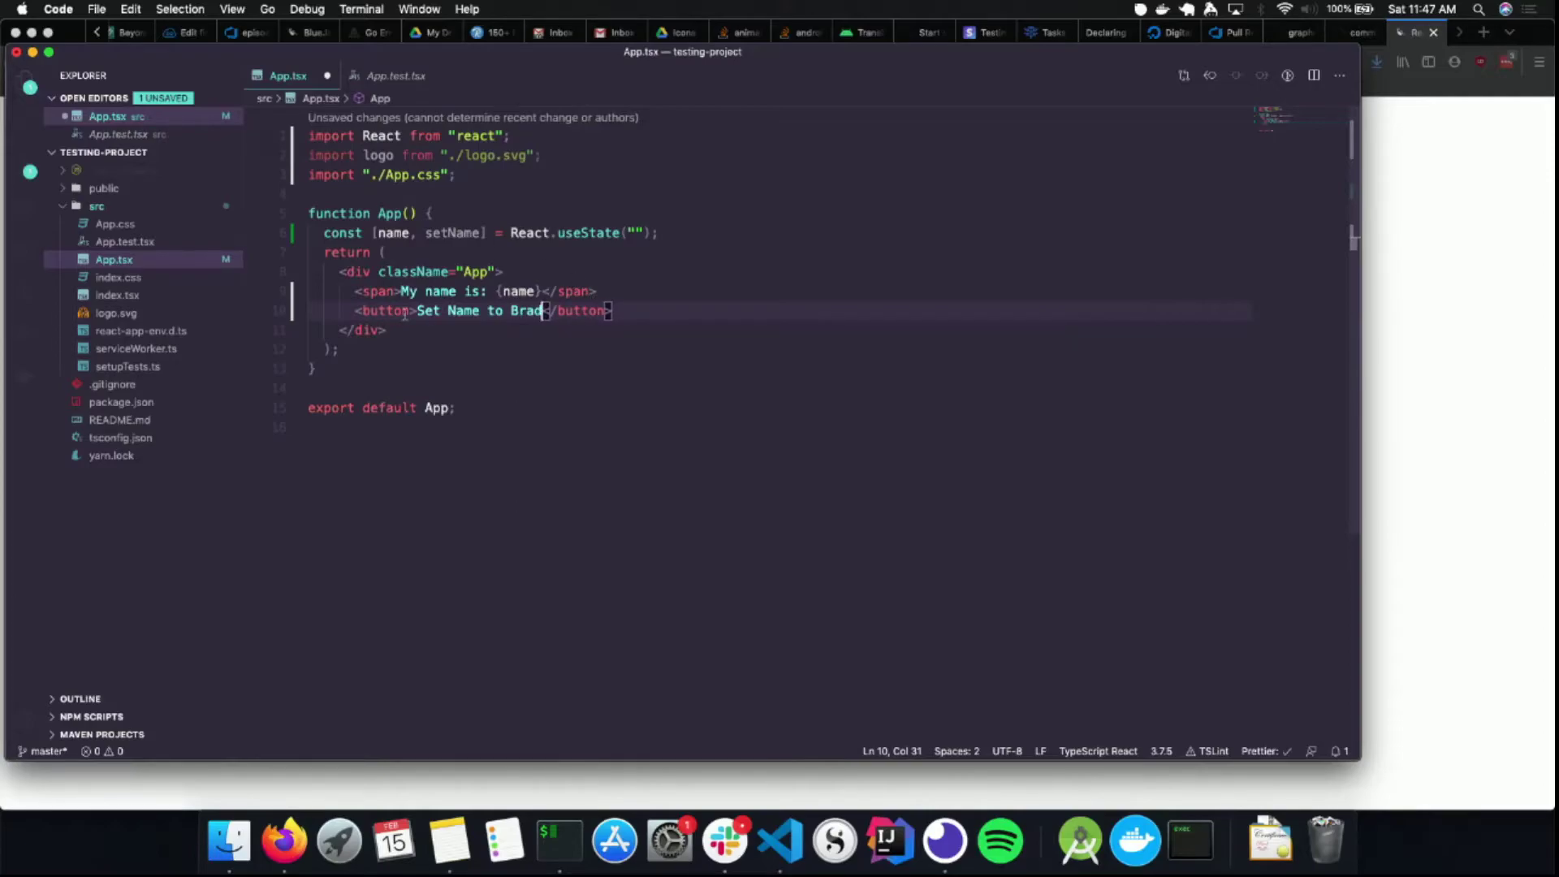
type("onClick")
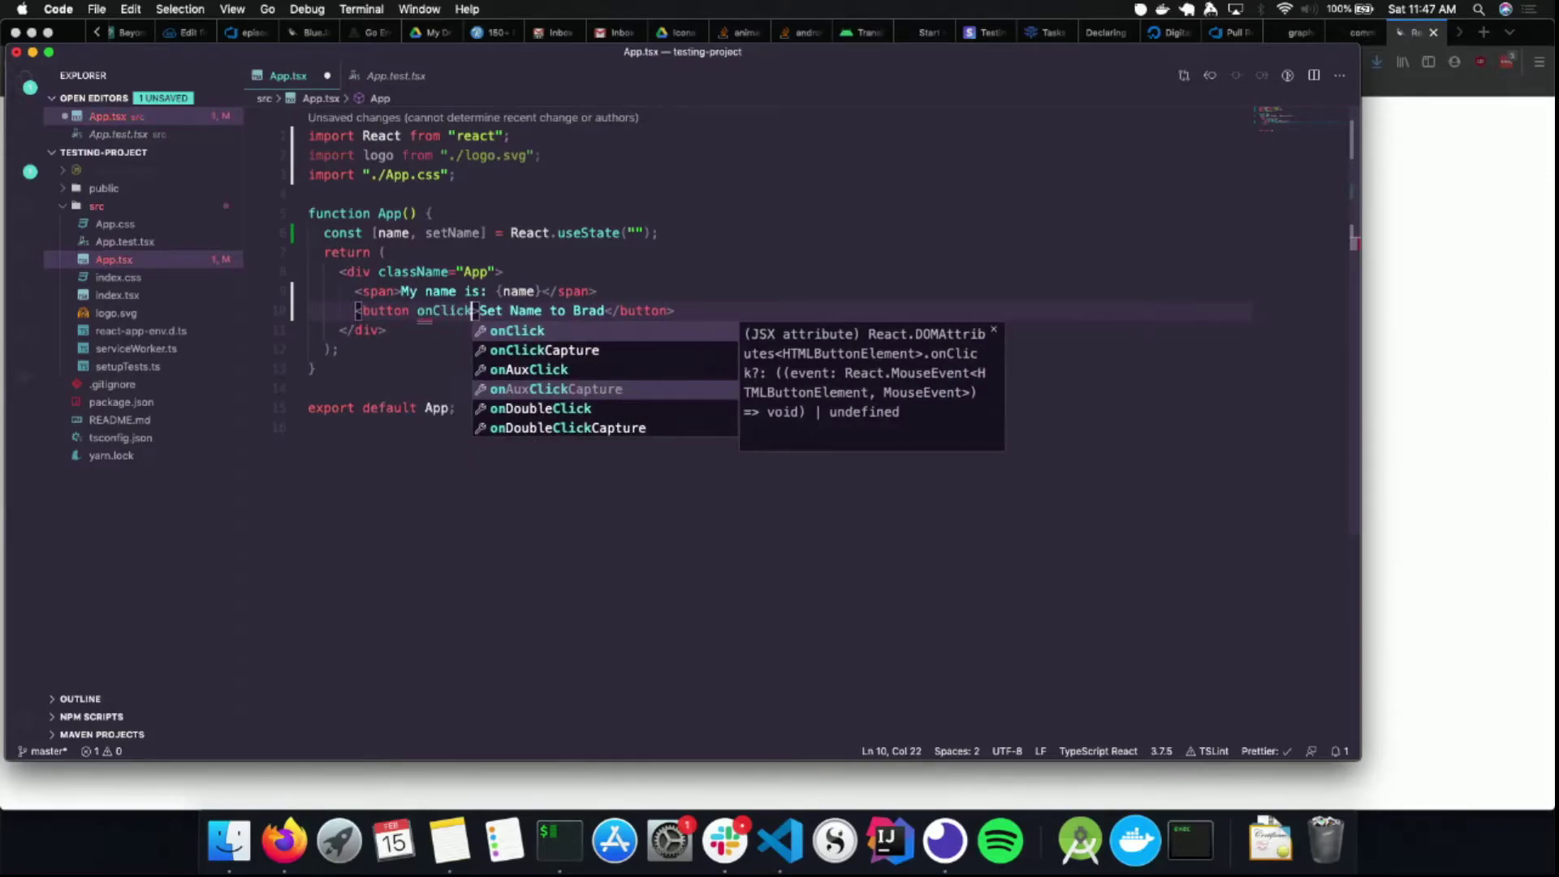
type("={set")
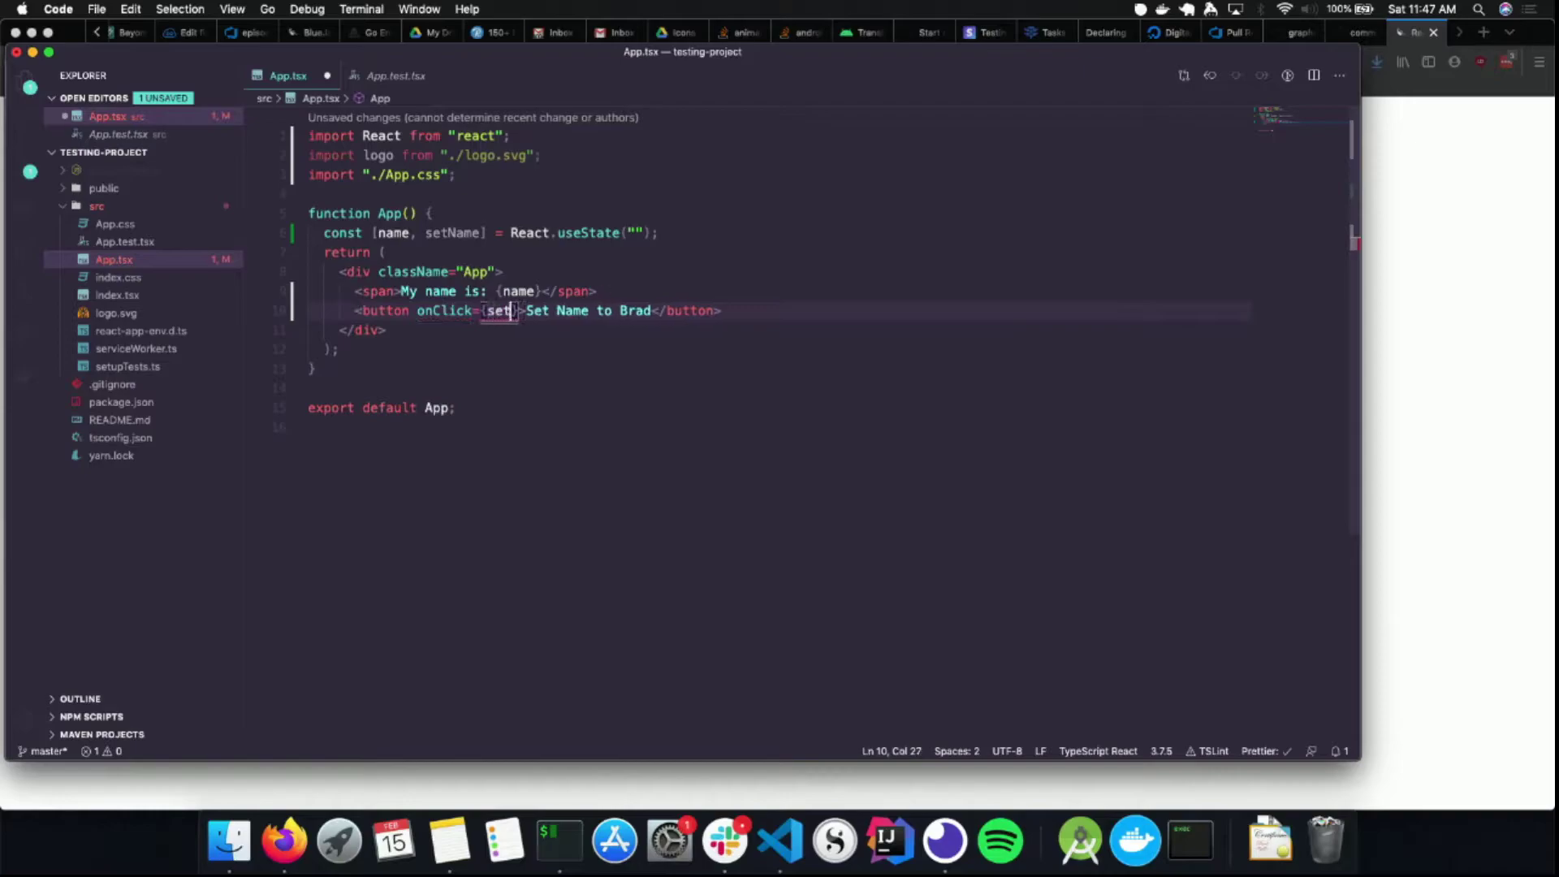
type("set")
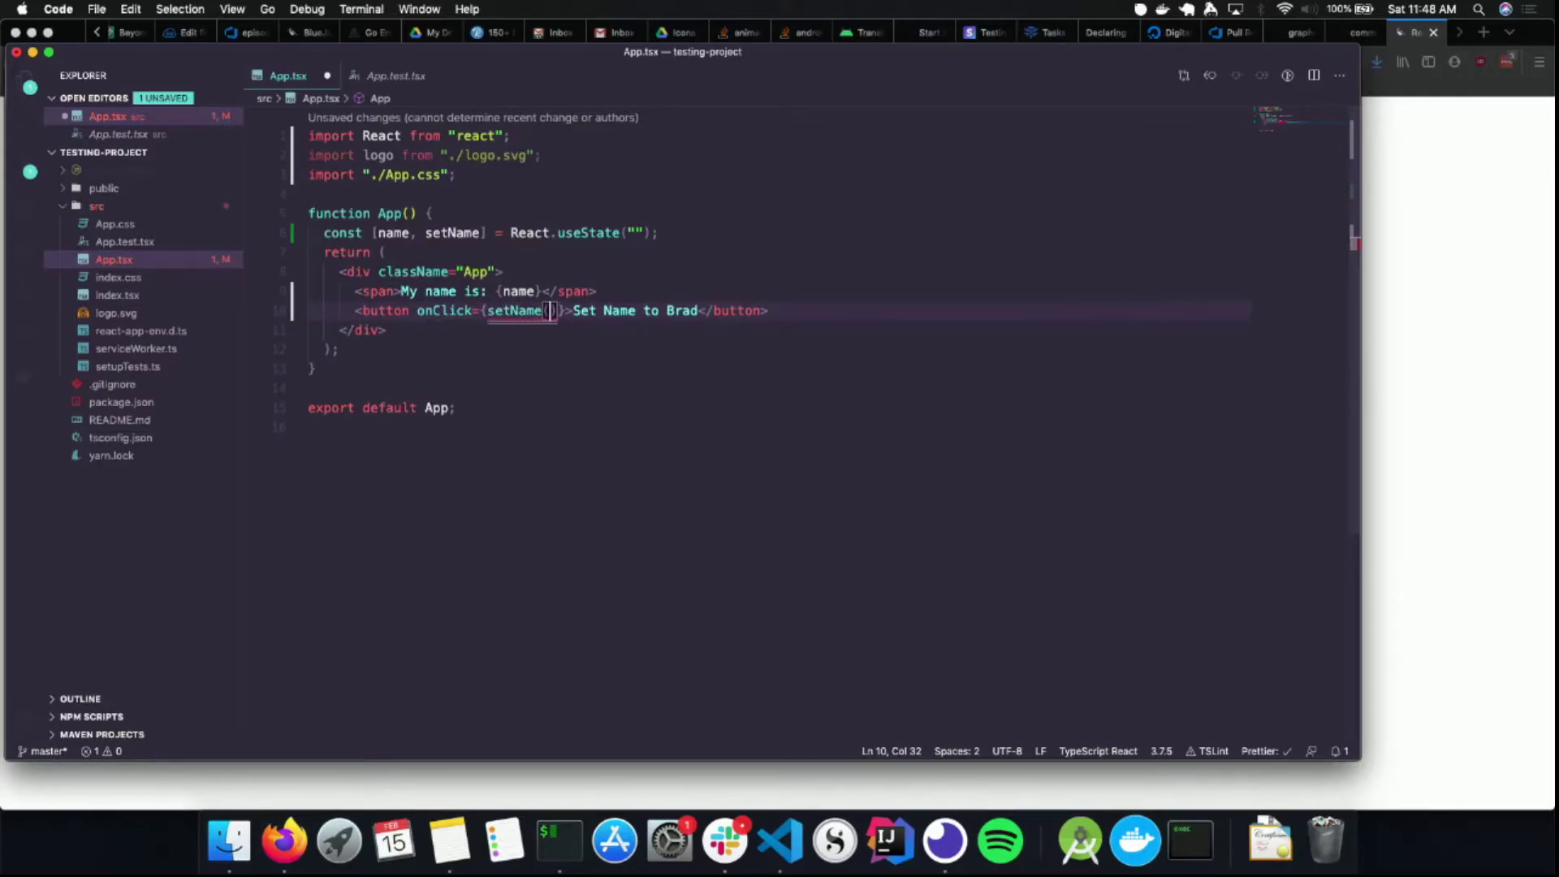
type("\"Brad")
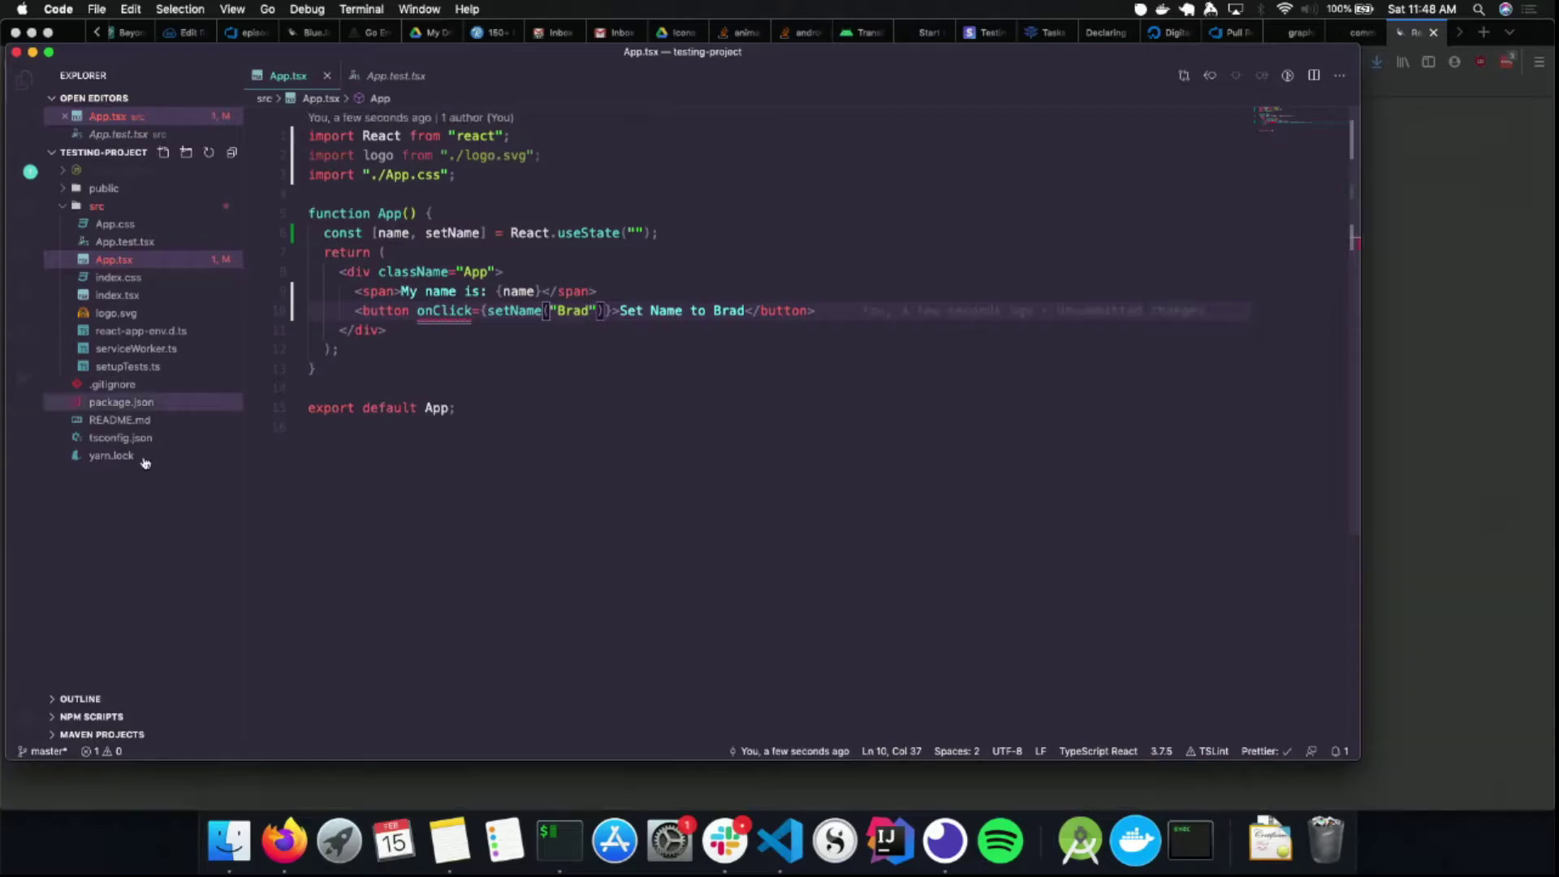
type("e =>")
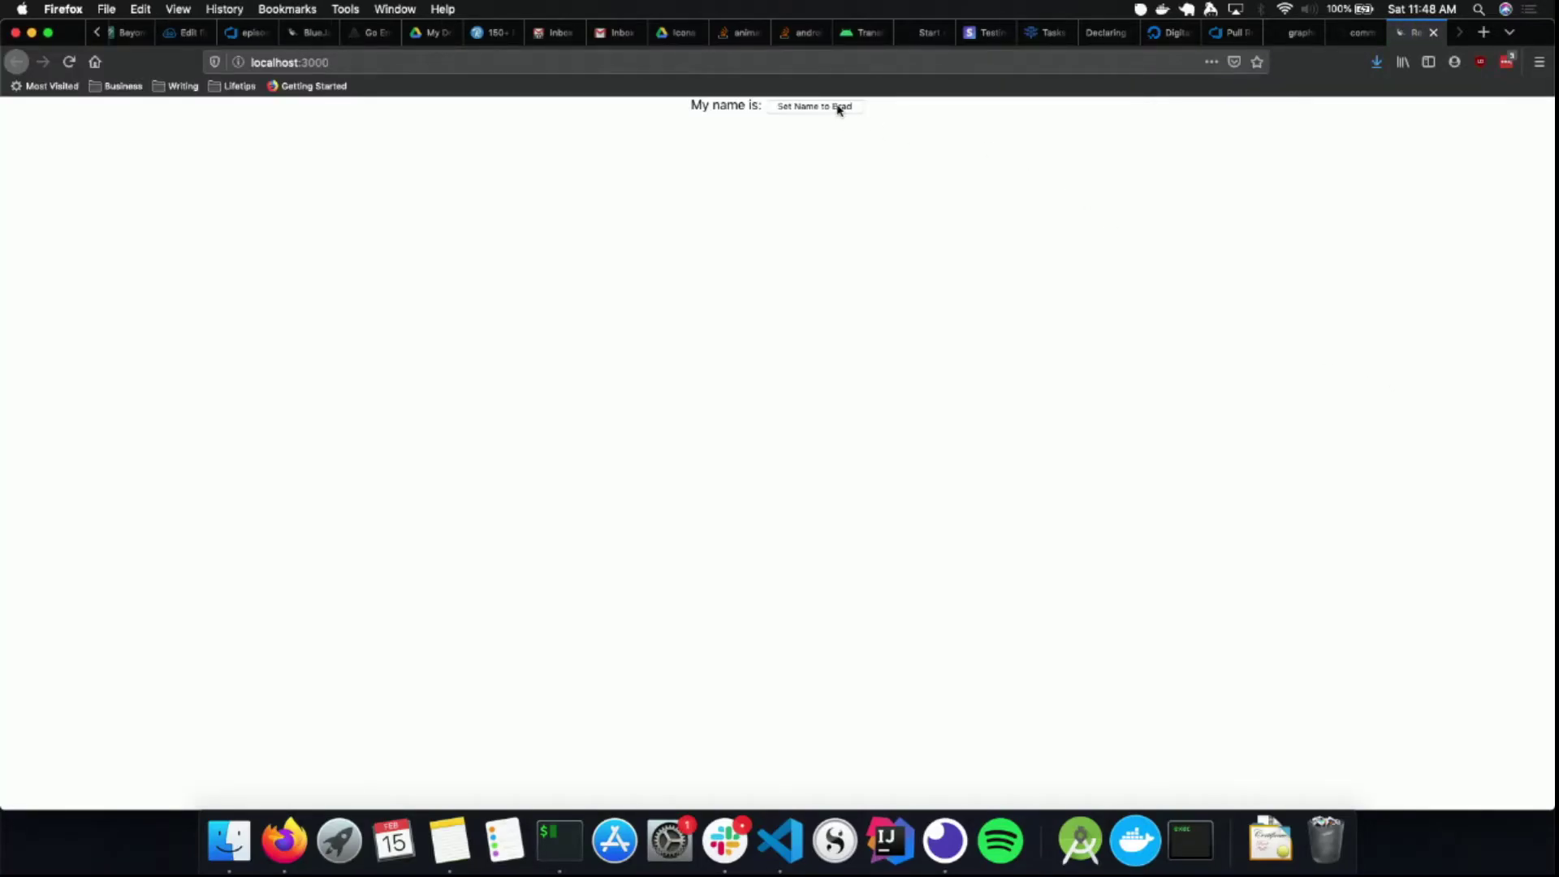
Press 'Set Name to Brad' in the running app to show 'My name is: Brad'
left_click(814, 106)
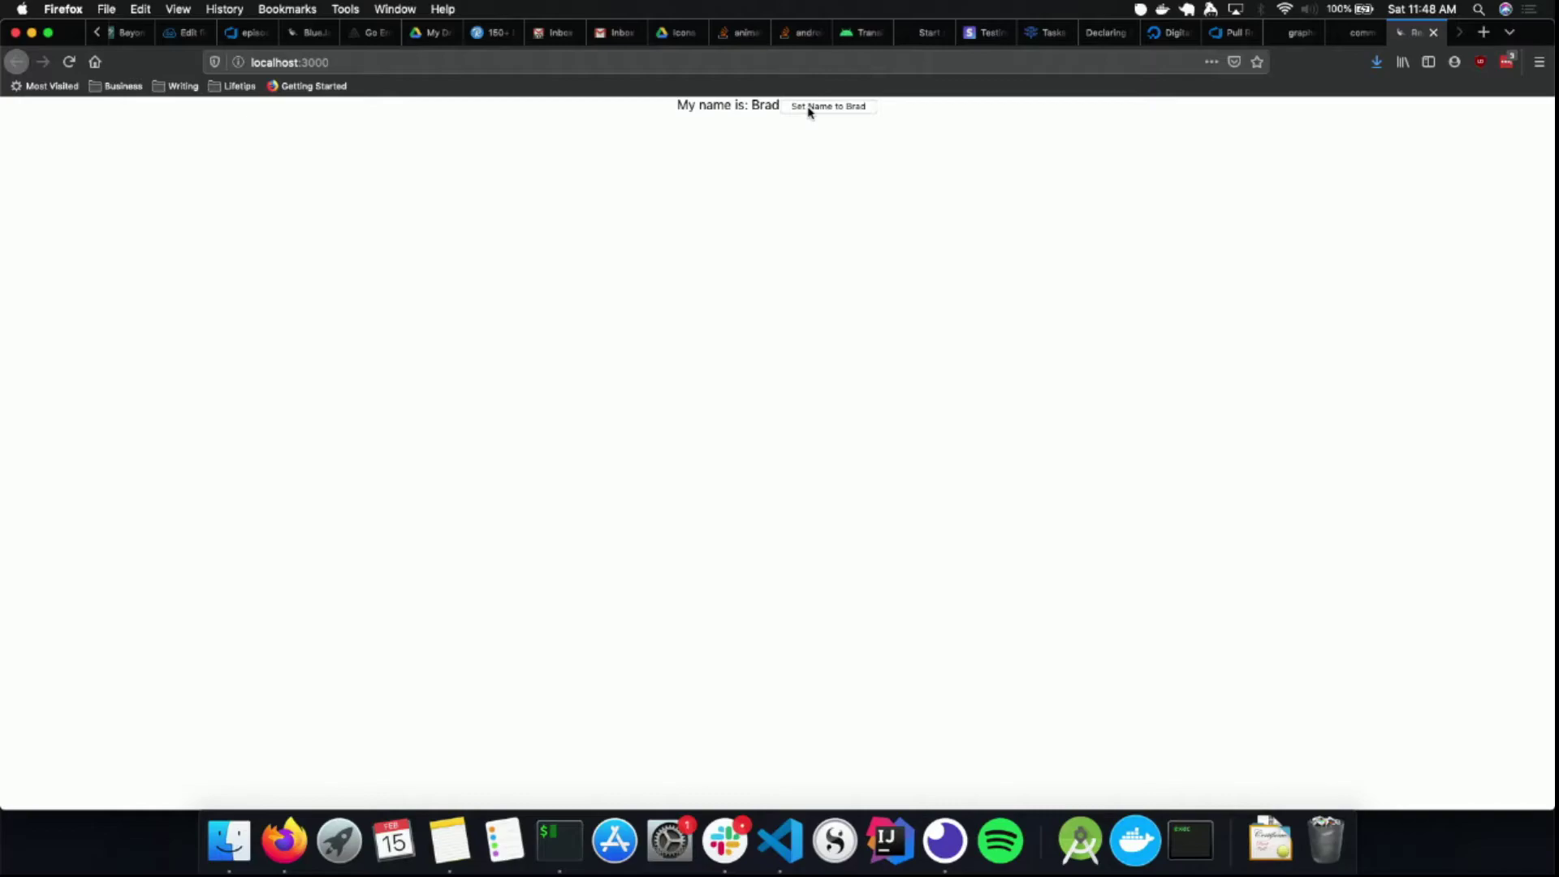
left_click(779, 841)
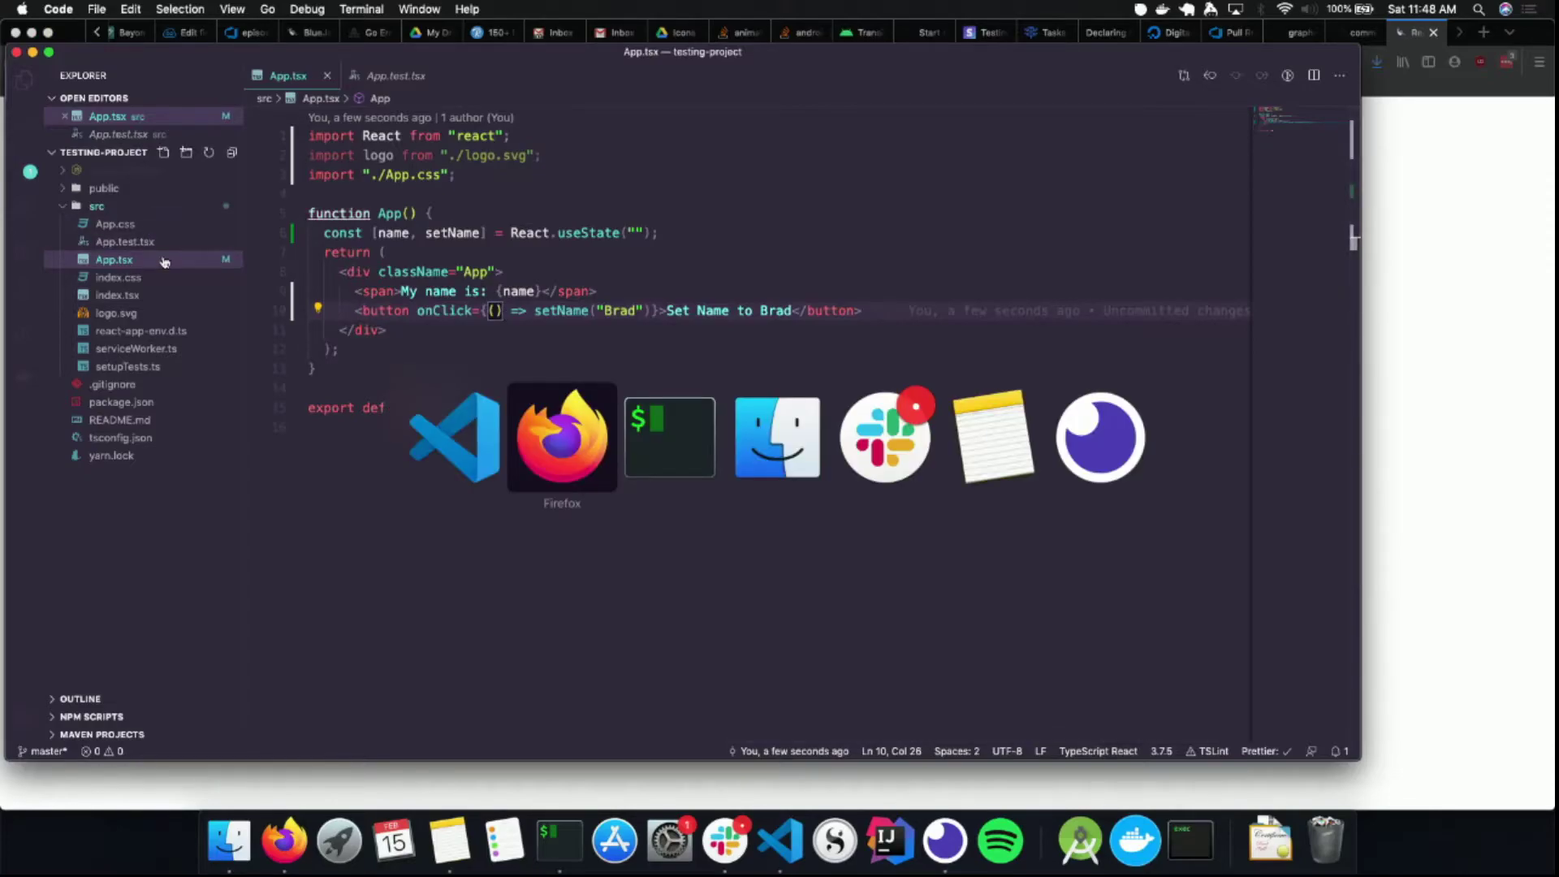
Stop the dev server and rerun yarn test, which still fails on the learn react link
left_click(558, 840)
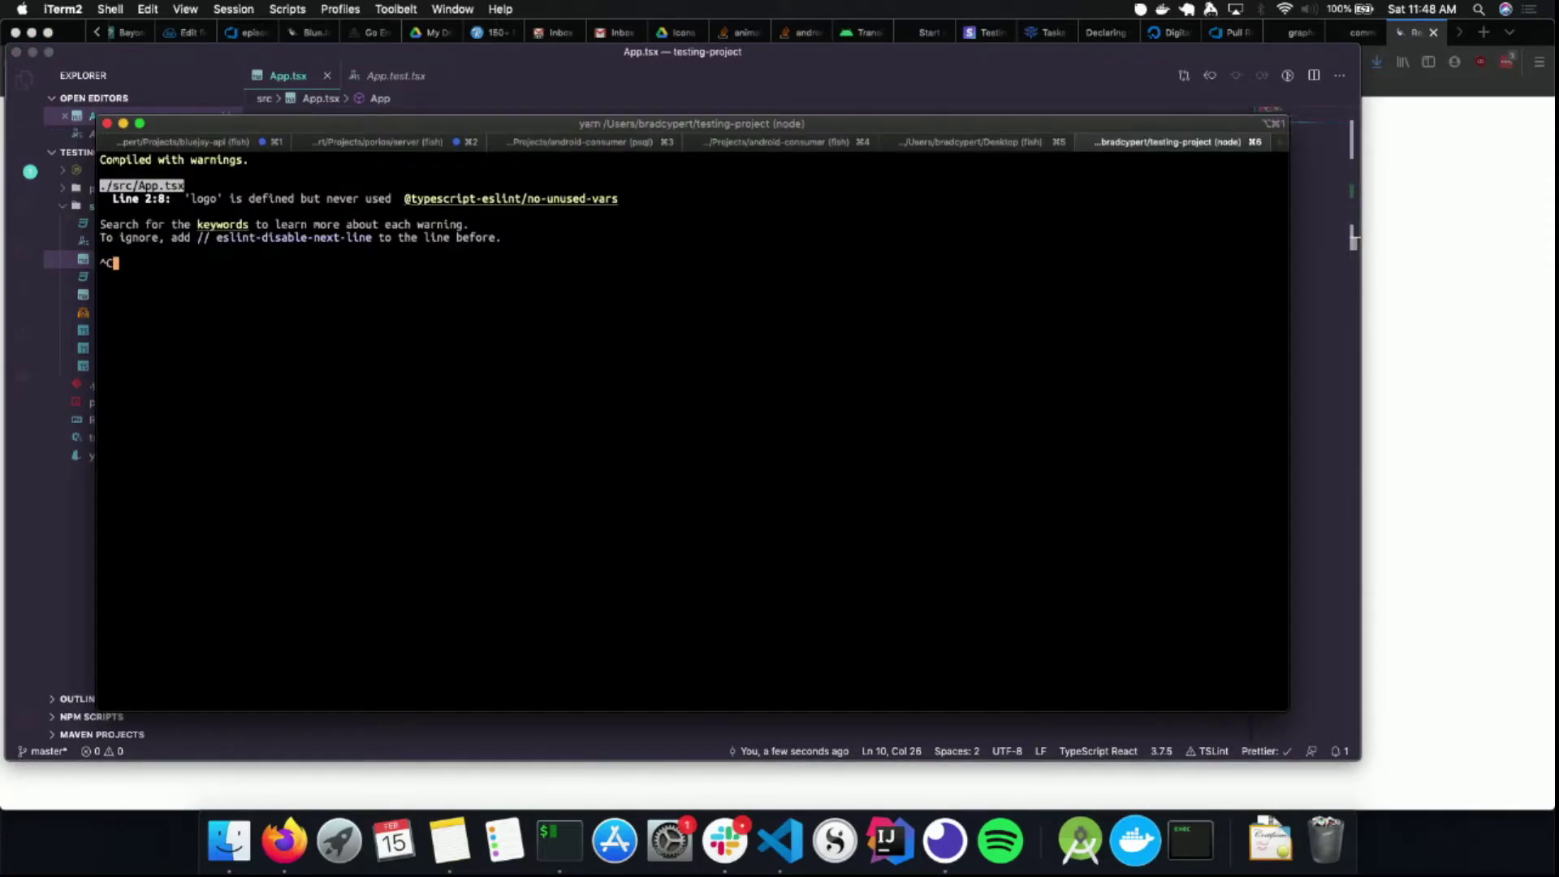
key("ctrl+c")
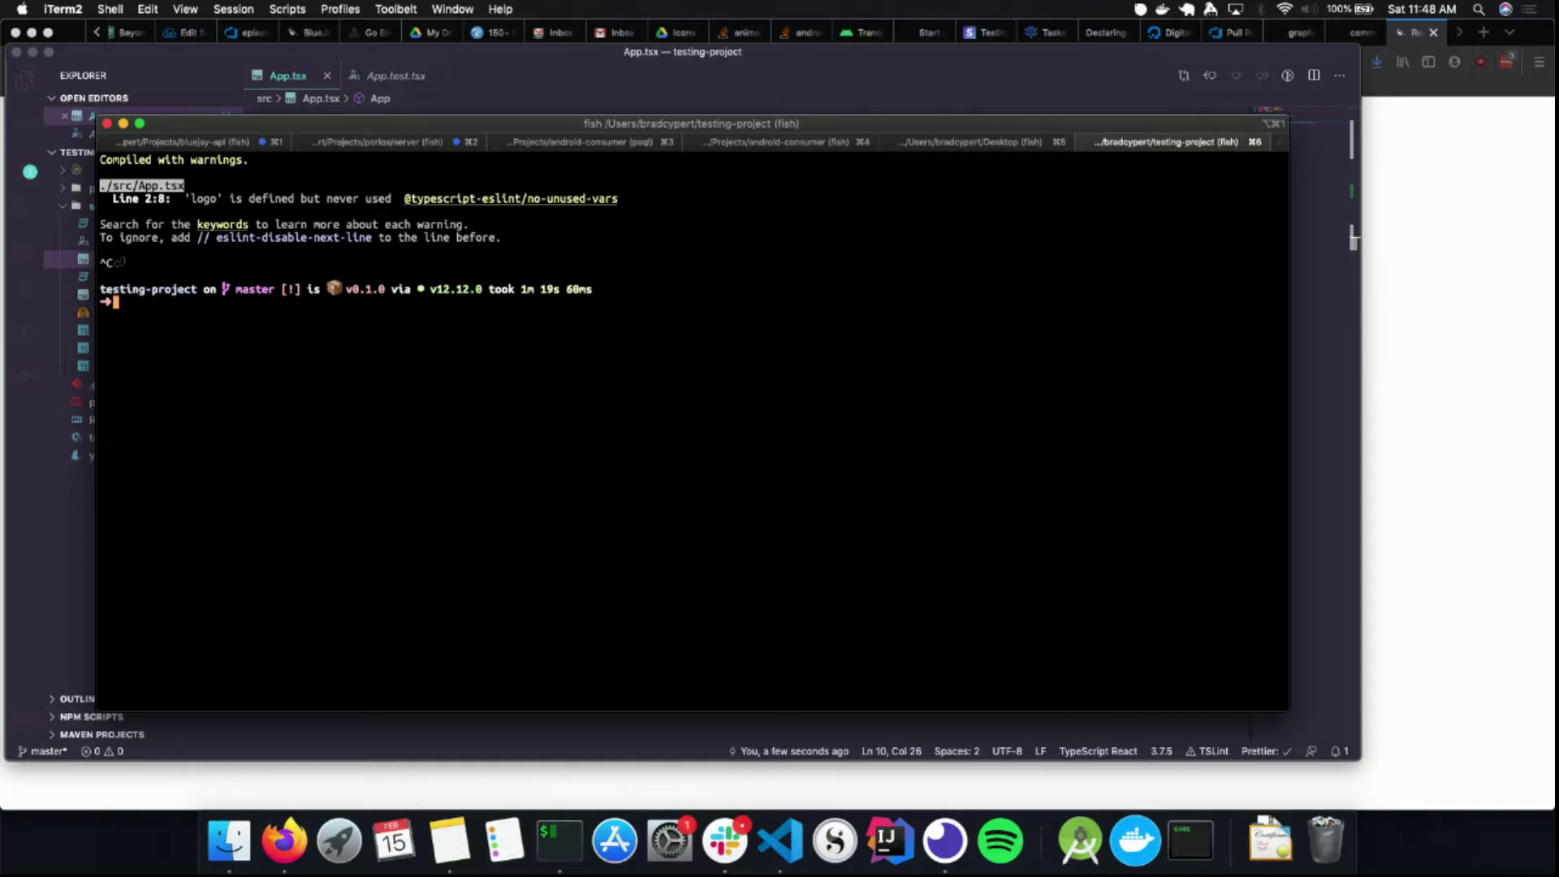
type("yea")
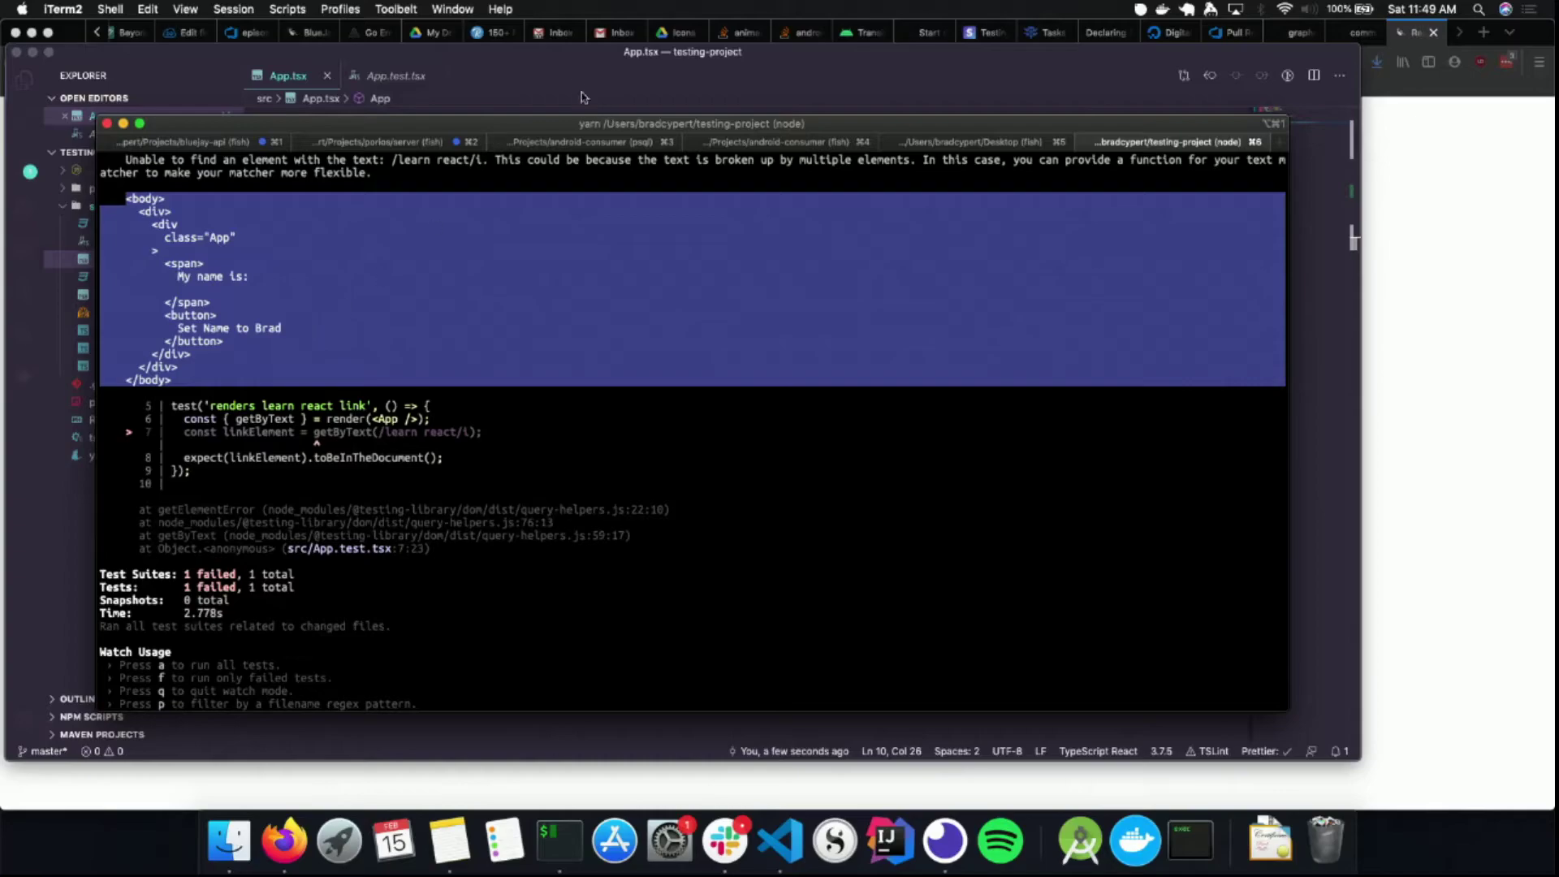
left_click(780, 839)
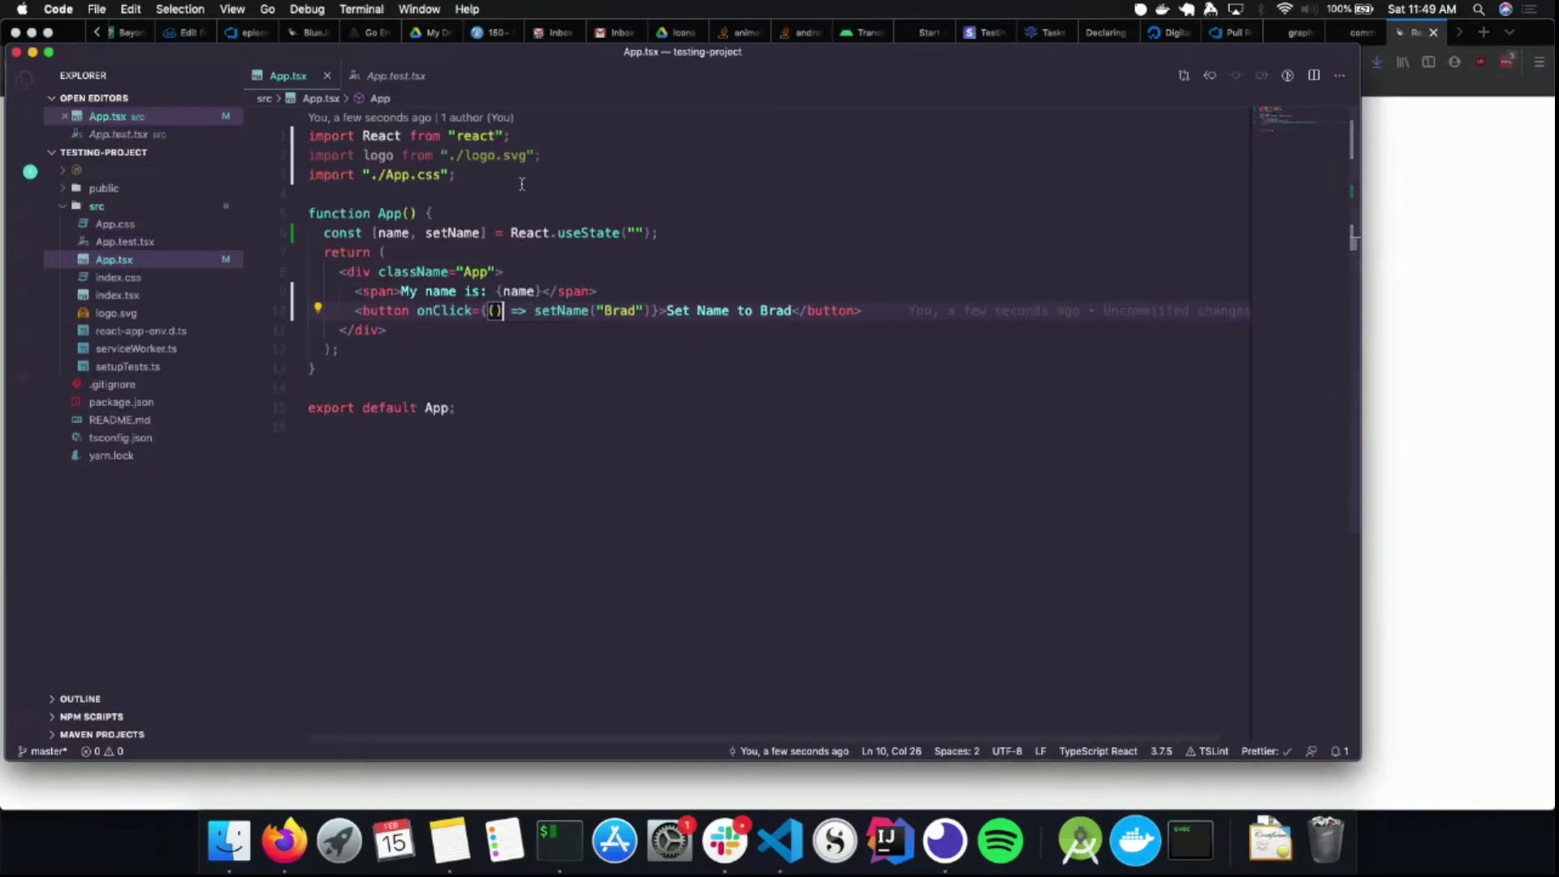
Open App.test.tsx and select getByText in the default 'renders learn react link' test
left_click(395, 76)
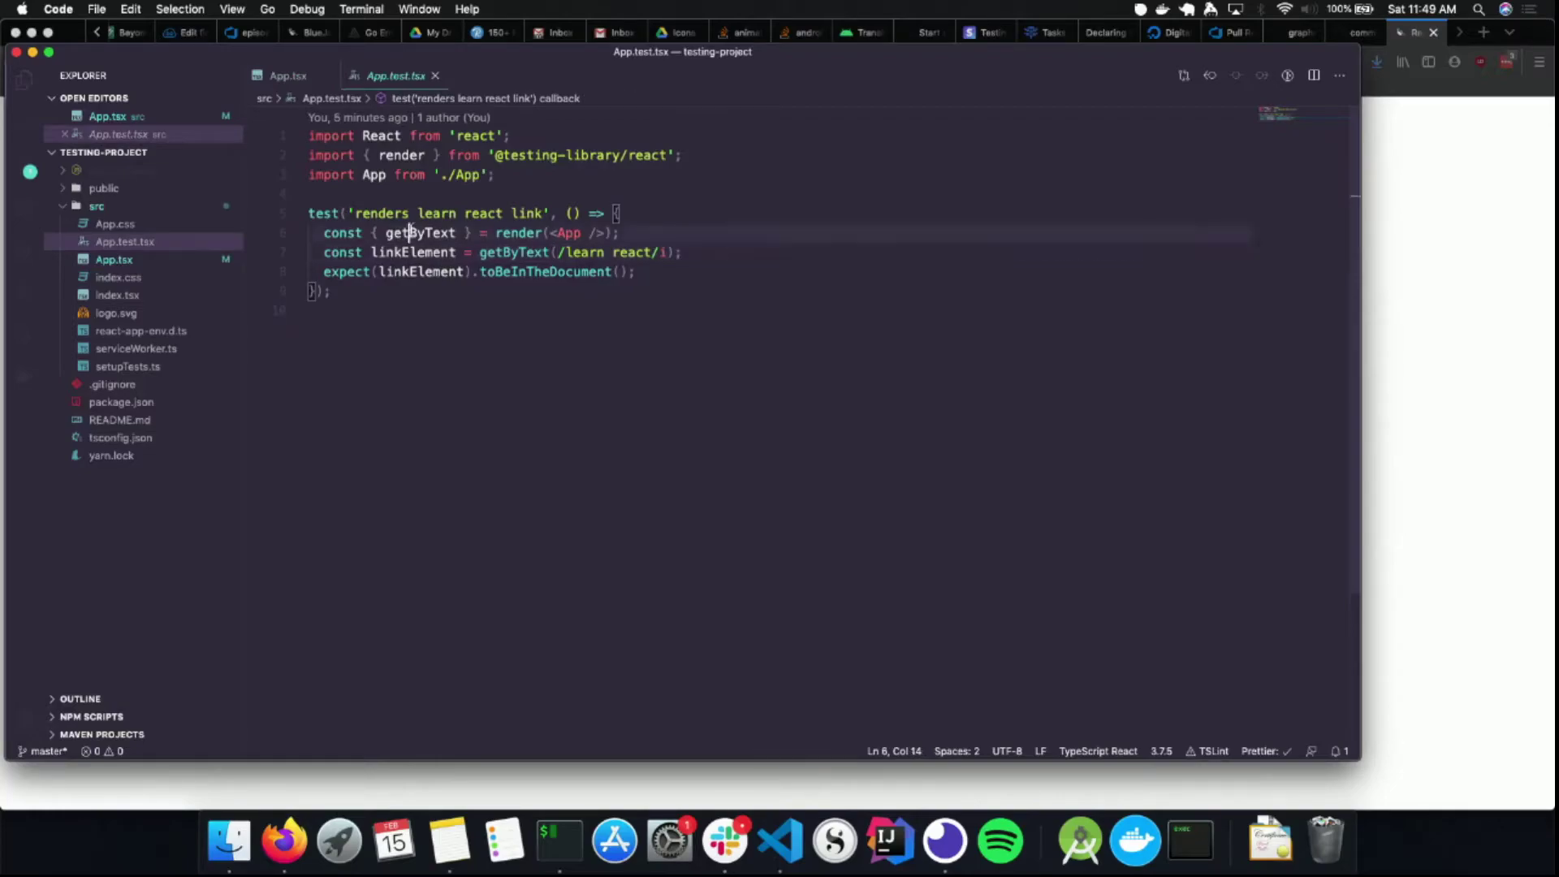
double_click(514, 251)
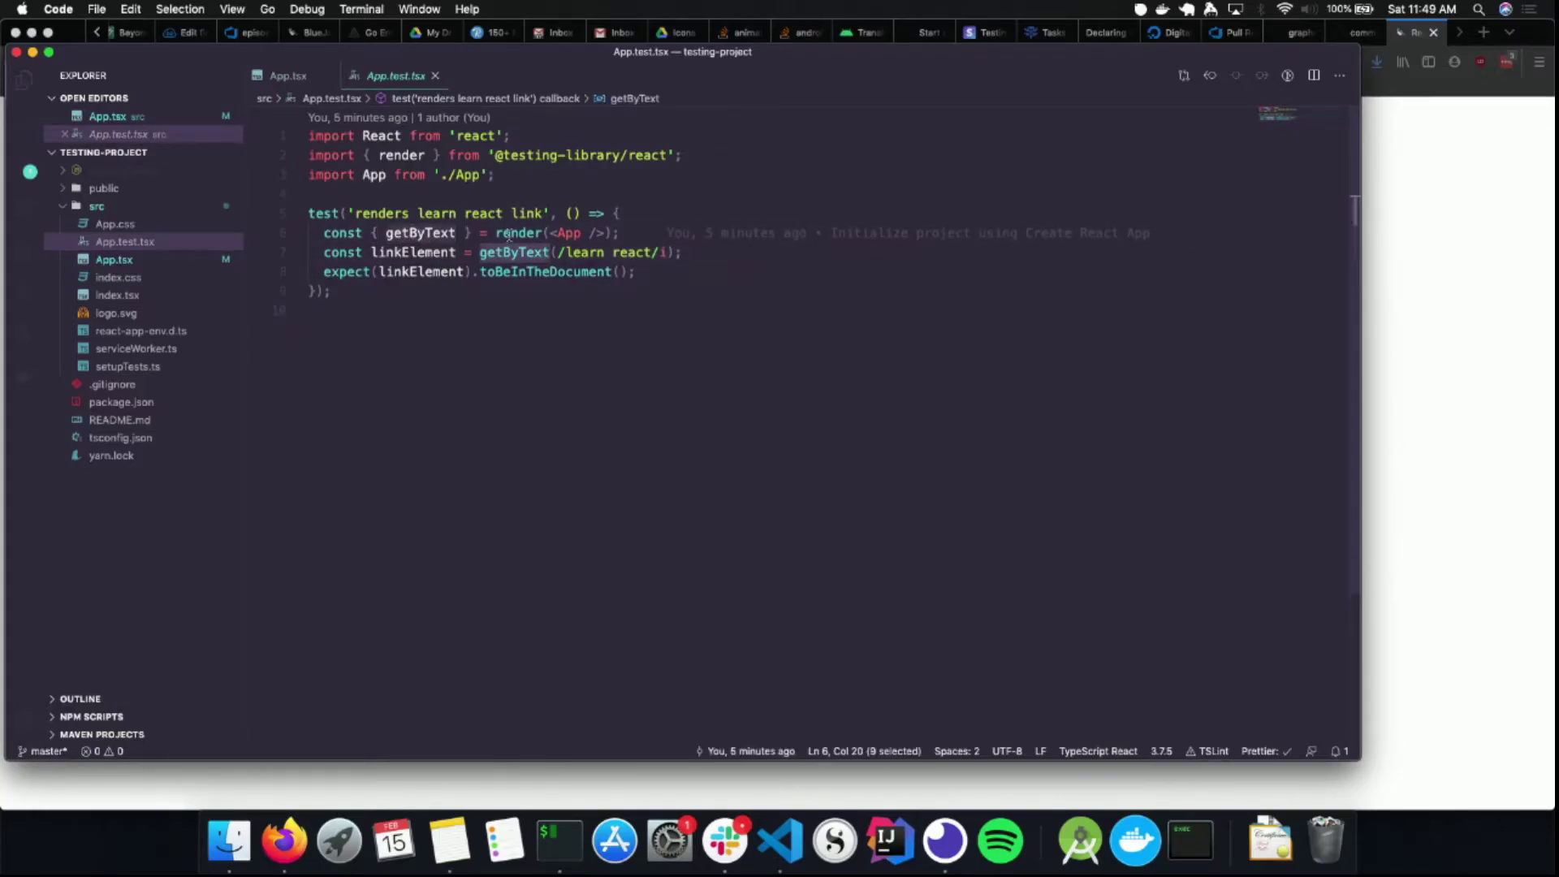
mouse_move(517, 233)
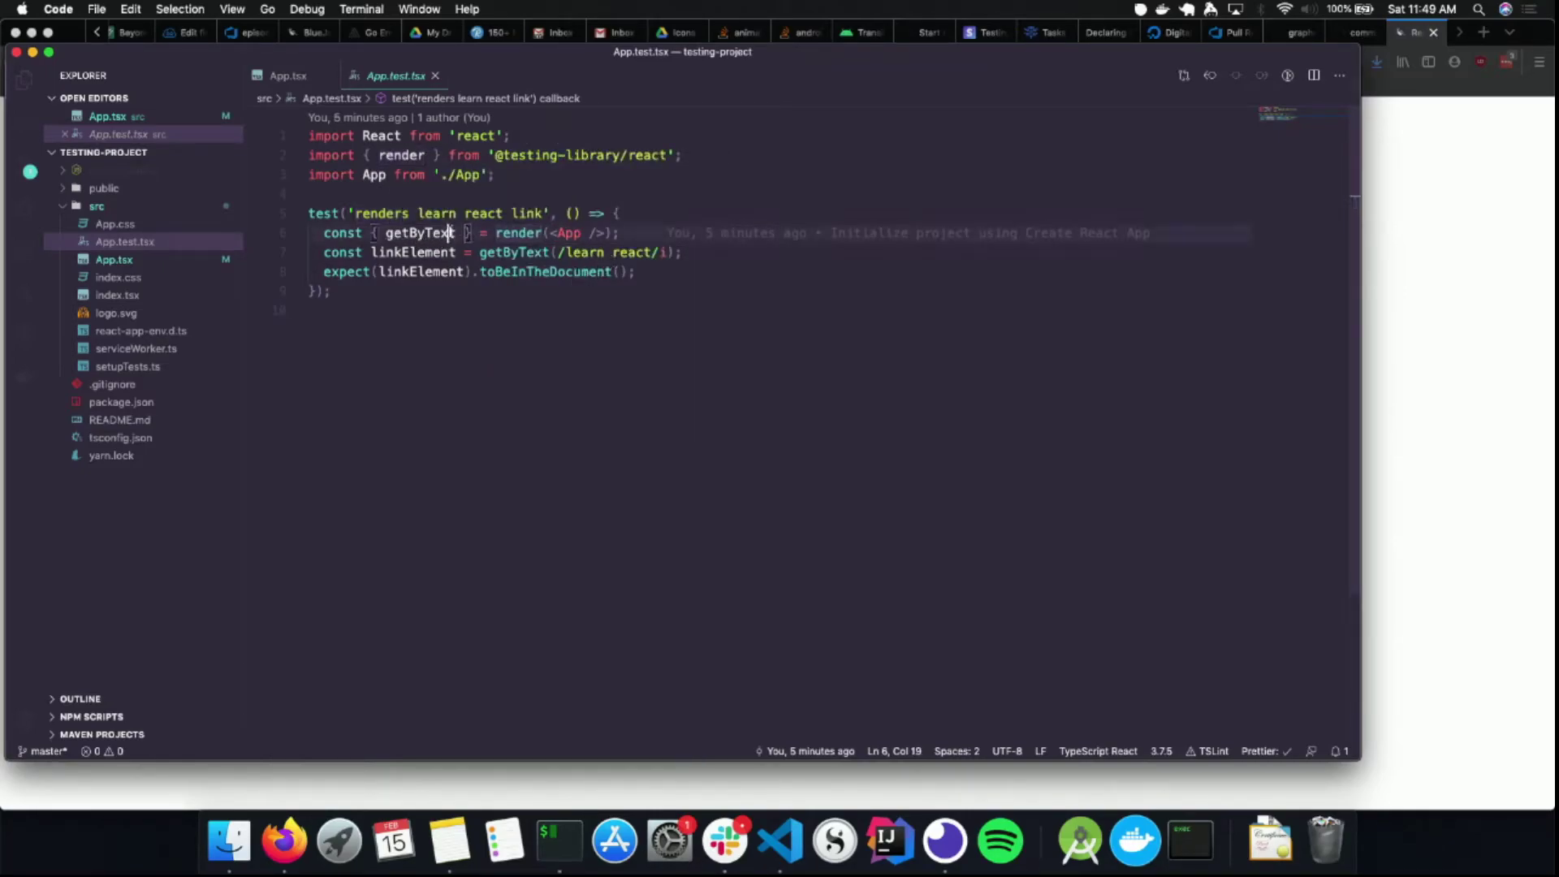
left_click(455, 233)
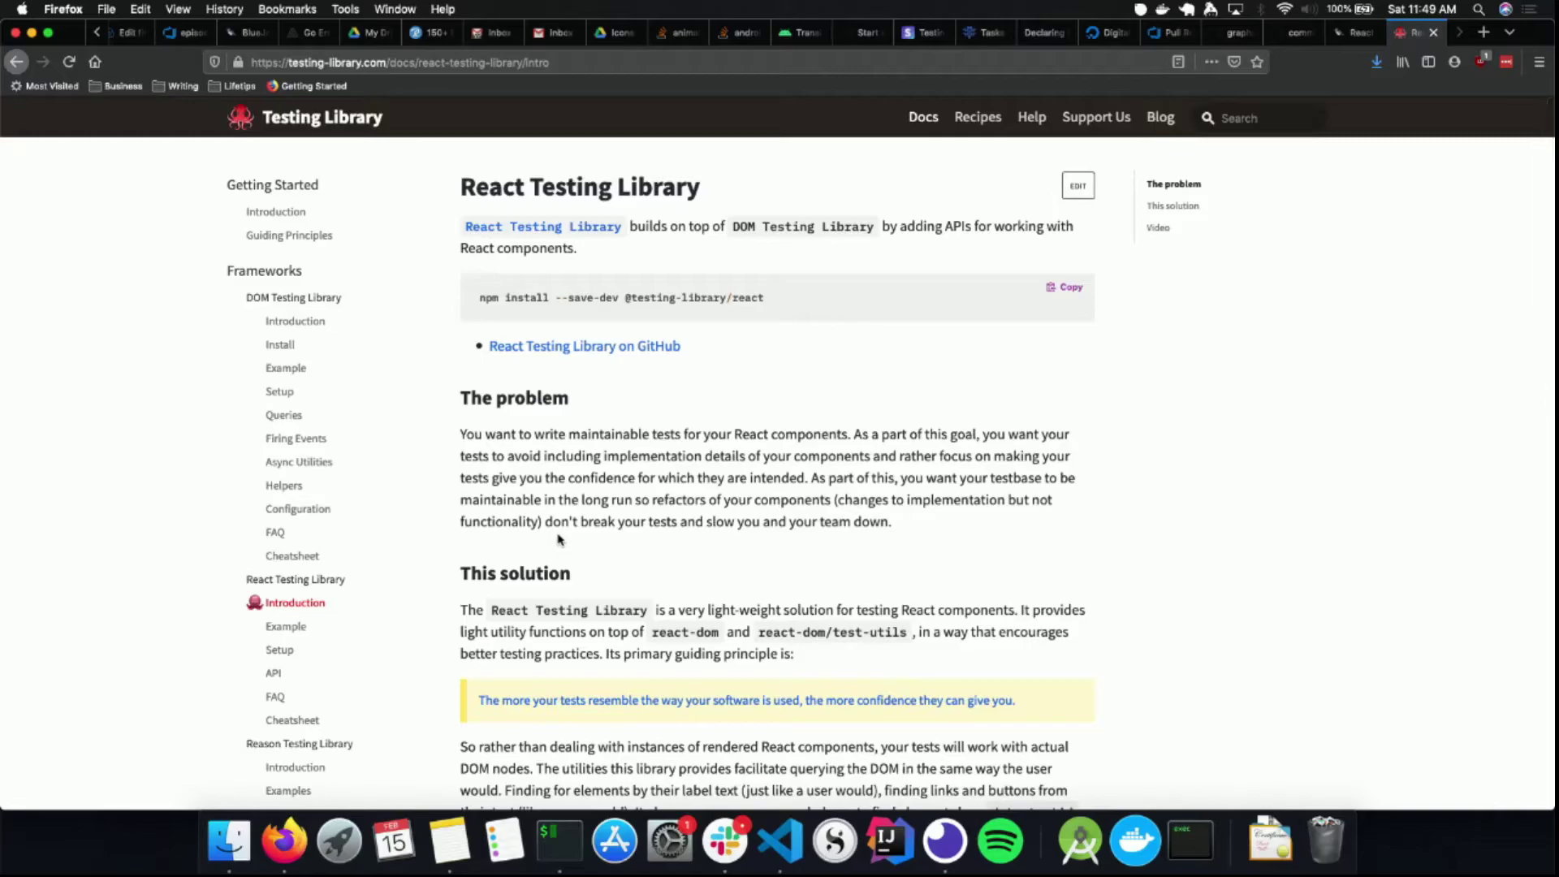
Open the DOM Testing Library Cheatsheet and study its getBy/queryBy/findBy queries table
scroll("down", 3)
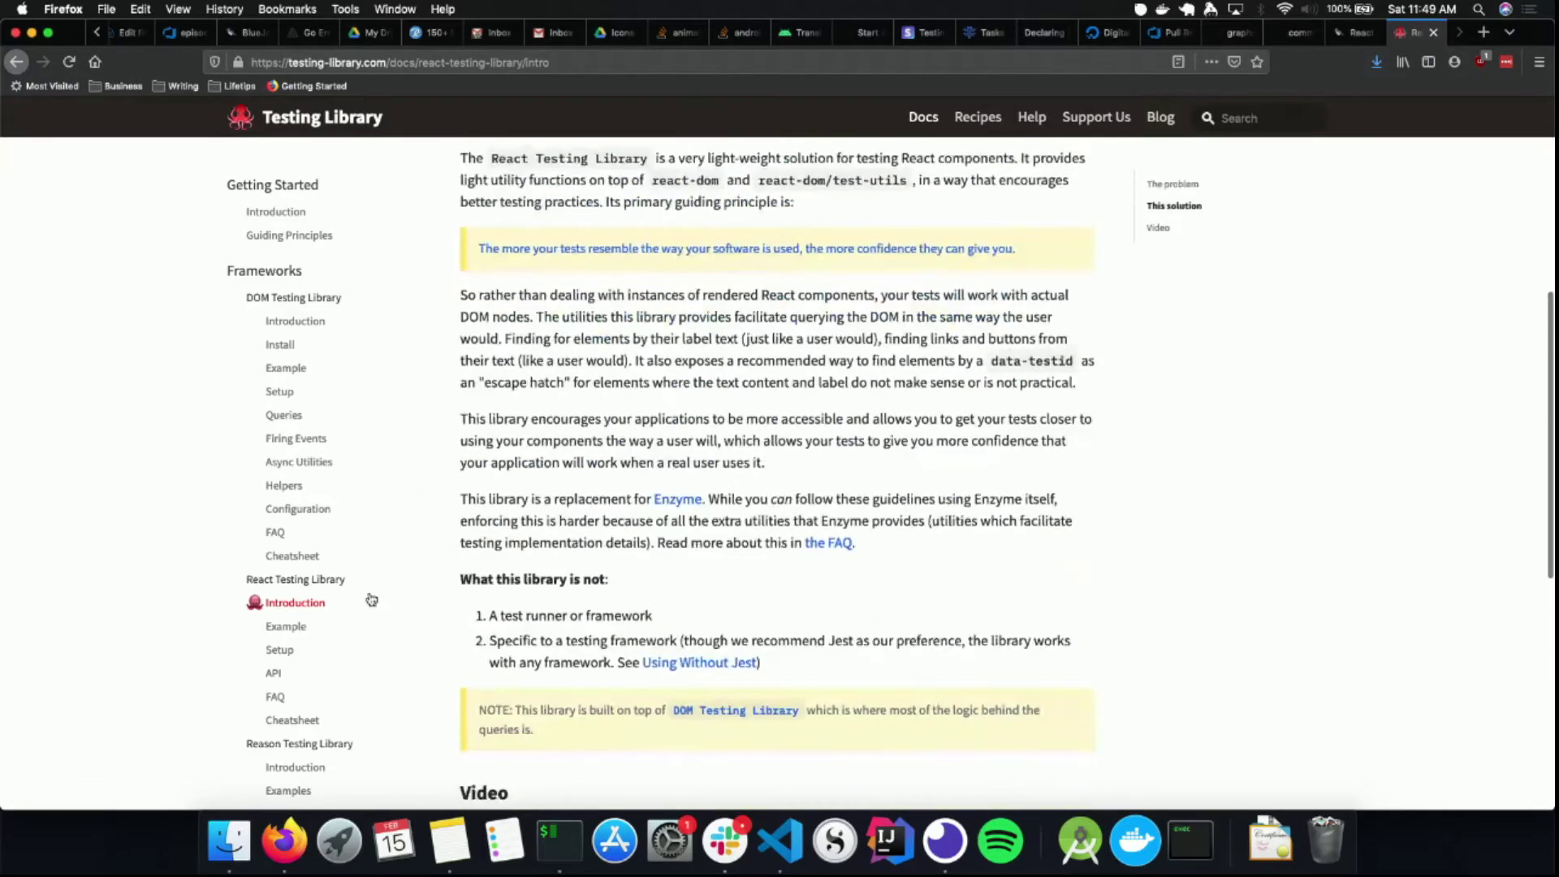
mouse_move(292, 555)
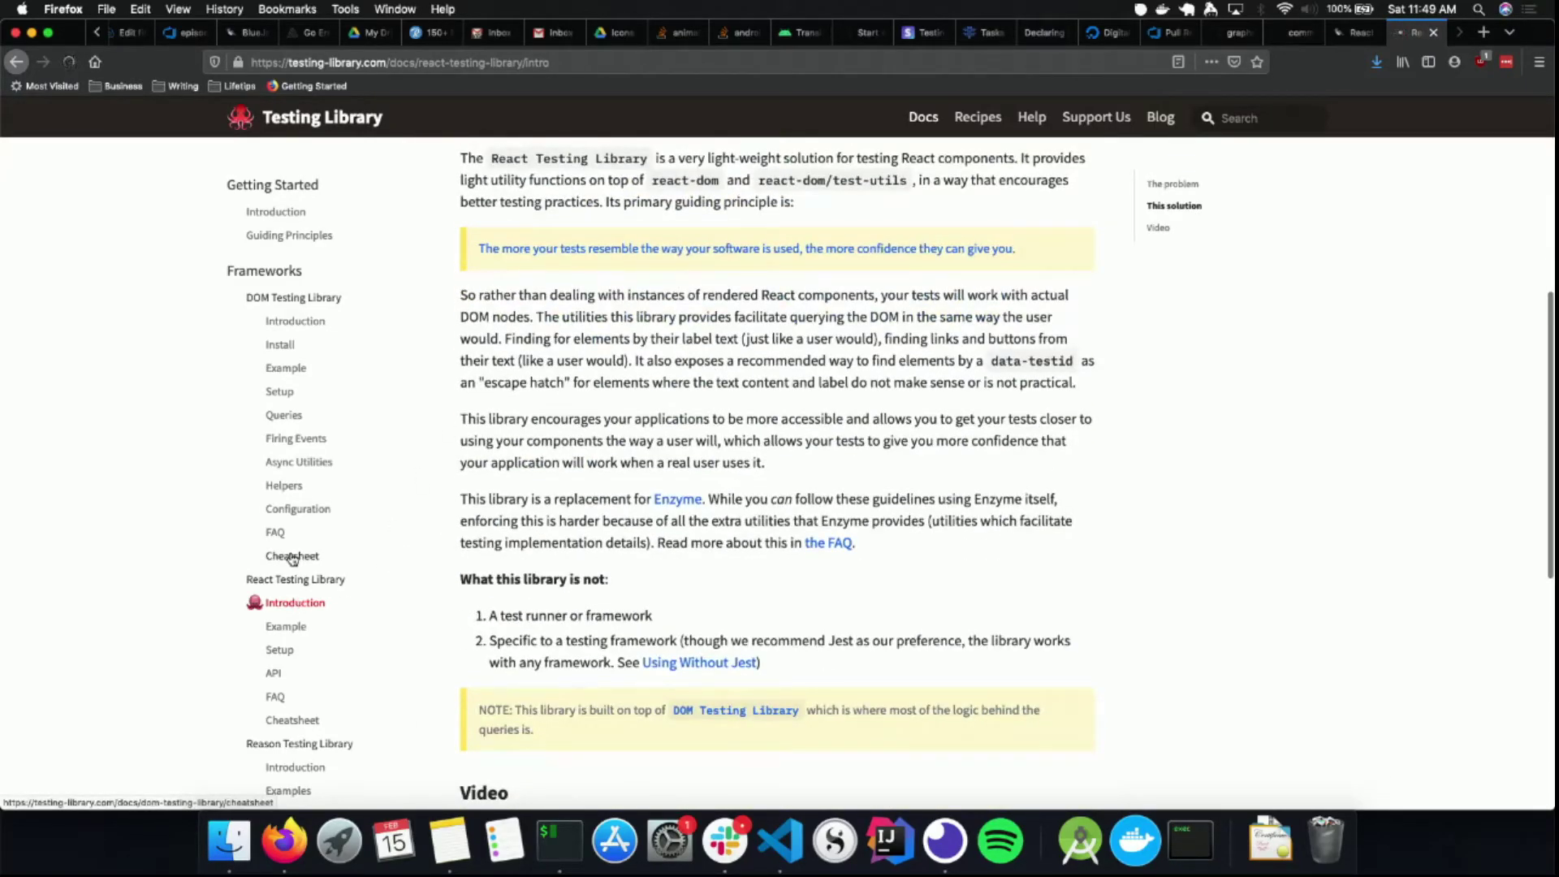
left_click(291, 556)
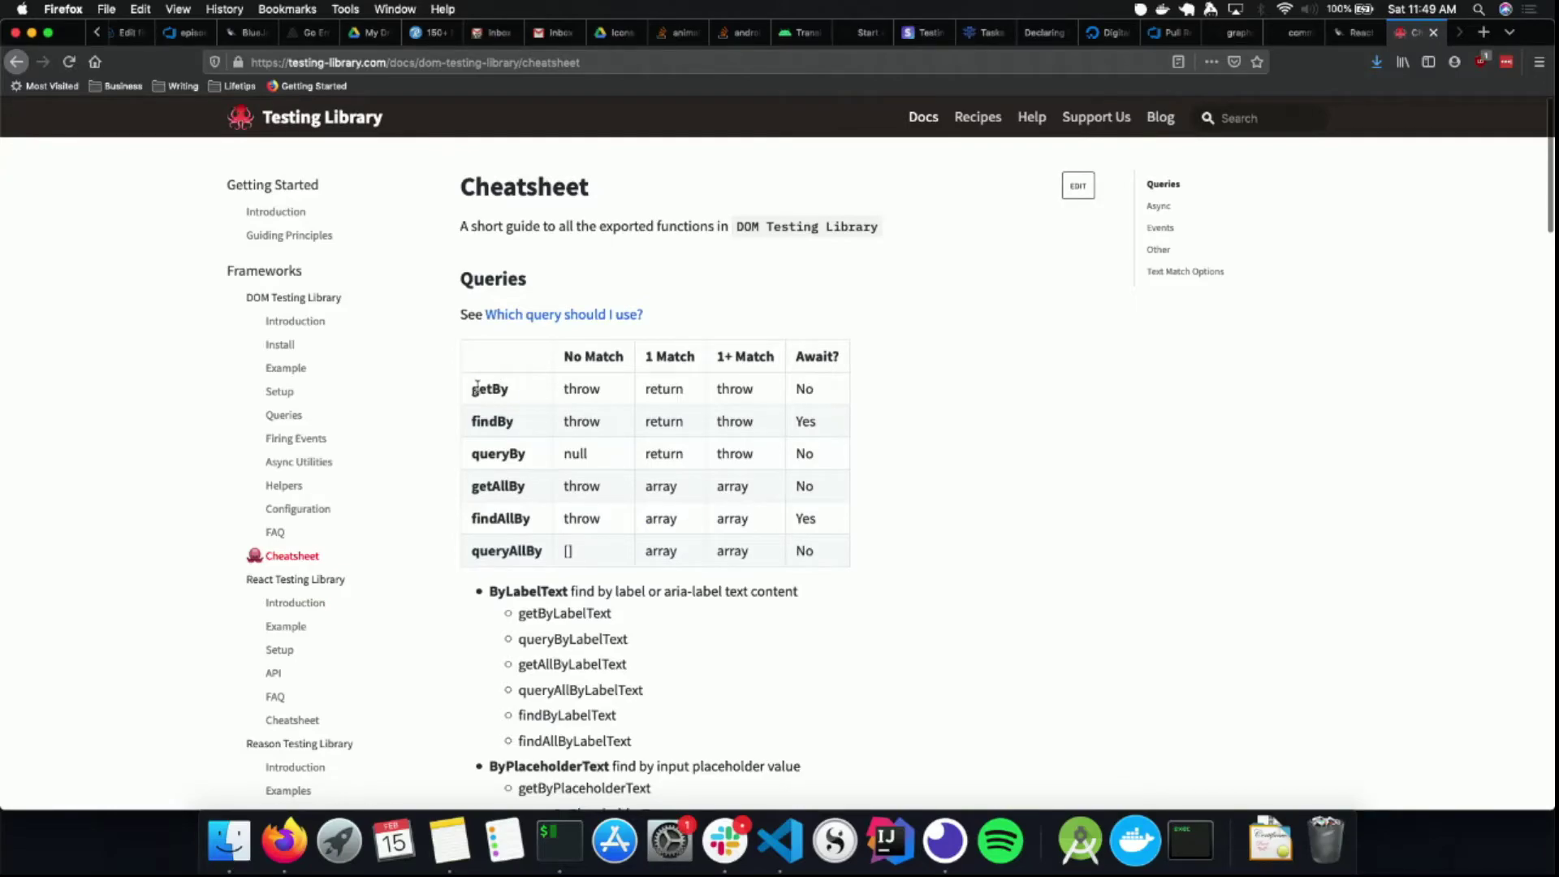
double_click(488, 389)
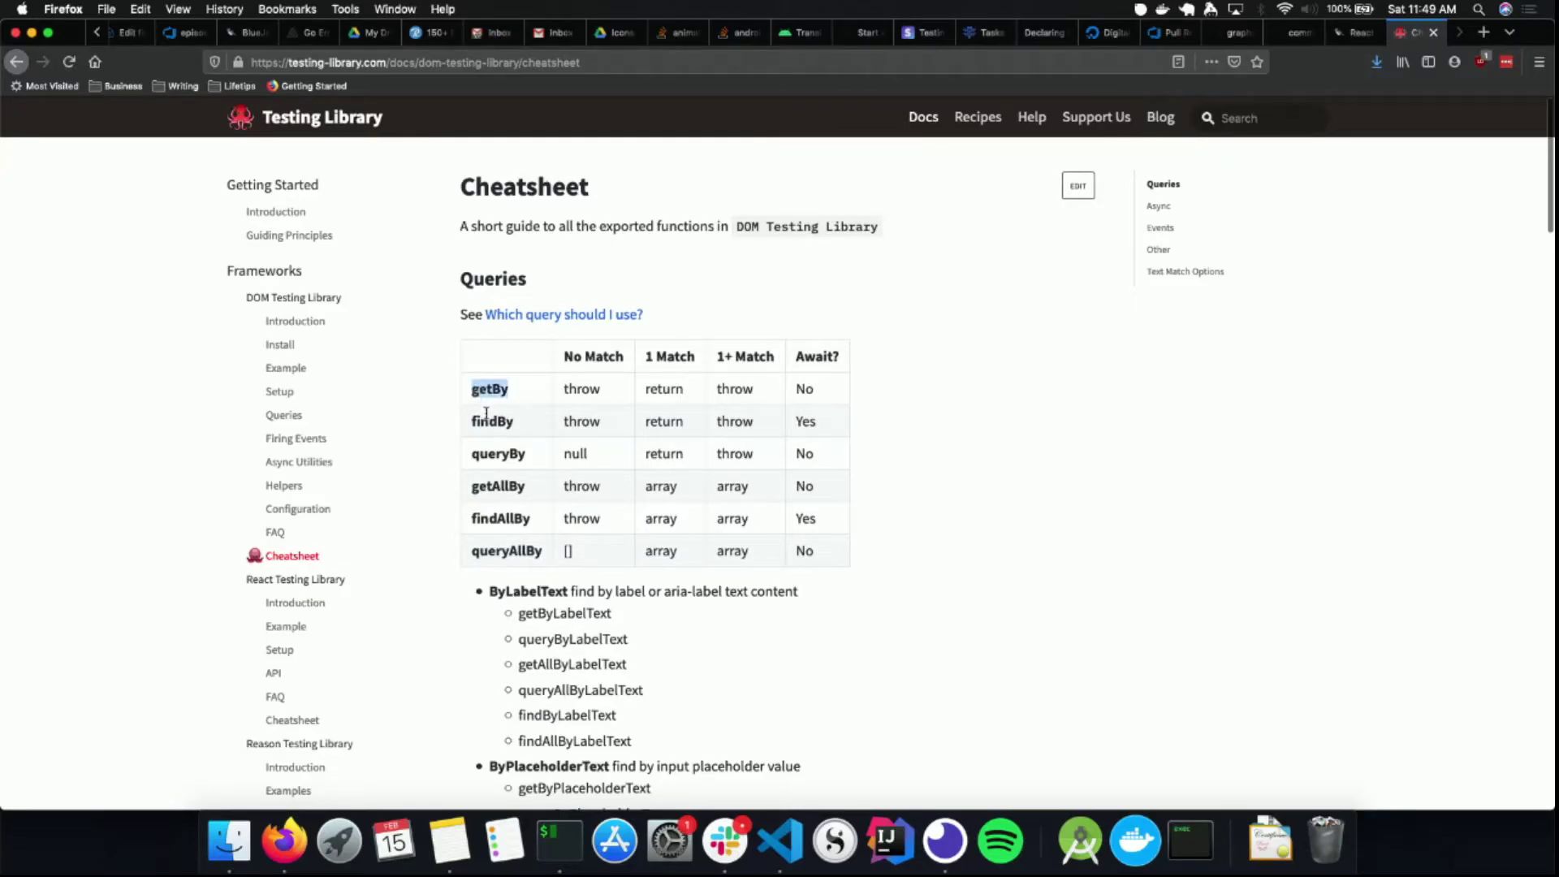
double_click(497, 487)
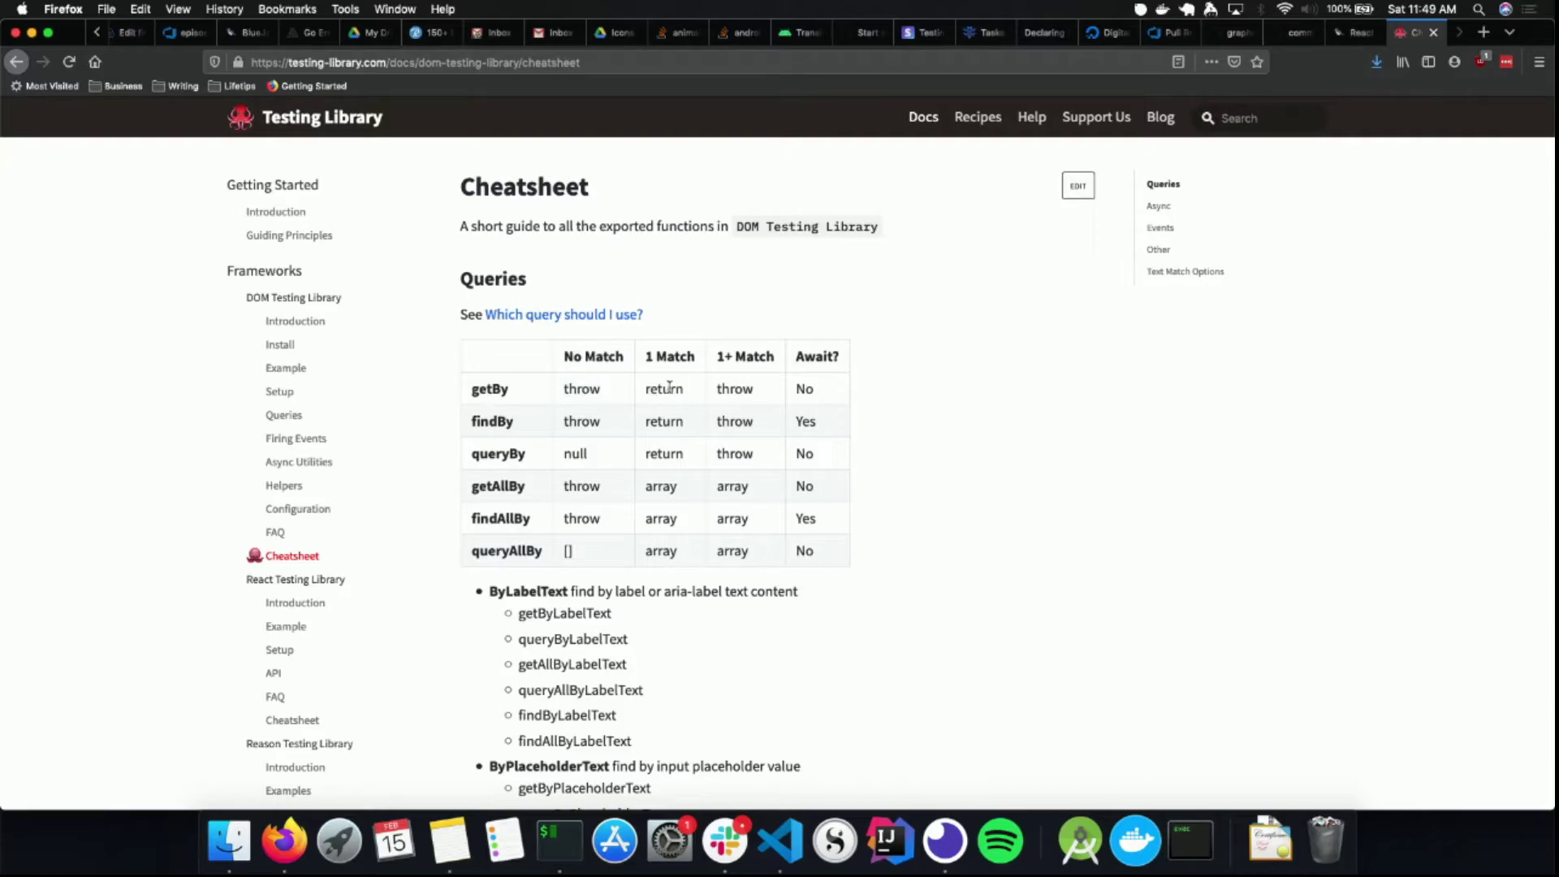
double_click(735, 389)
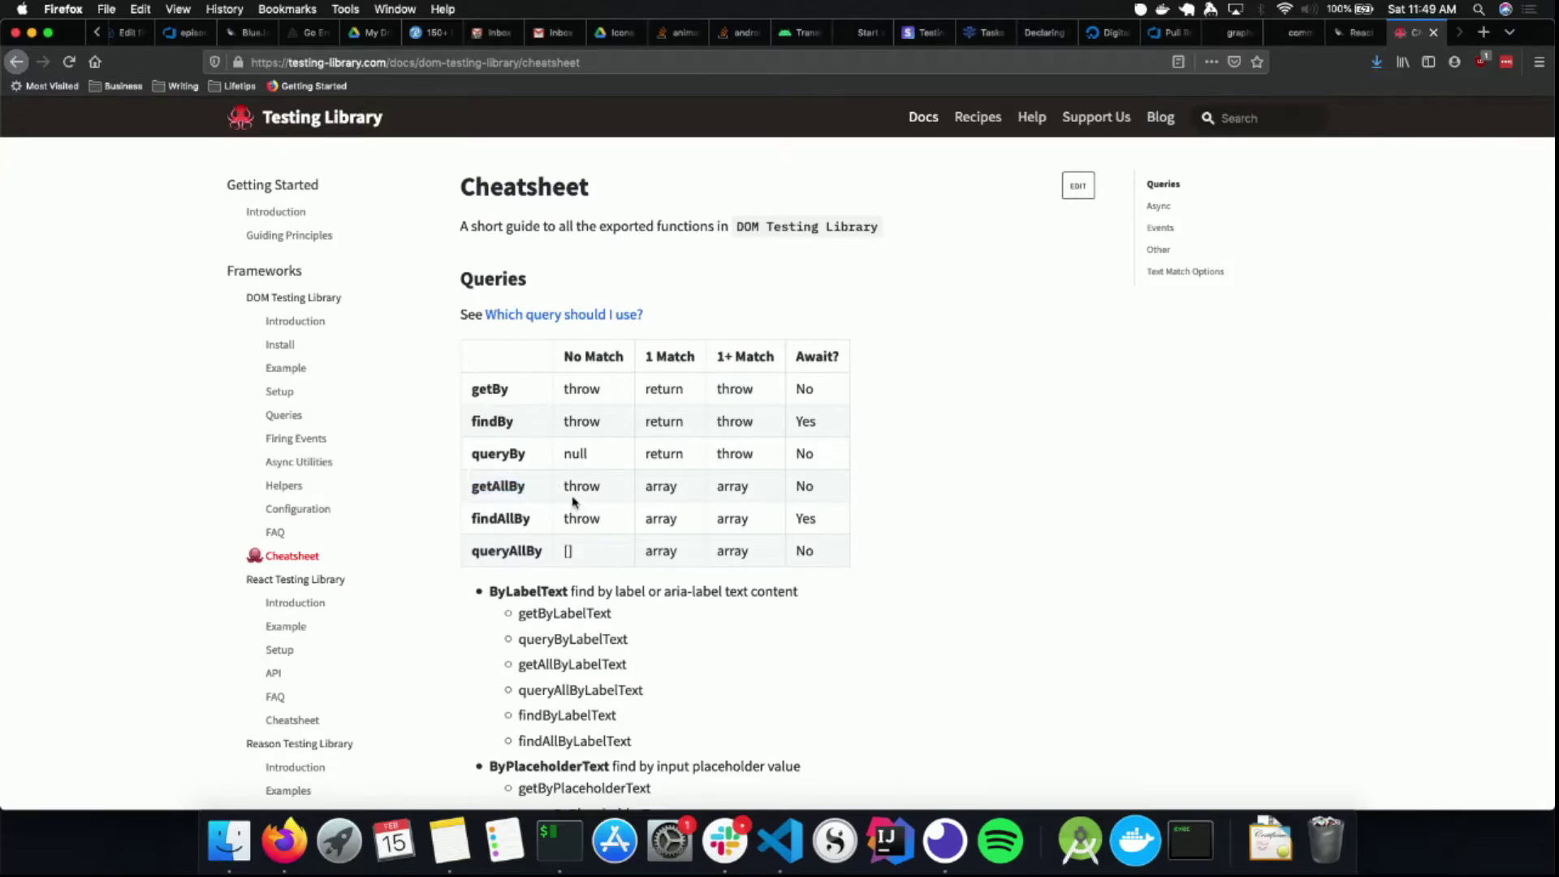
double_click(661, 487)
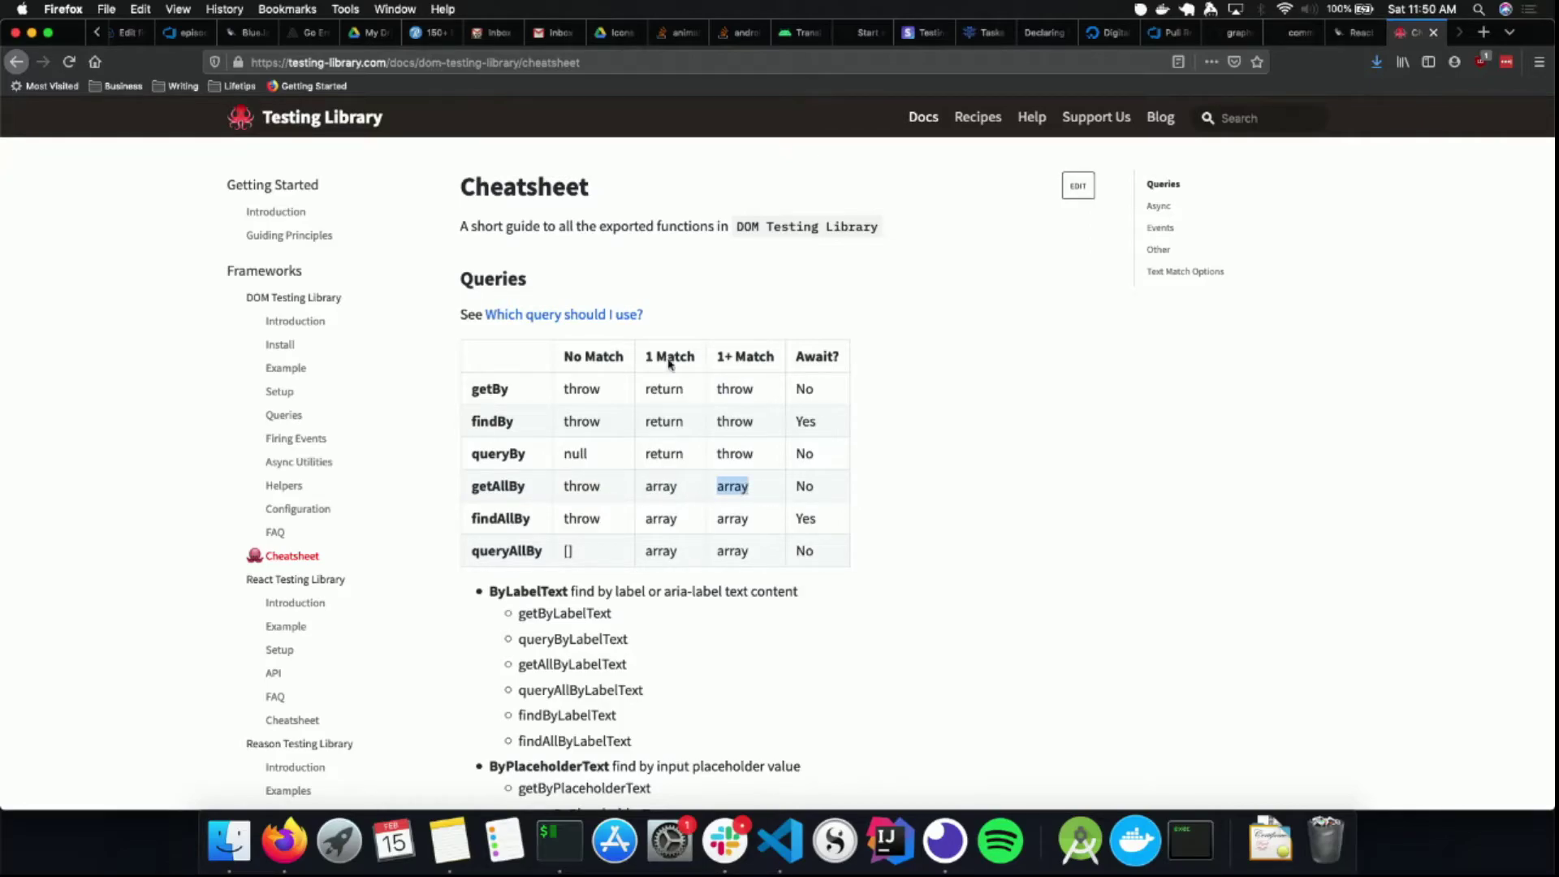
mouse_move(794, 493)
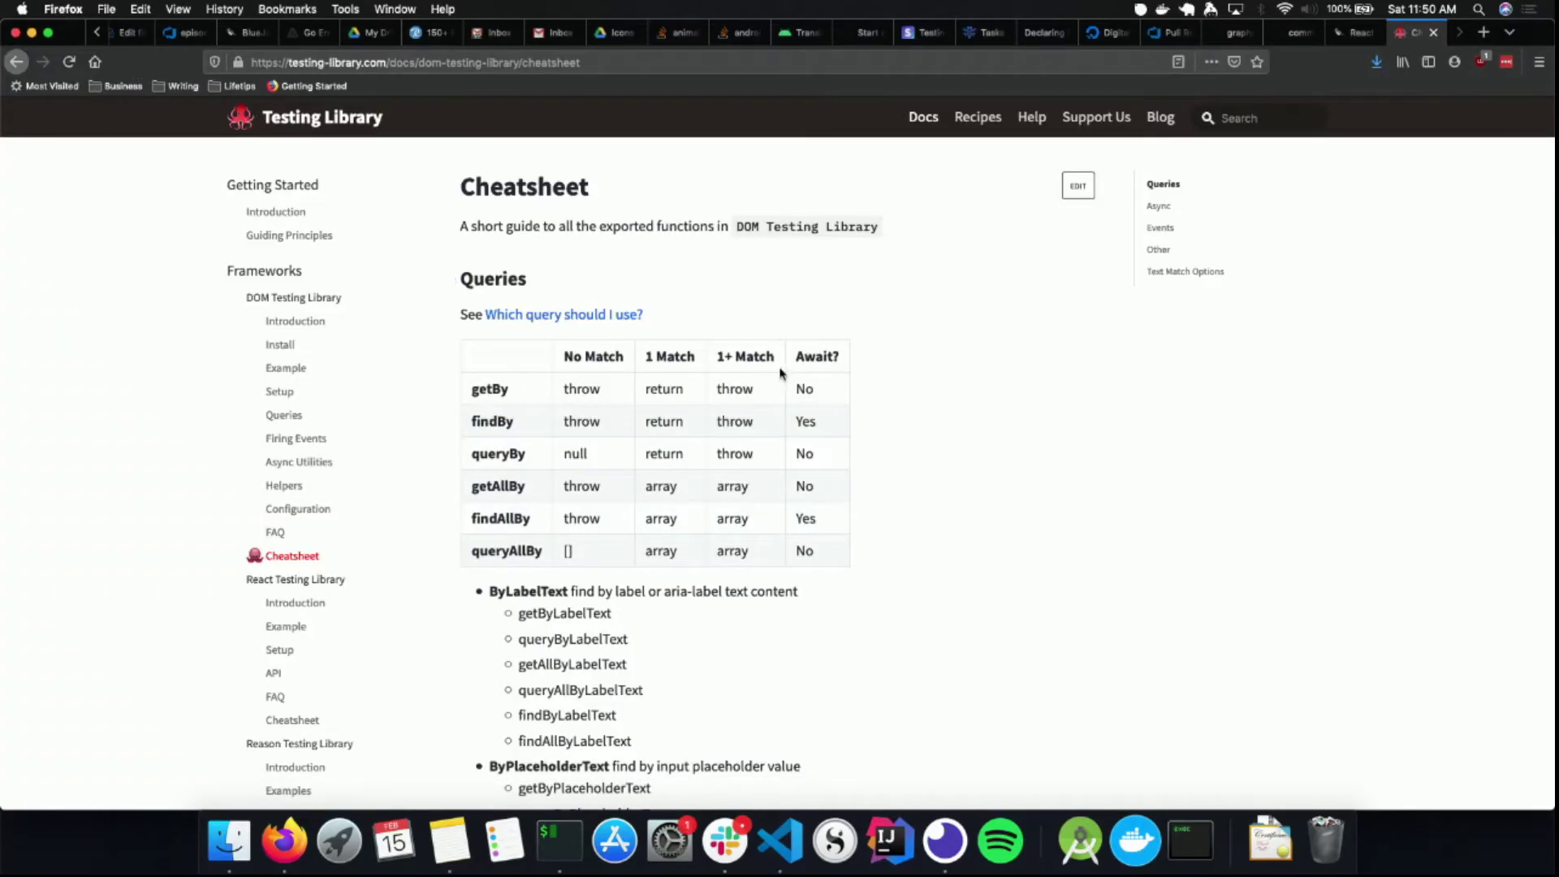
double_click(816, 355)
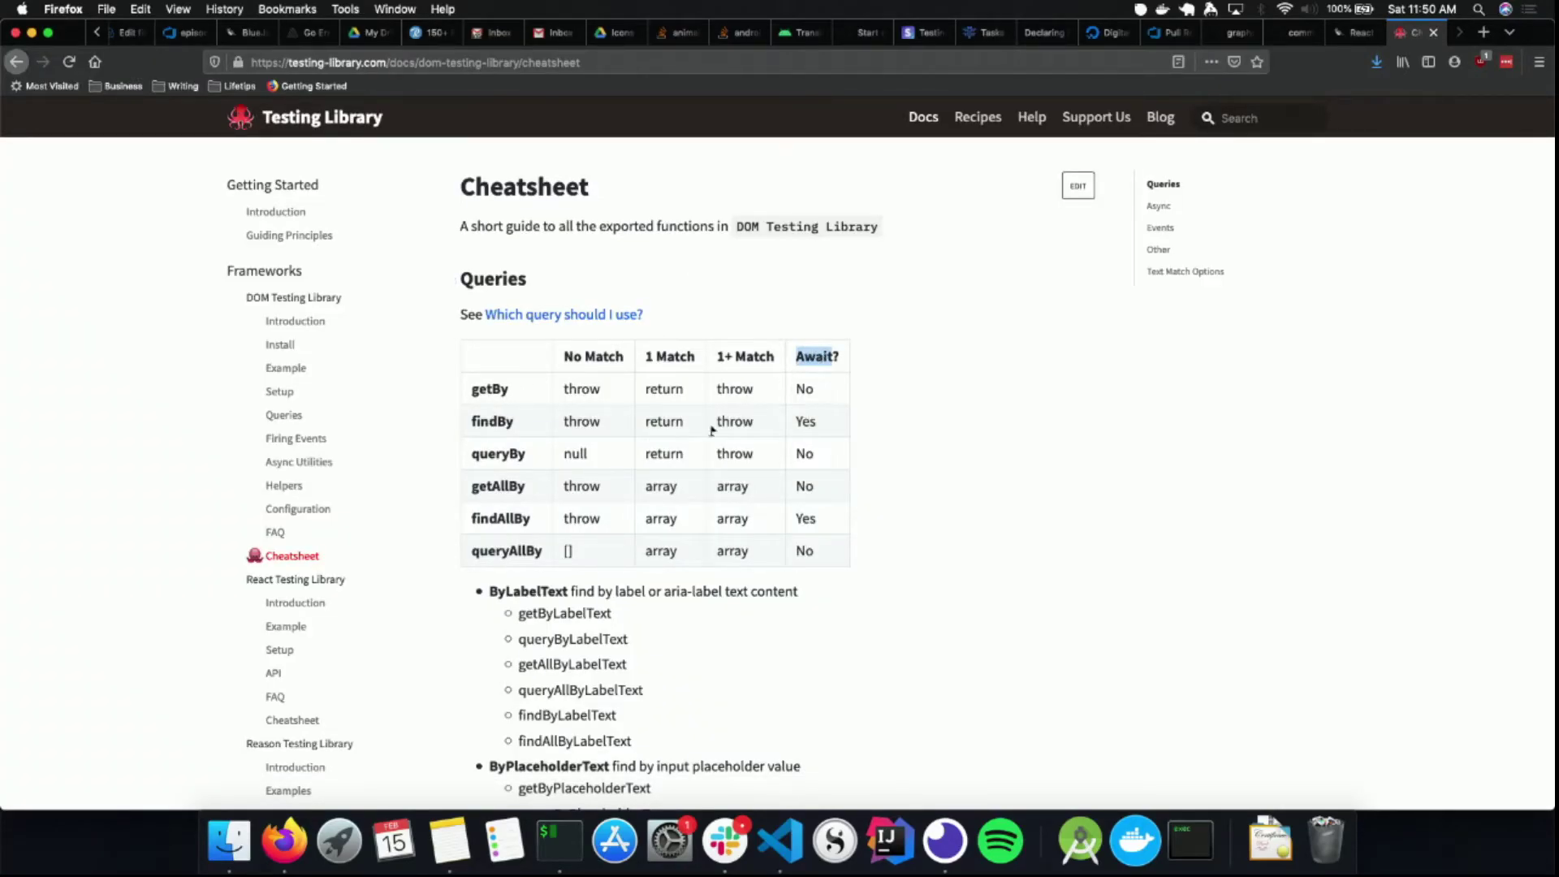
double_click(500, 518)
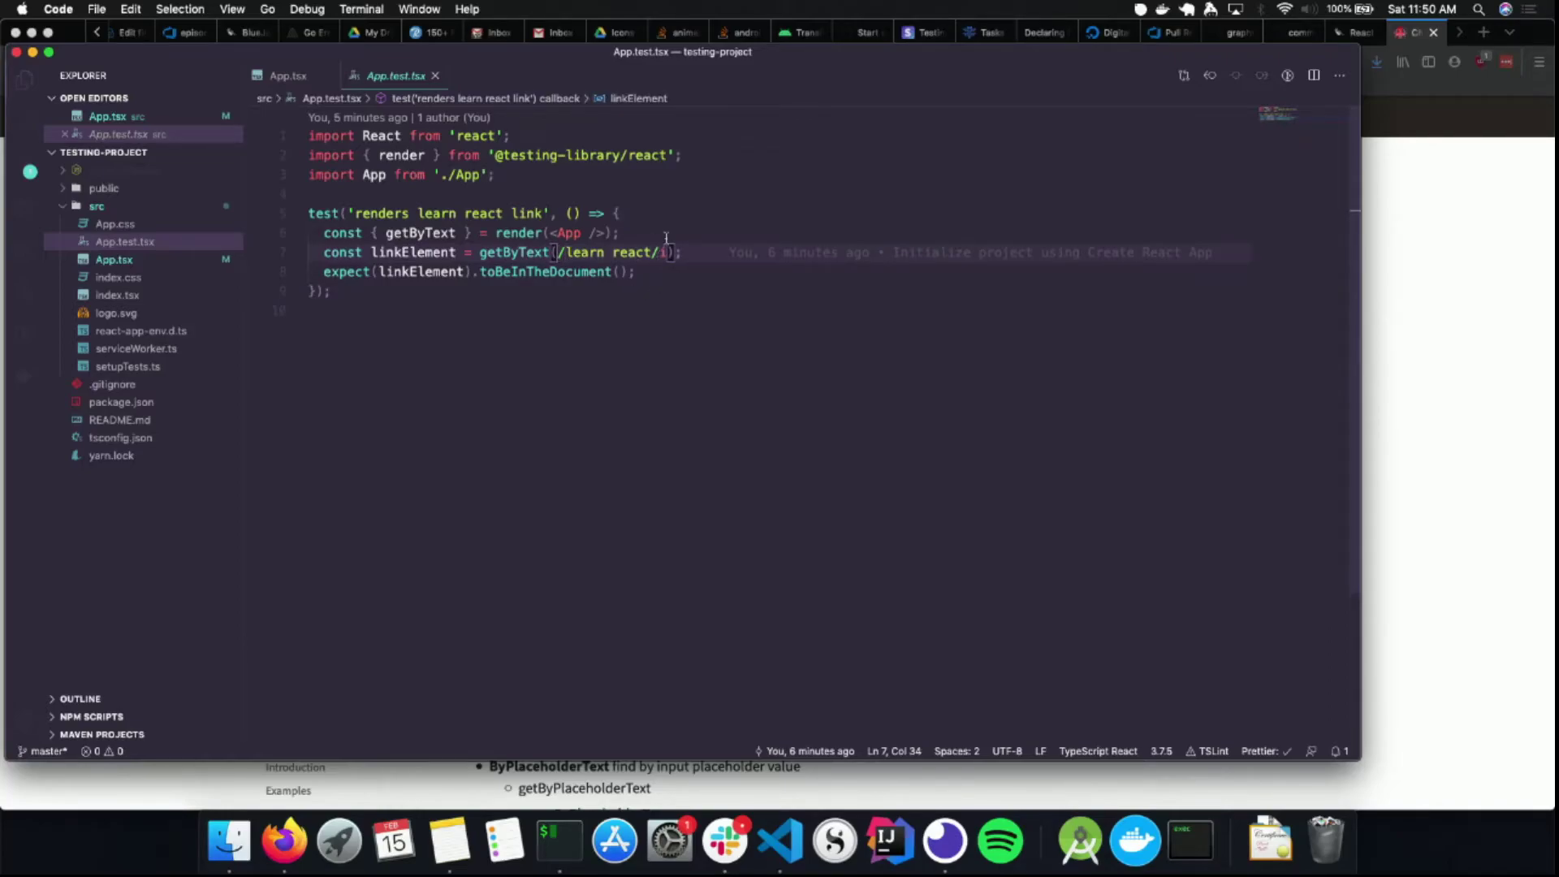
Rename linkElement to spanElement in App.test.tsx
left_click(286, 75)
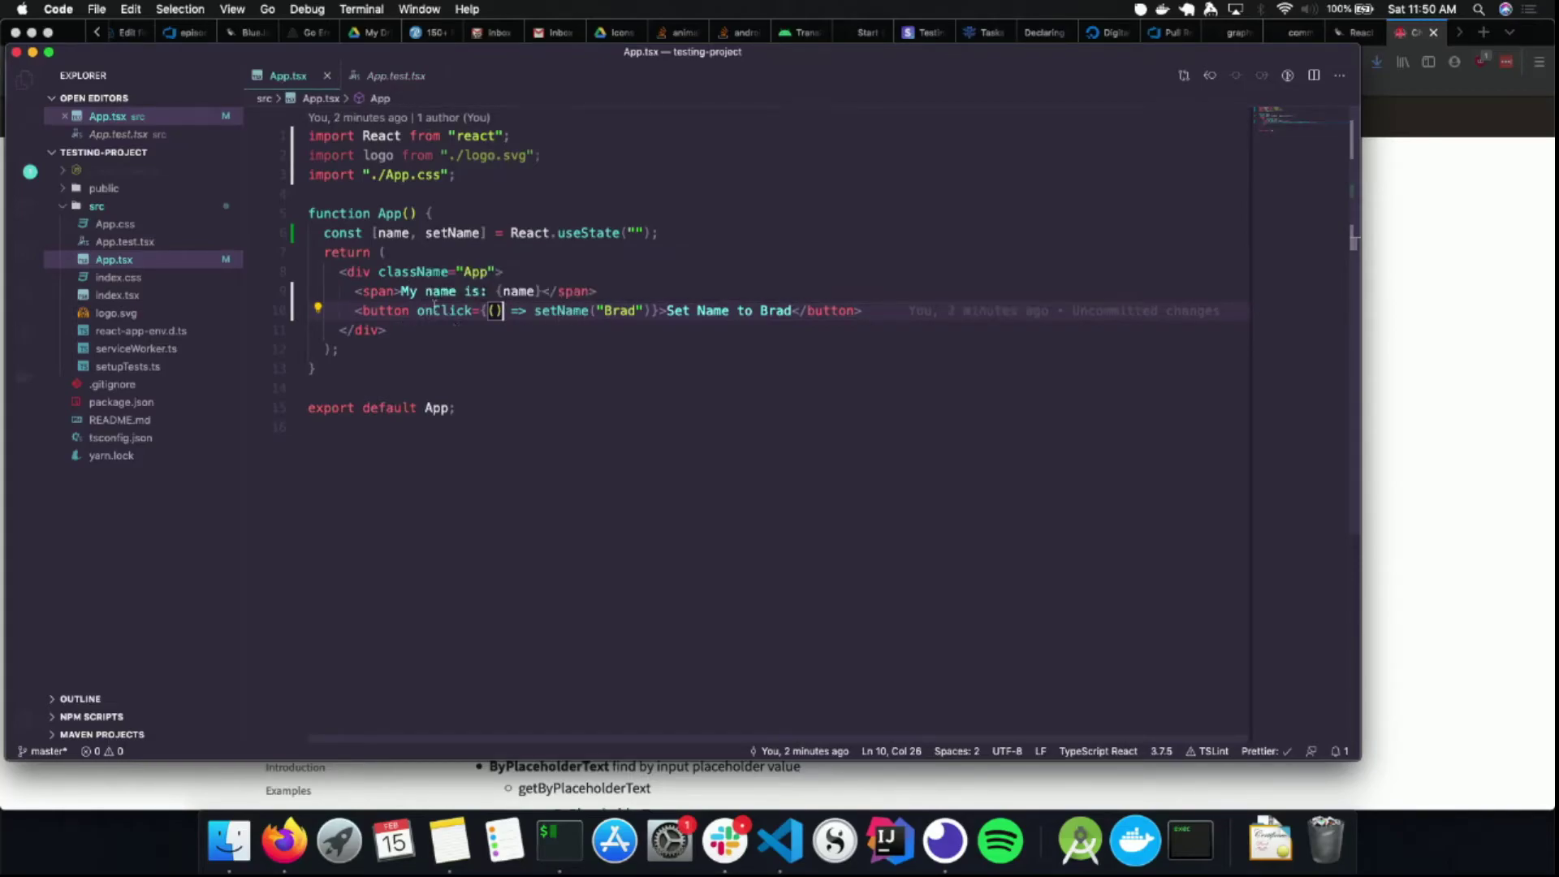
left_click(396, 75)
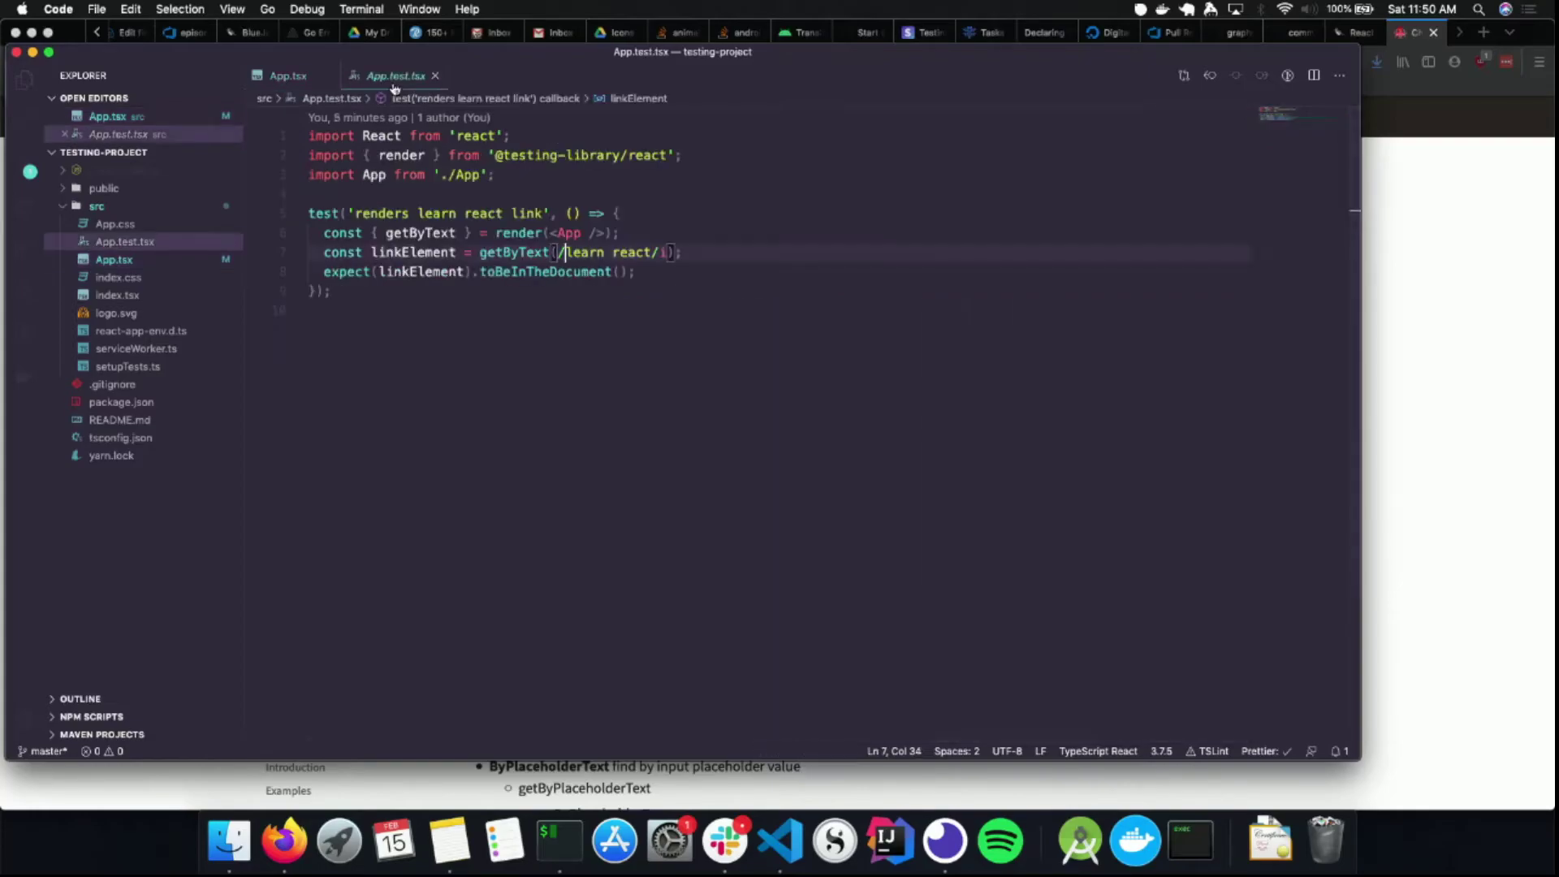
double_click(412, 252)
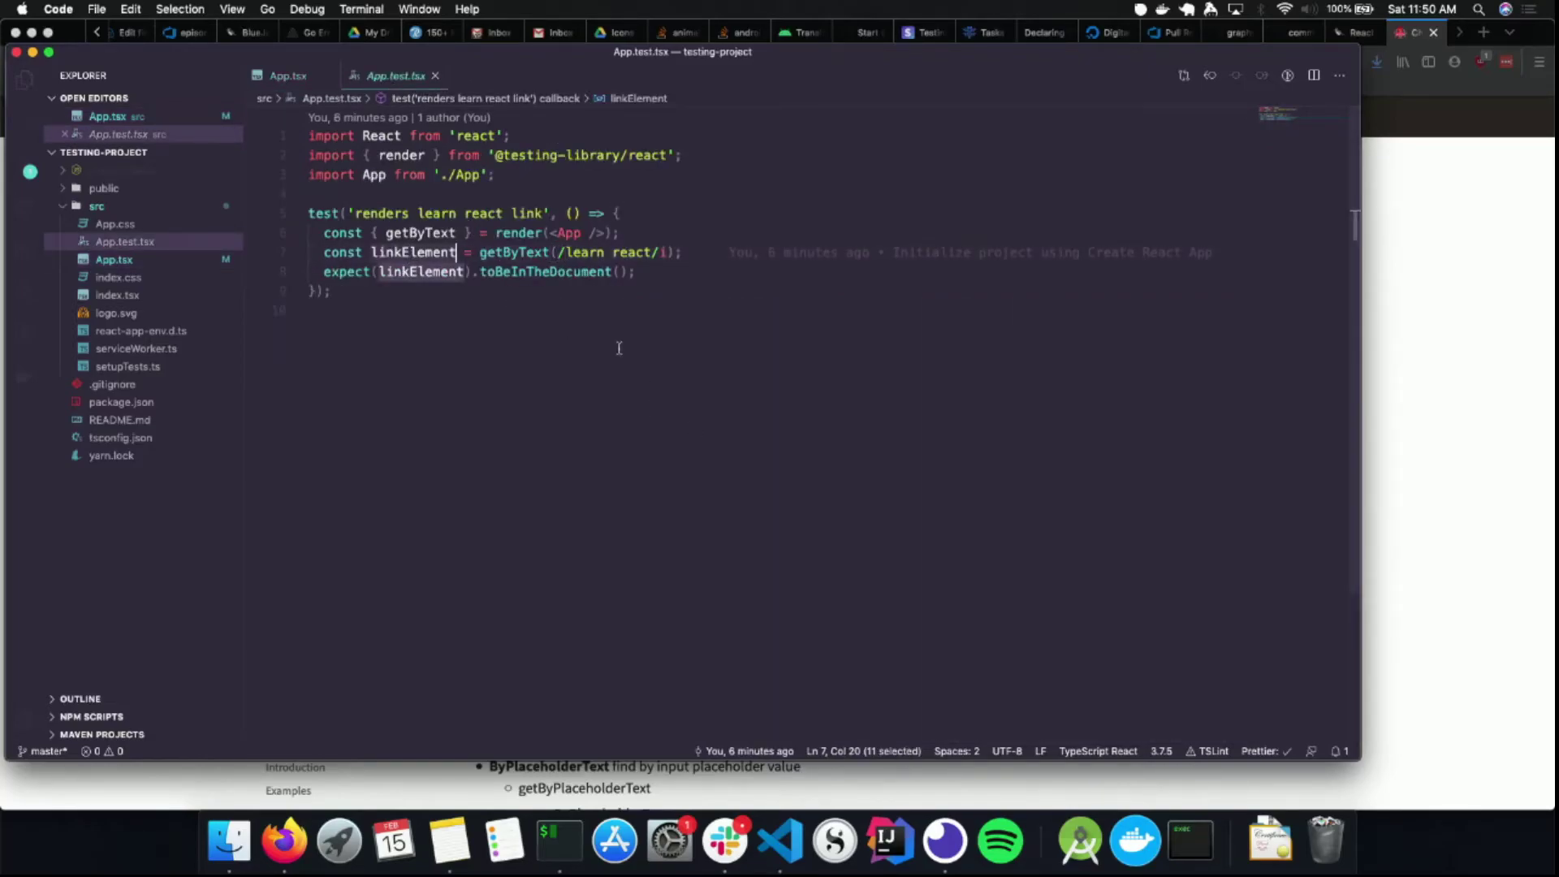
type("span")
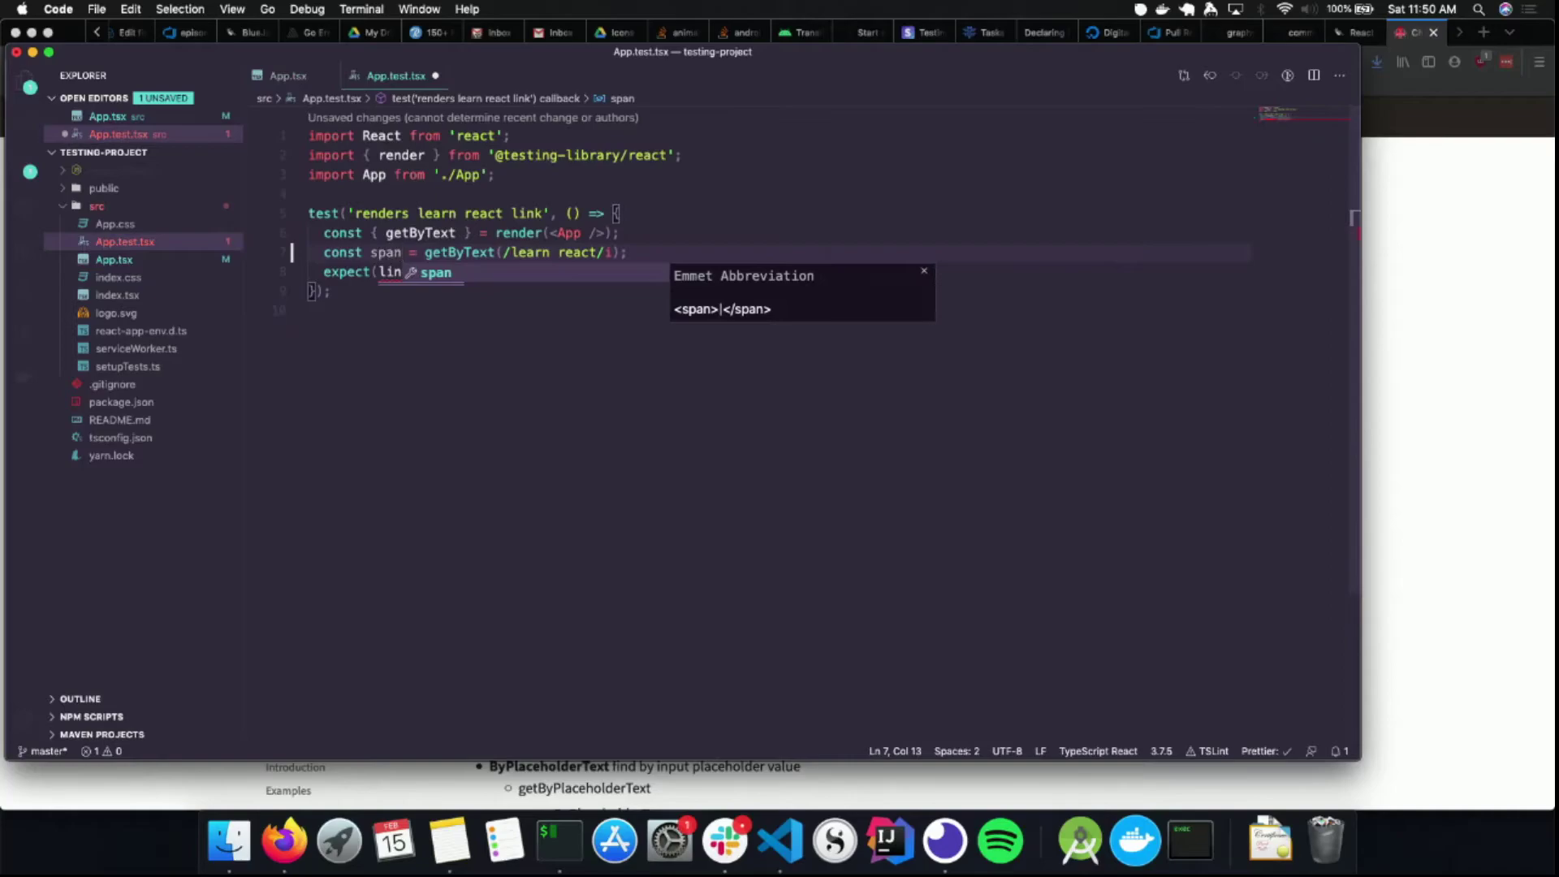
type("Element")
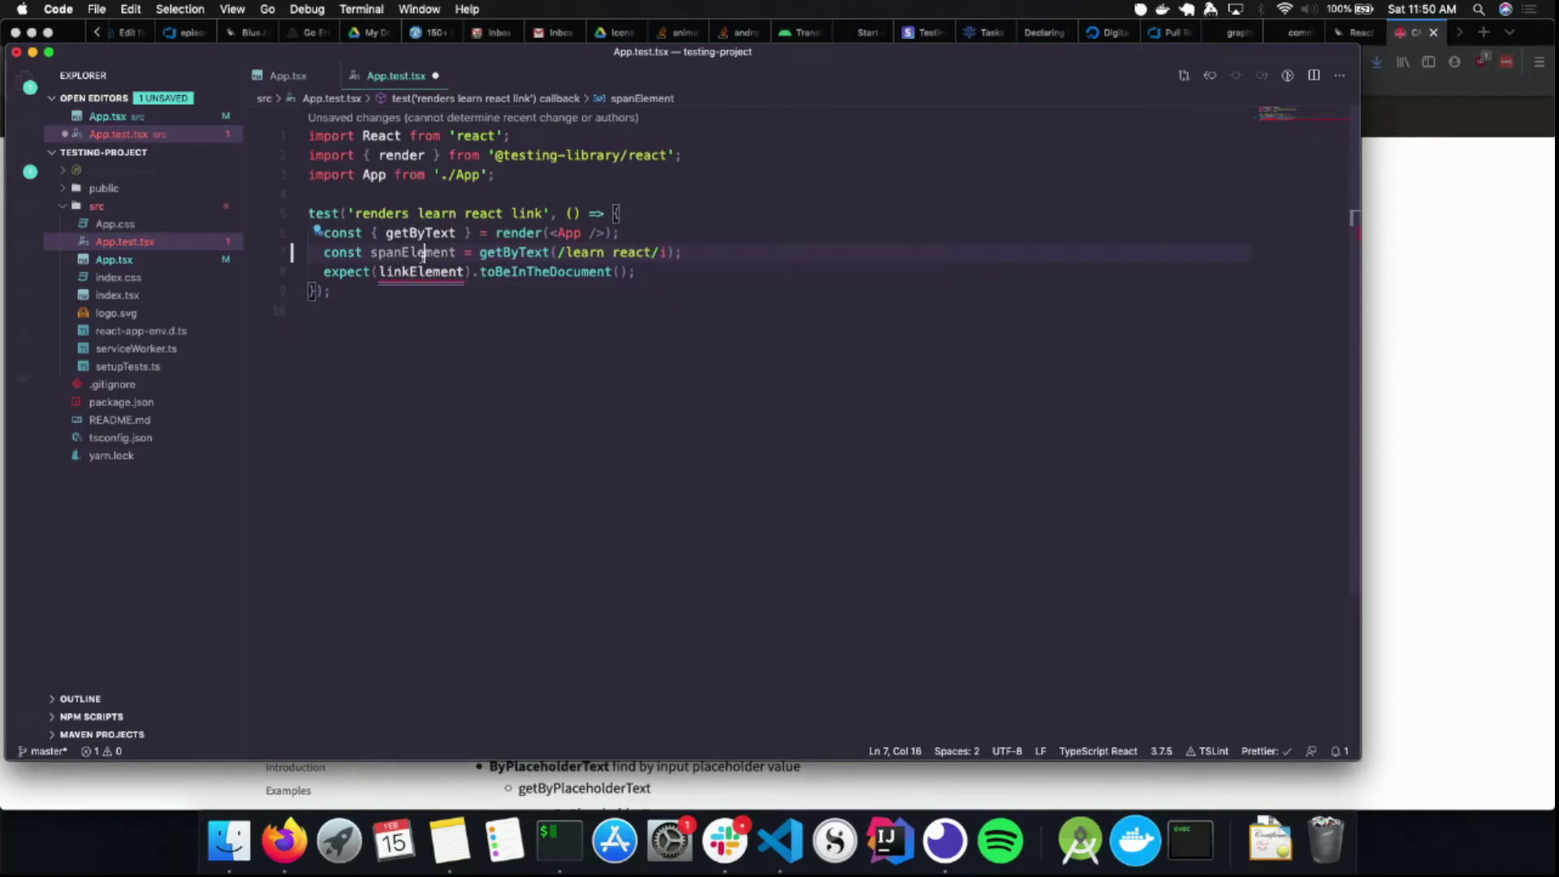
type("spanElement")
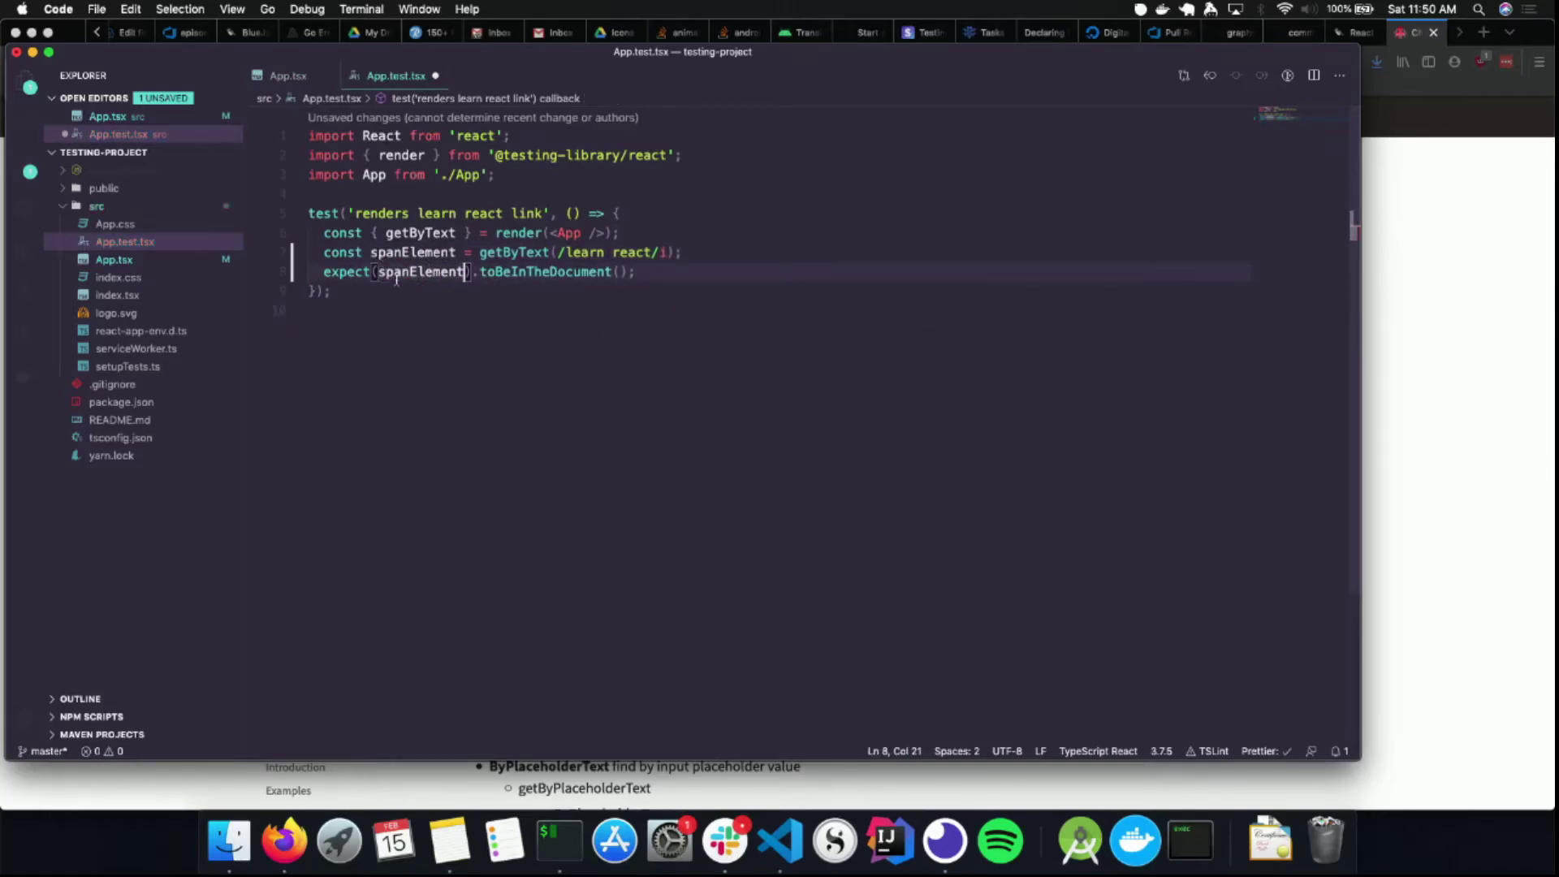
Make spanElement query /My name is/i and begin a buttonElement getByText query
left_click(288, 76)
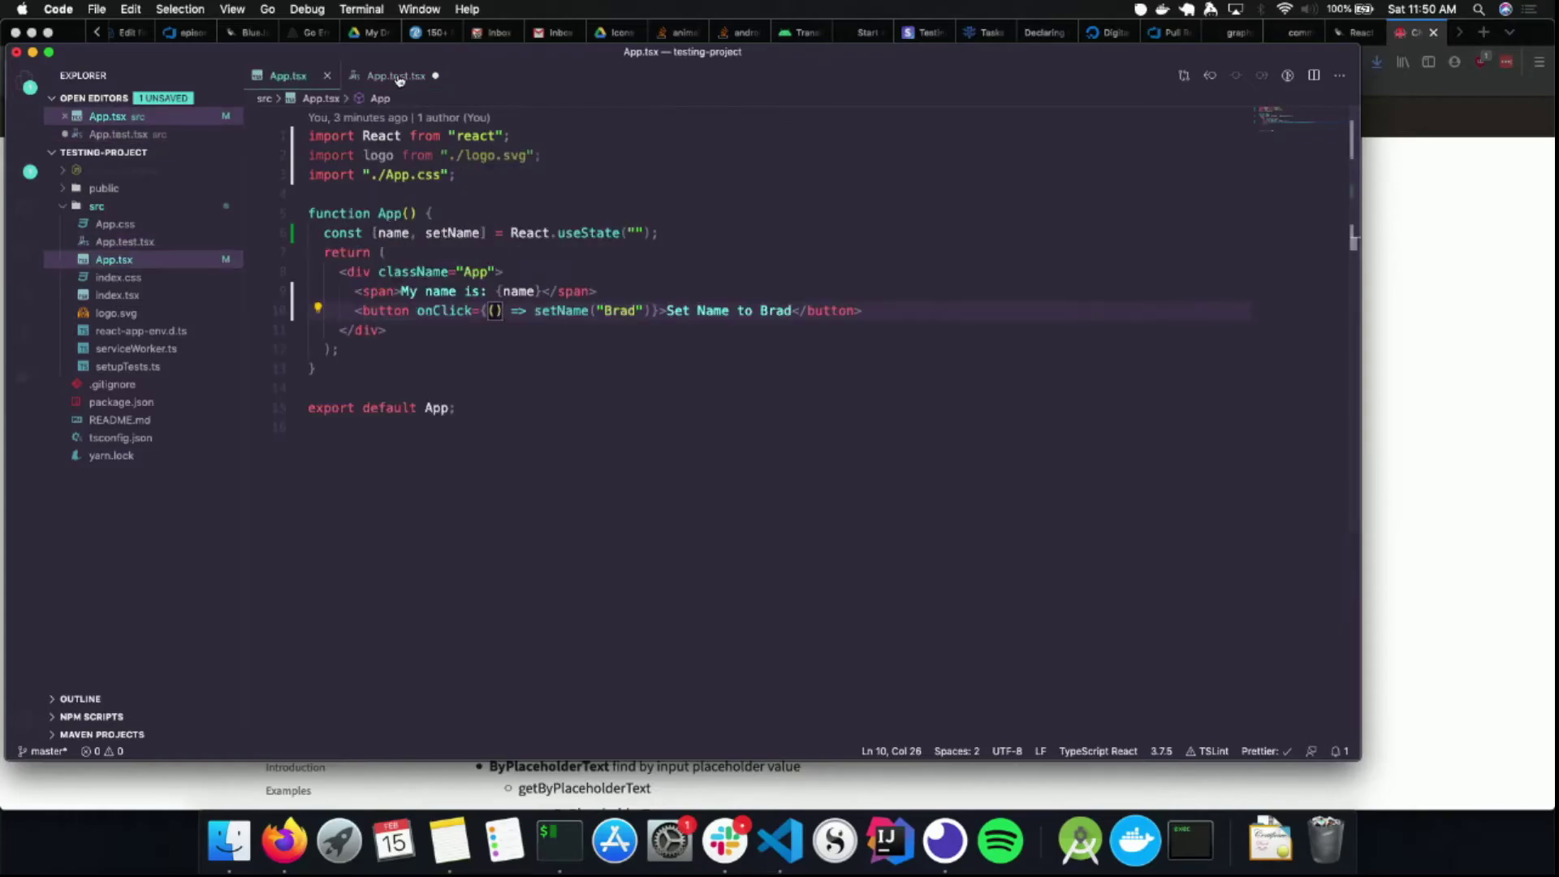
left_click(394, 75)
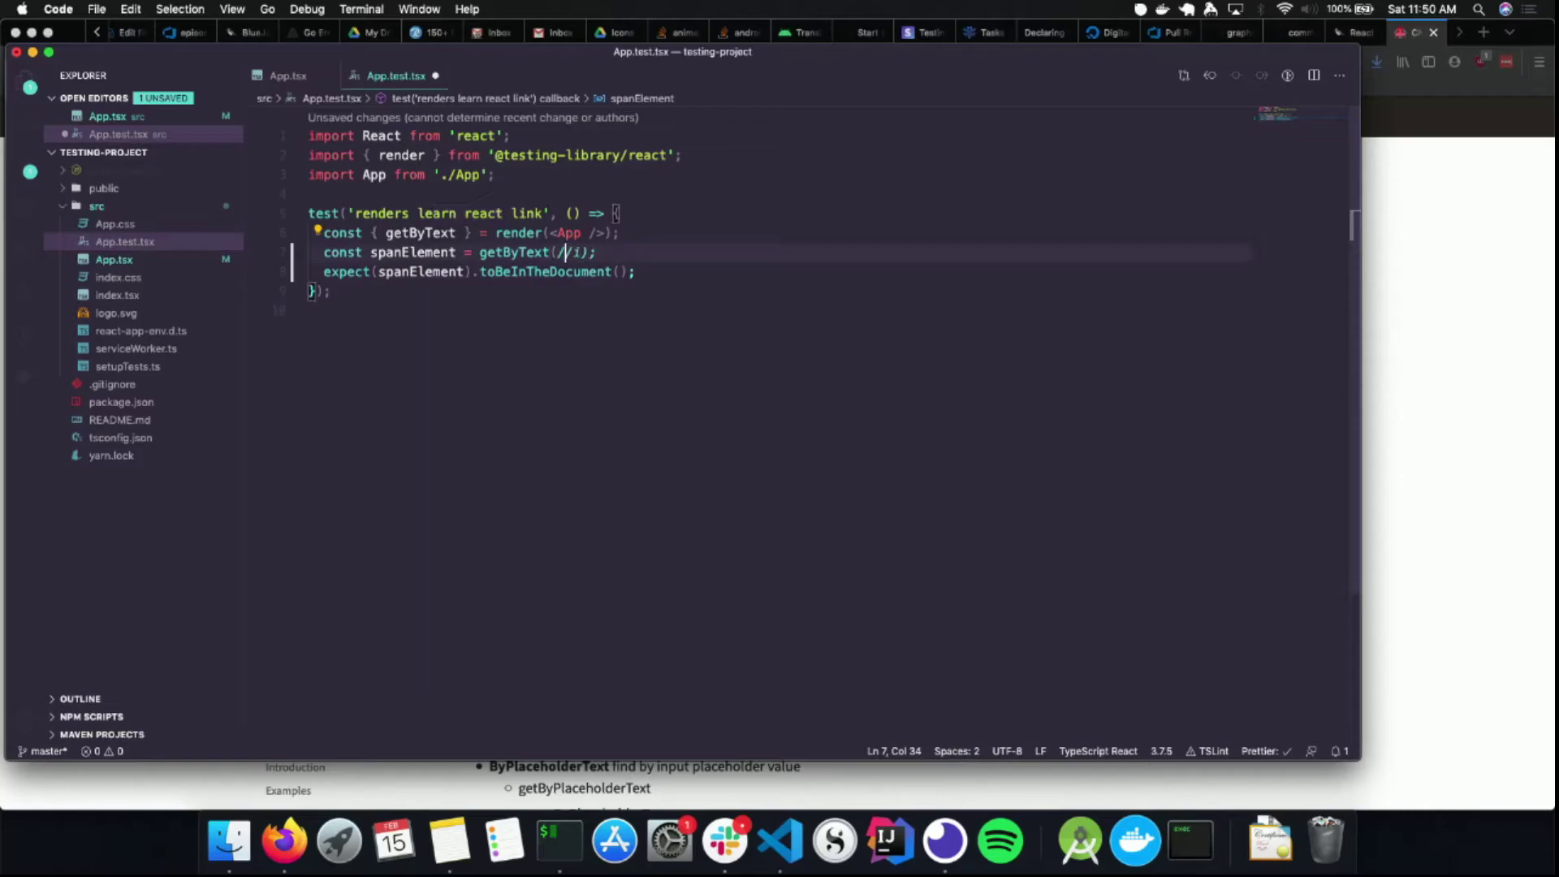
type("My name is")
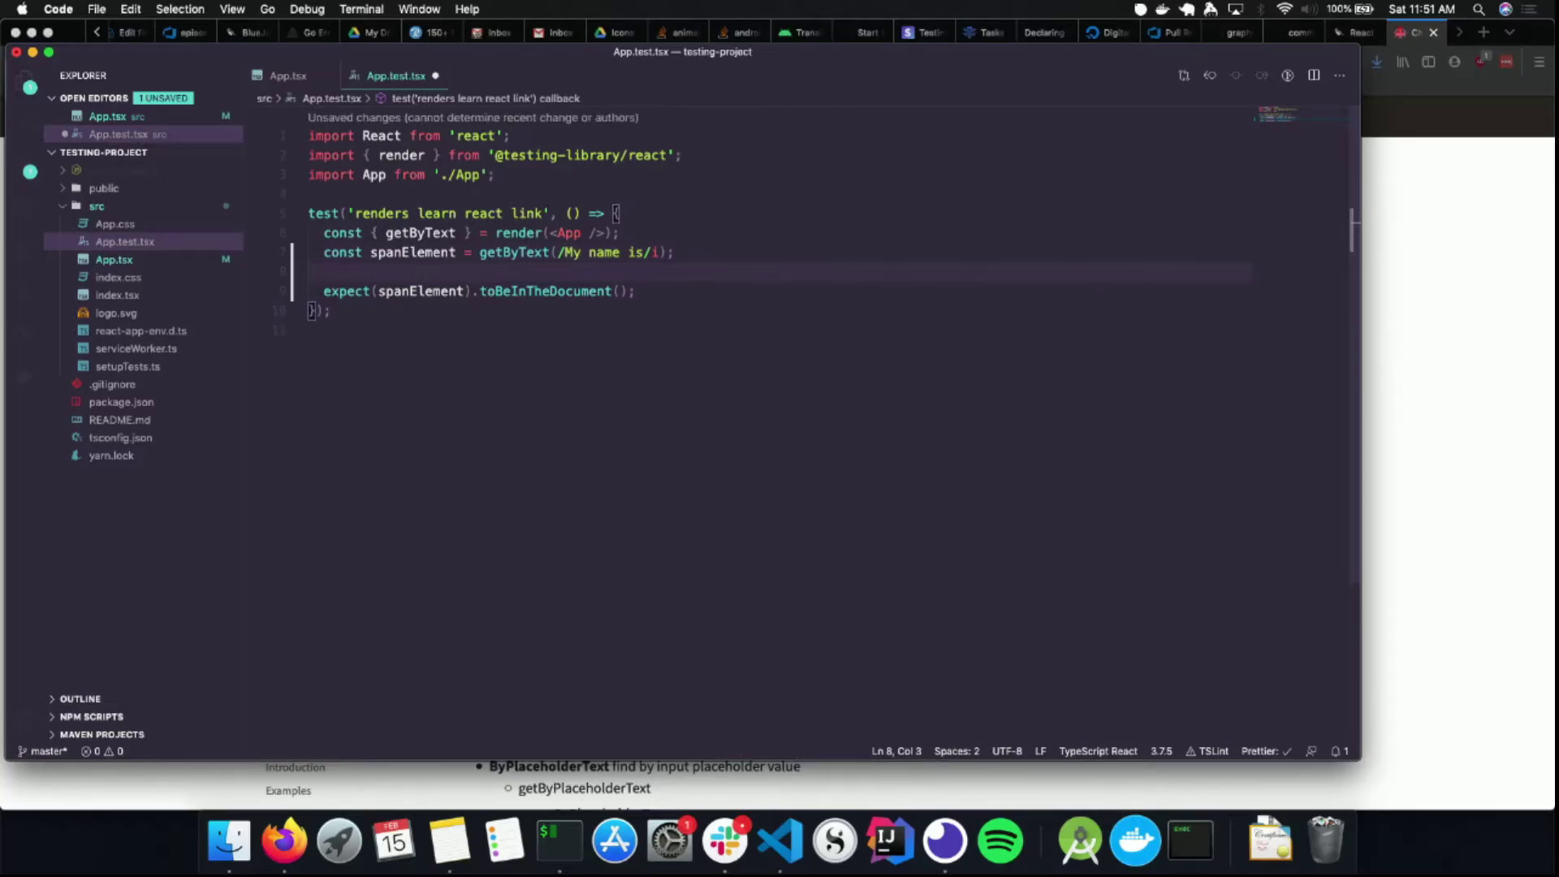
type("const buttonElement = getBy")
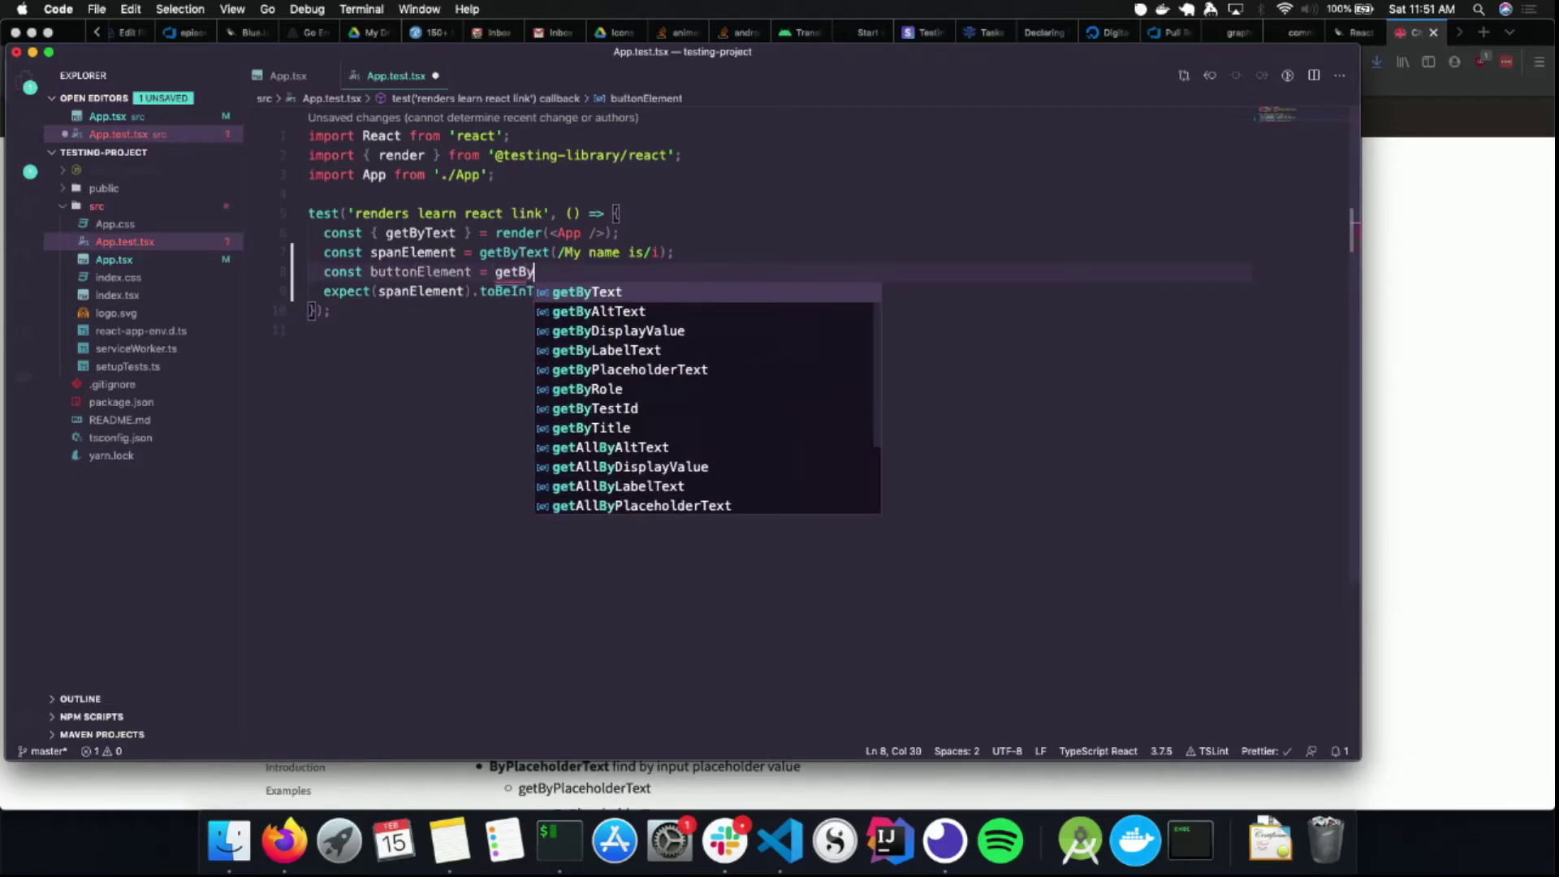
left_click(595, 291)
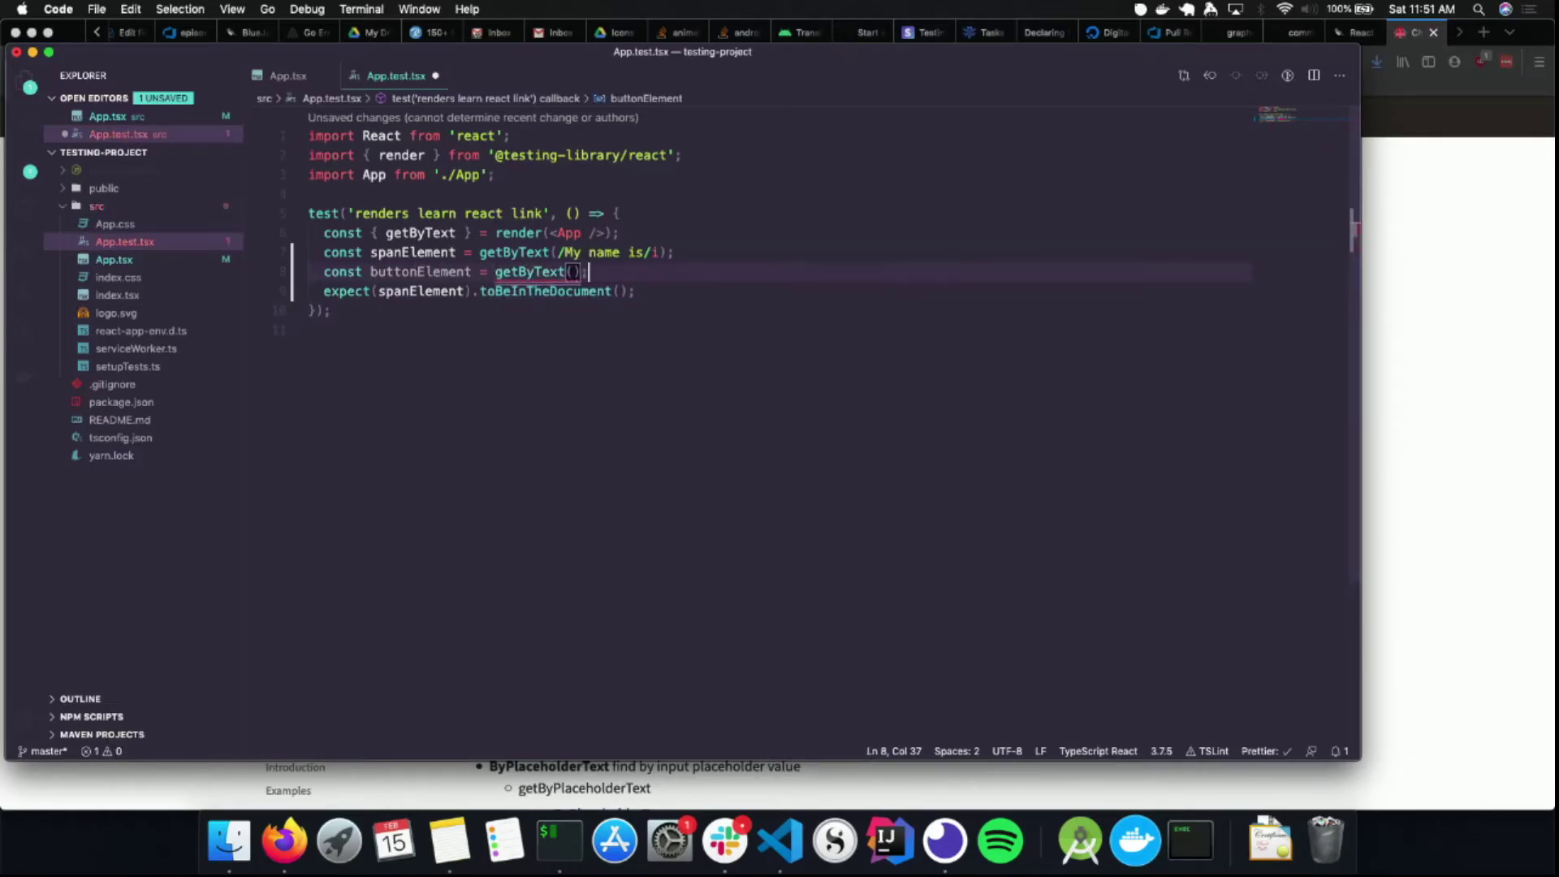
type("//")
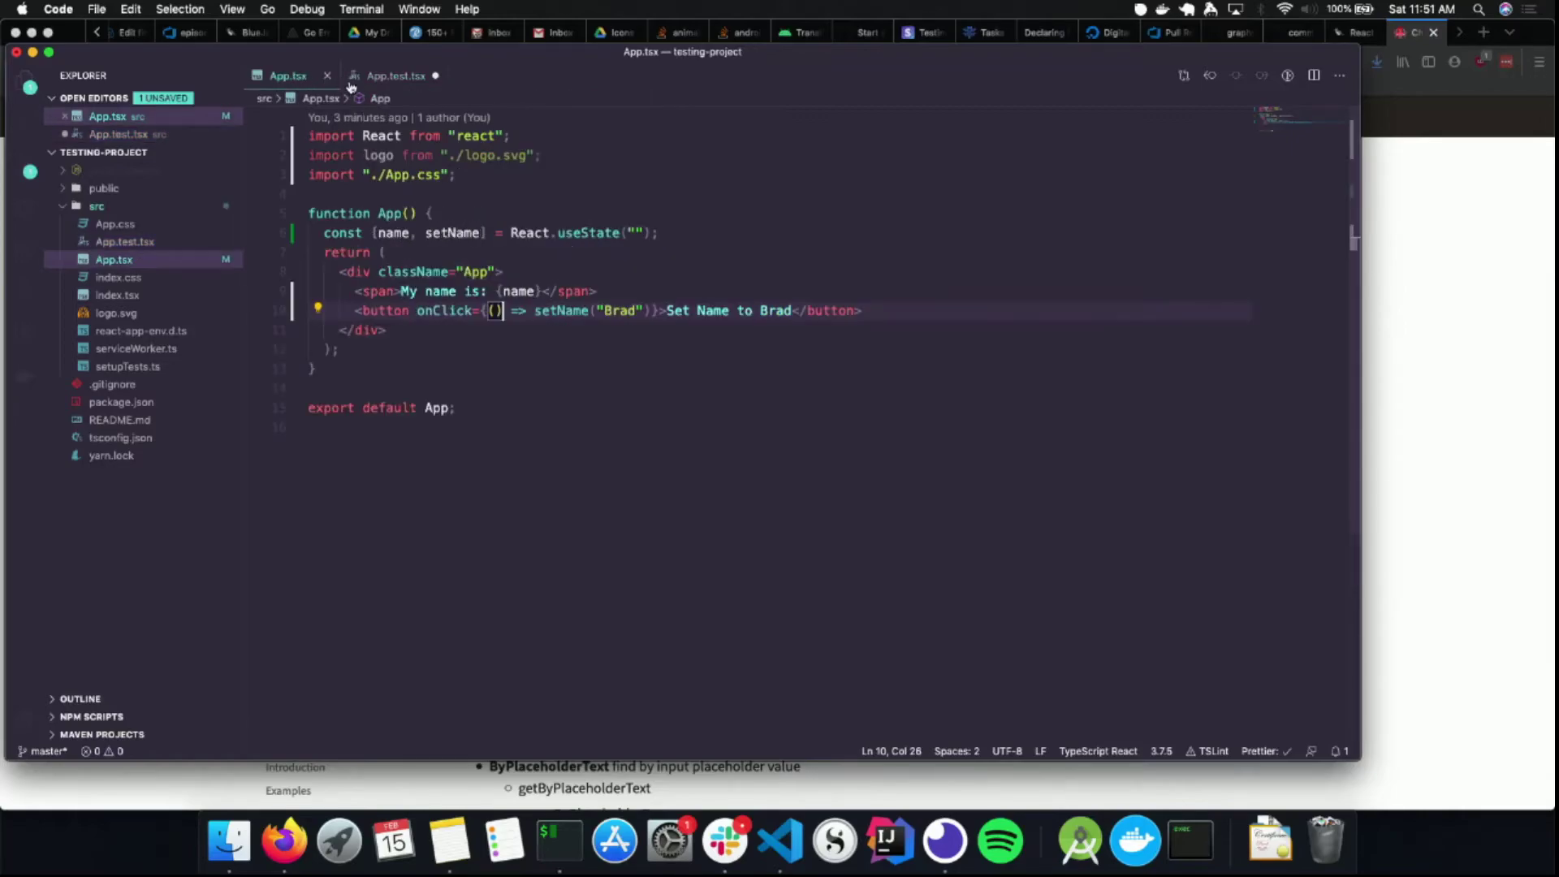
Find buttonElement by /Set Name to Brad/i and start a fireEvent call below the expectations
left_click(396, 75)
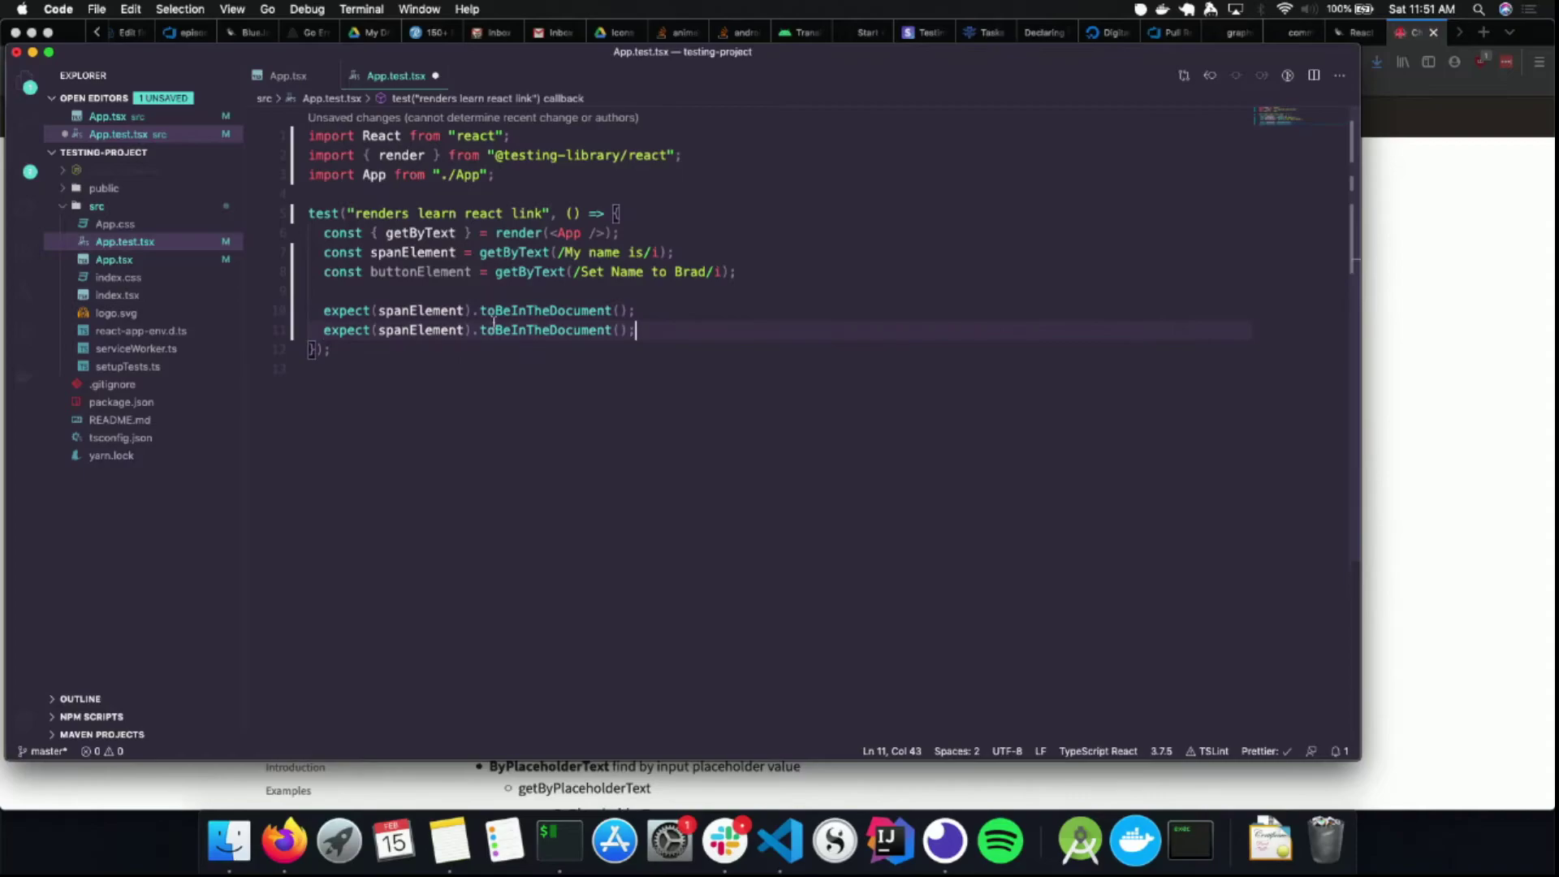
type("button")
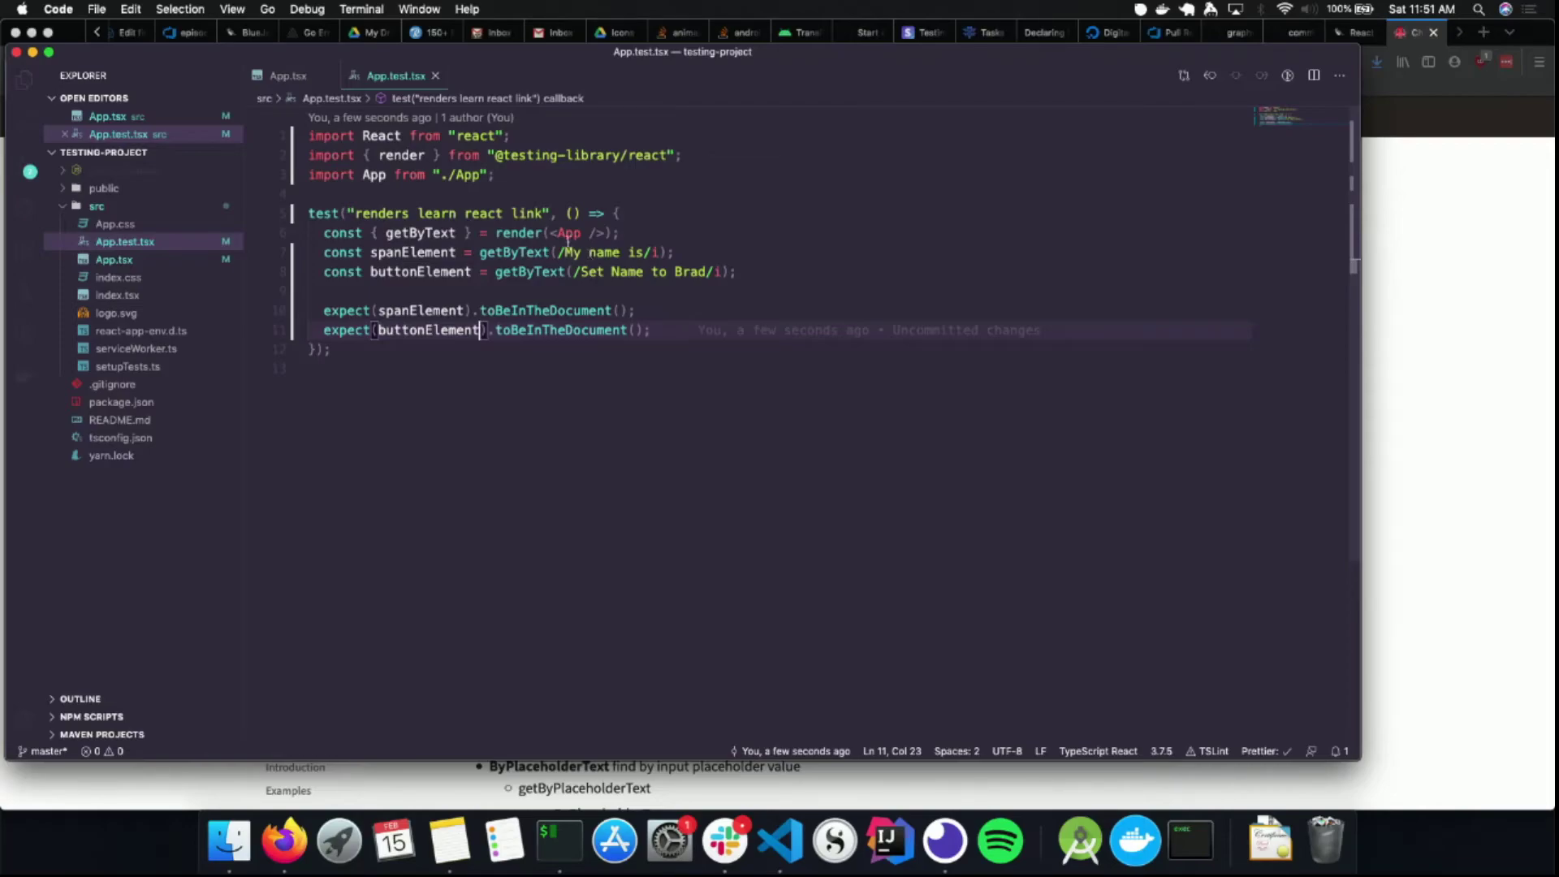
type("fireEvent")
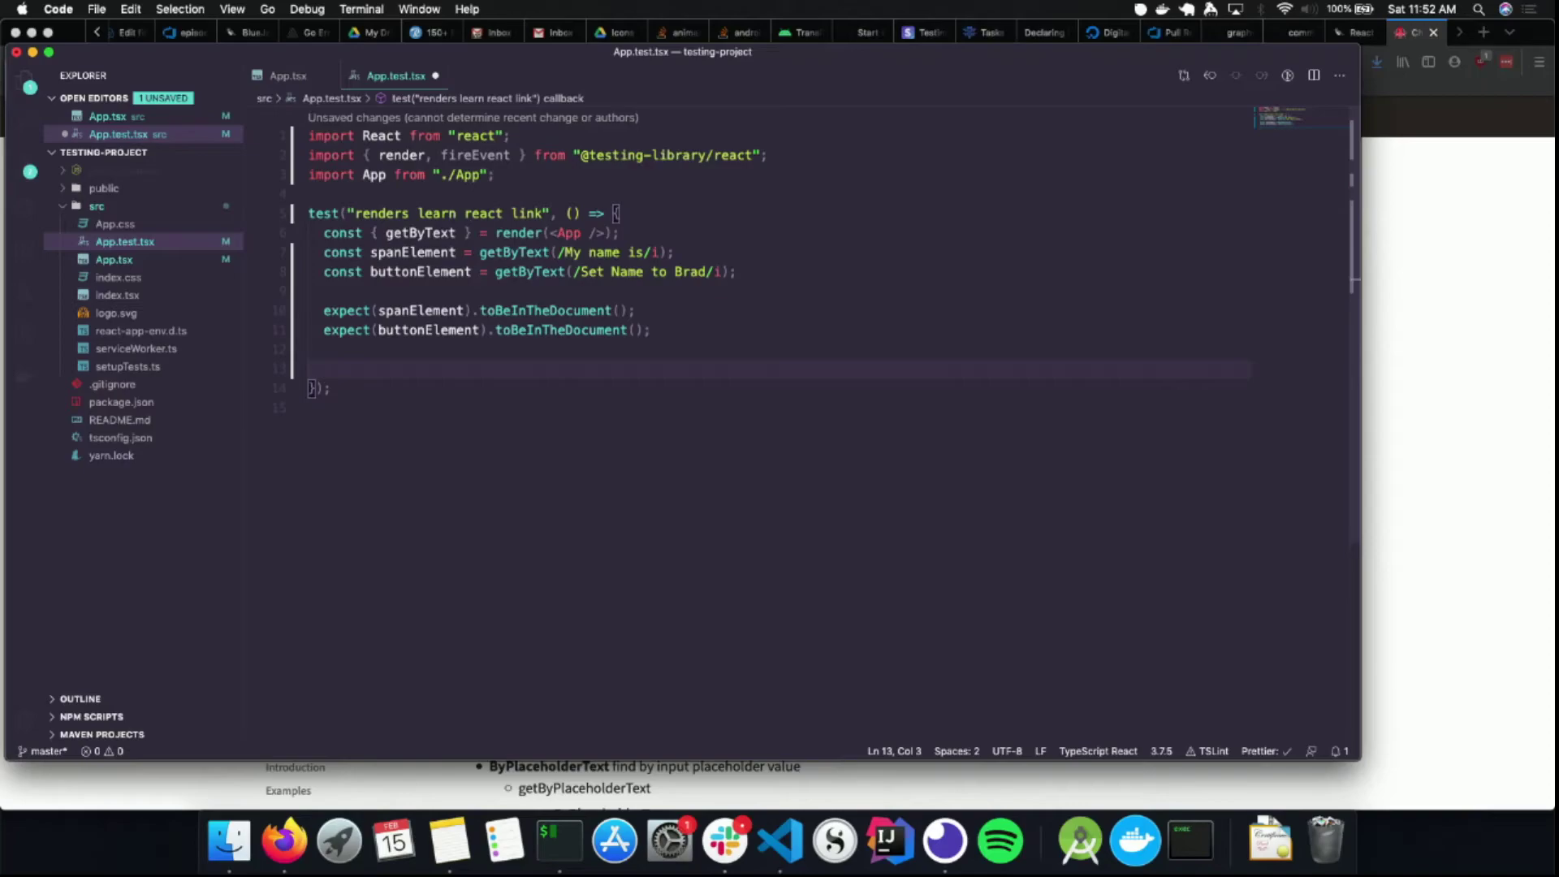
type("fire")
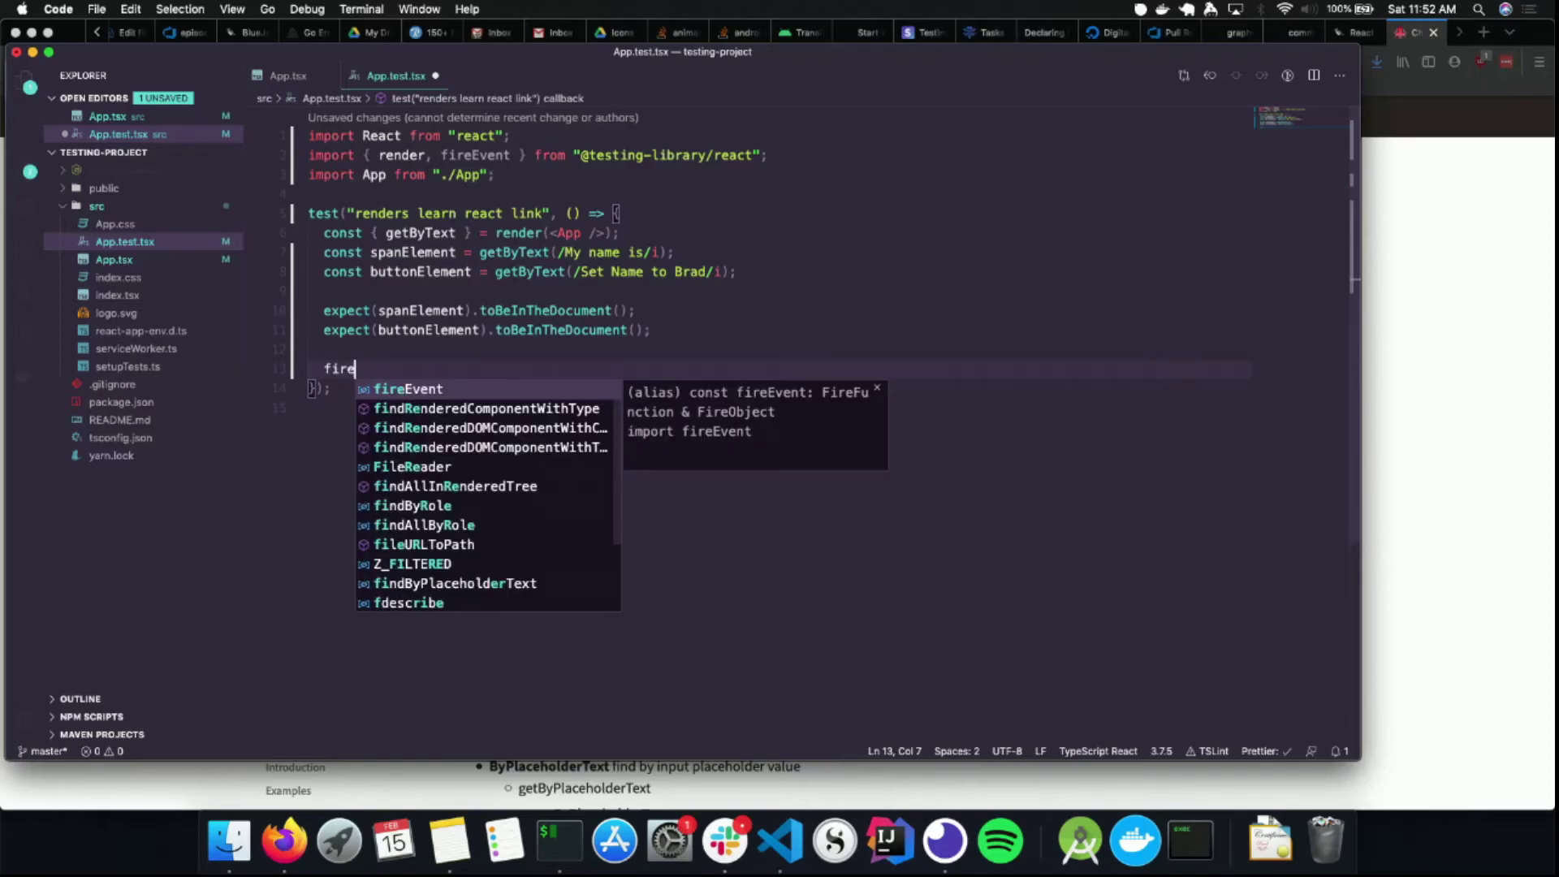
key("Tab")
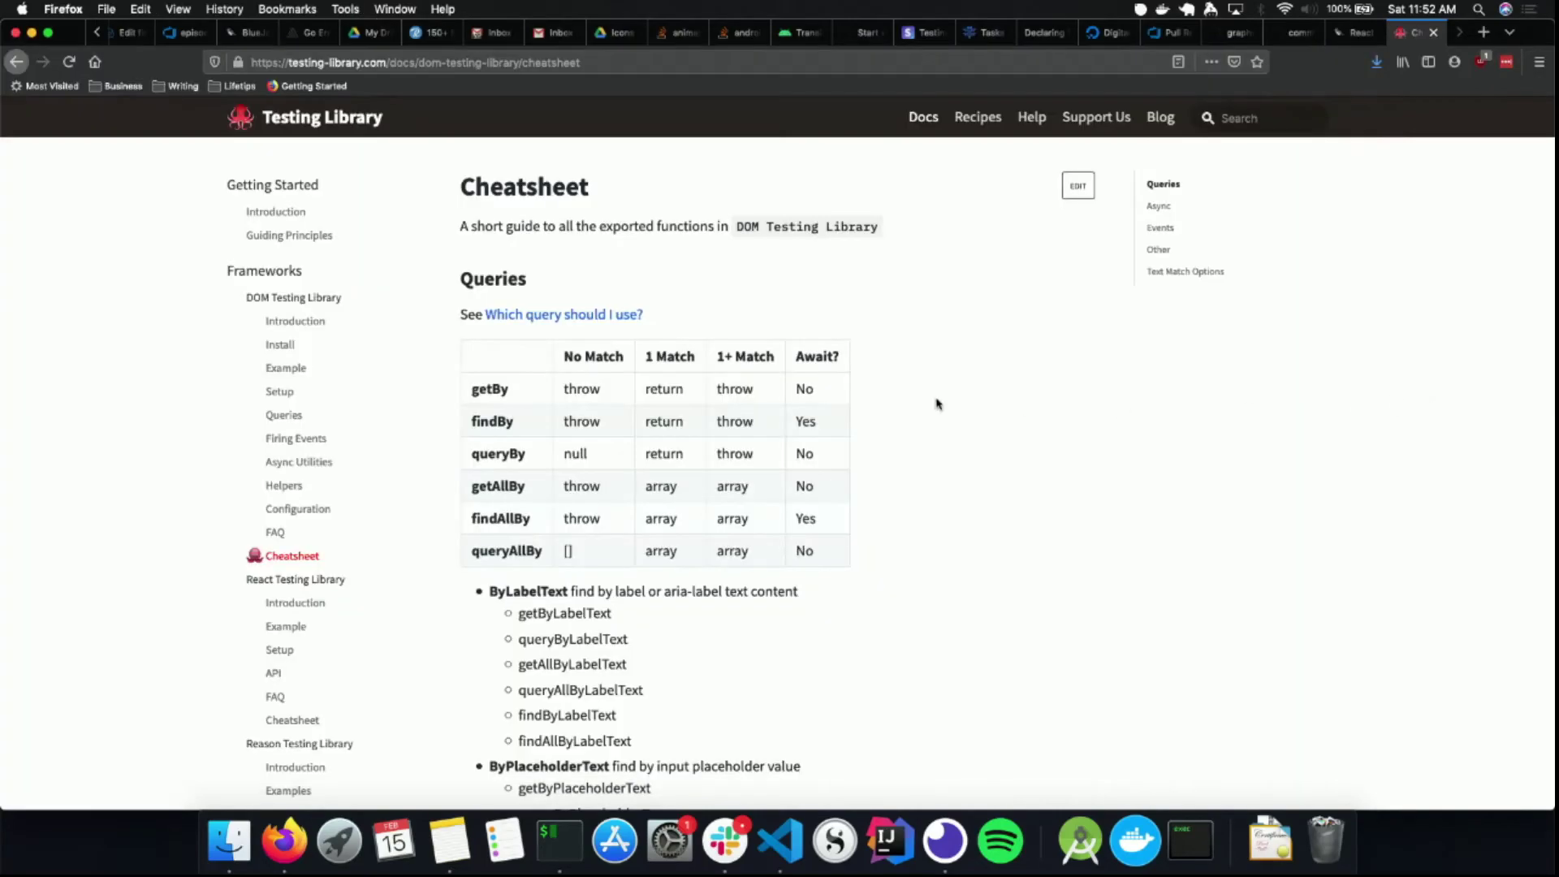
Search the Testing Library docs for fireEvent and open Considerations for fireEvent
scroll("down", 3)
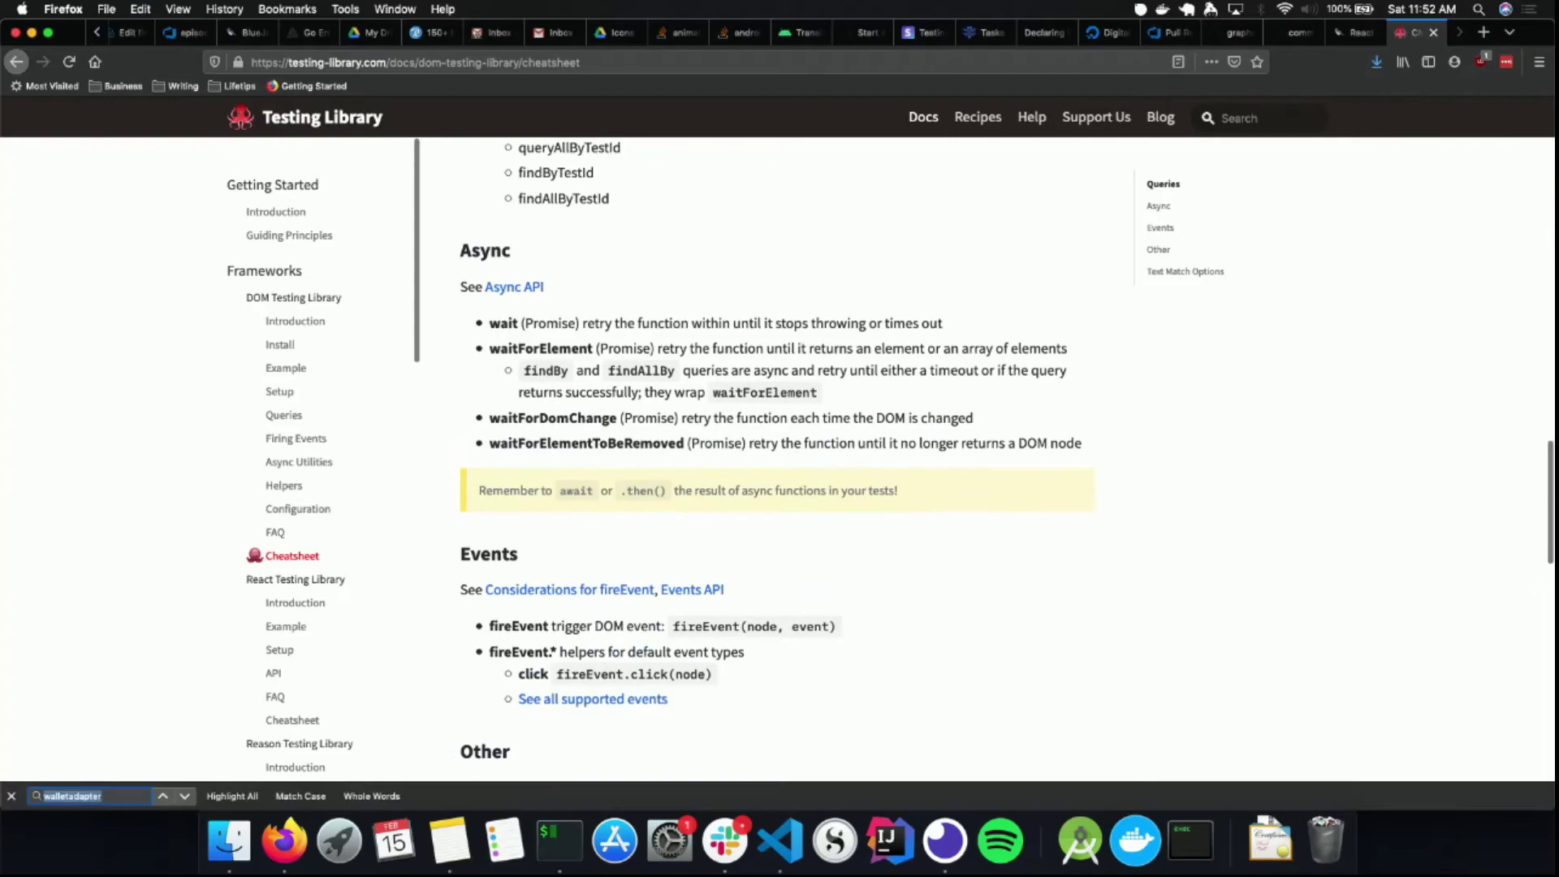
type("fireevent")
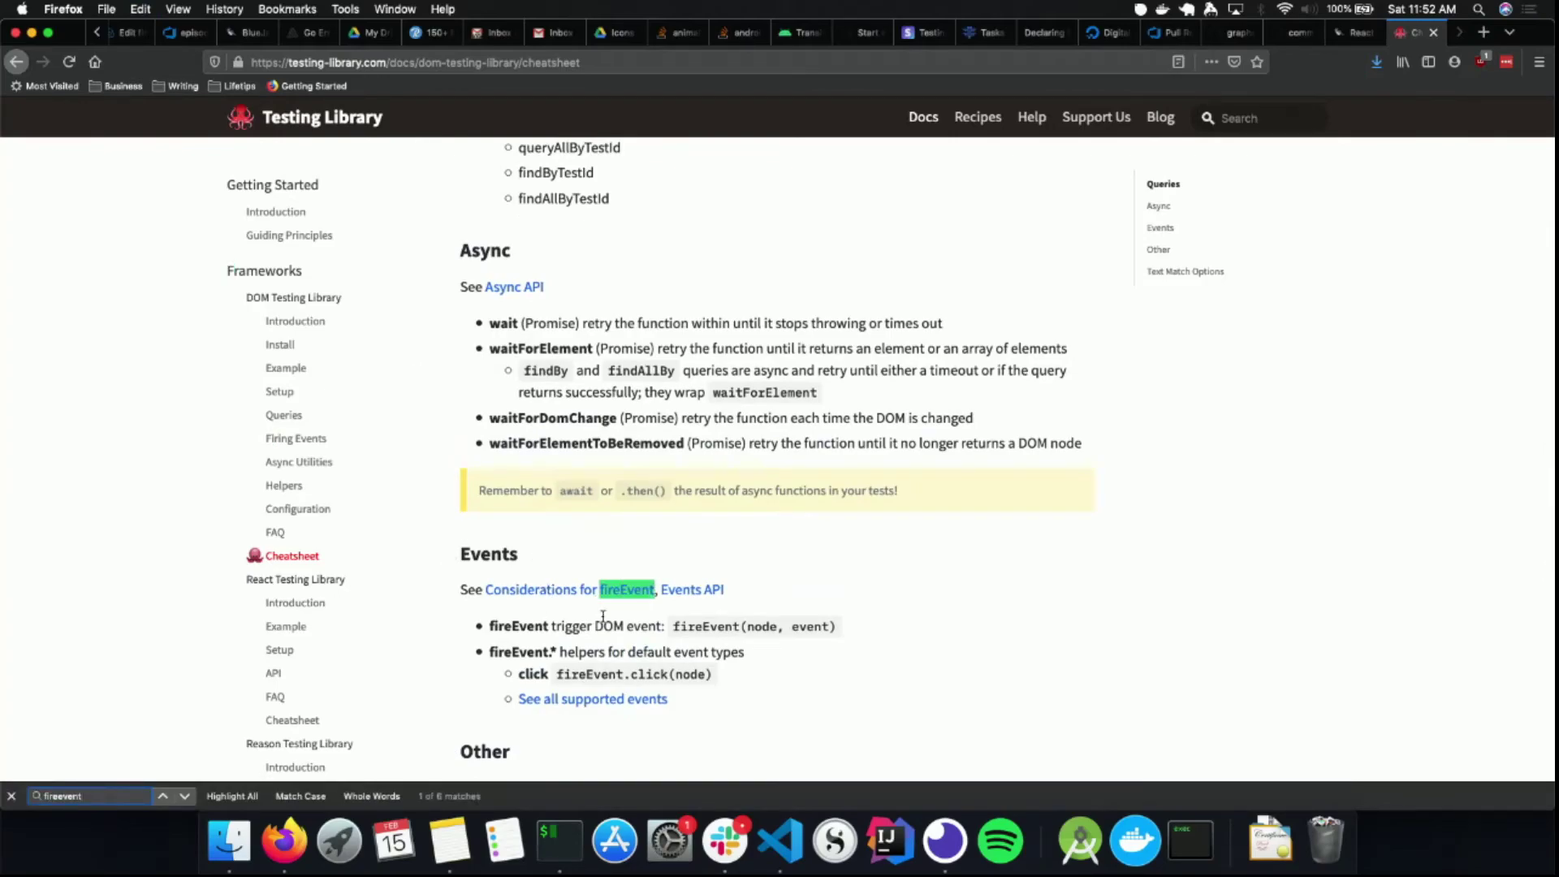
scroll("down", 3)
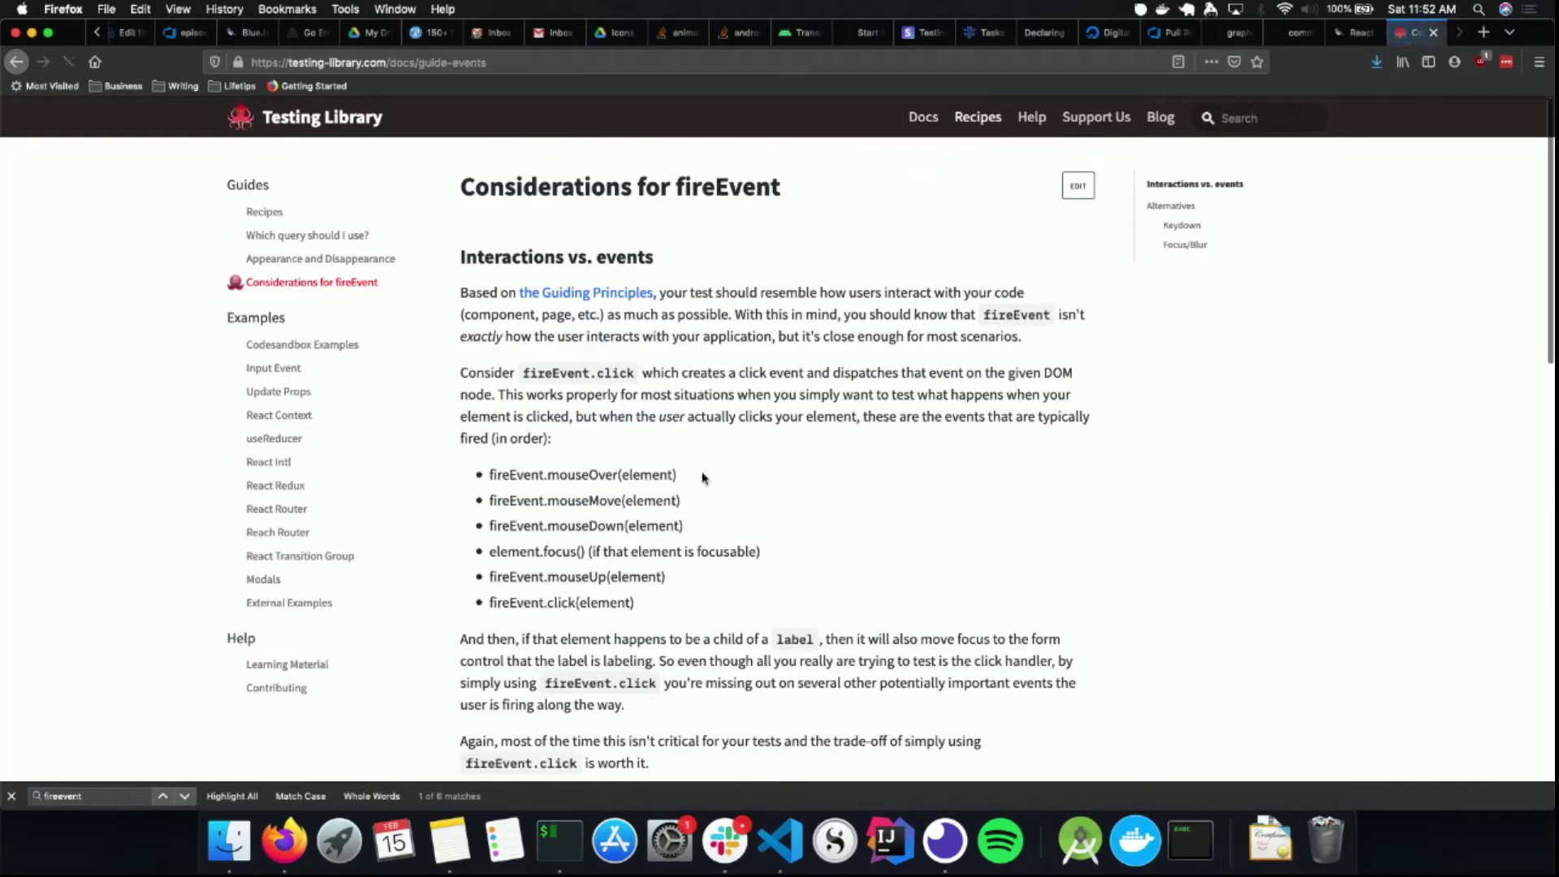
scroll("down", 3)
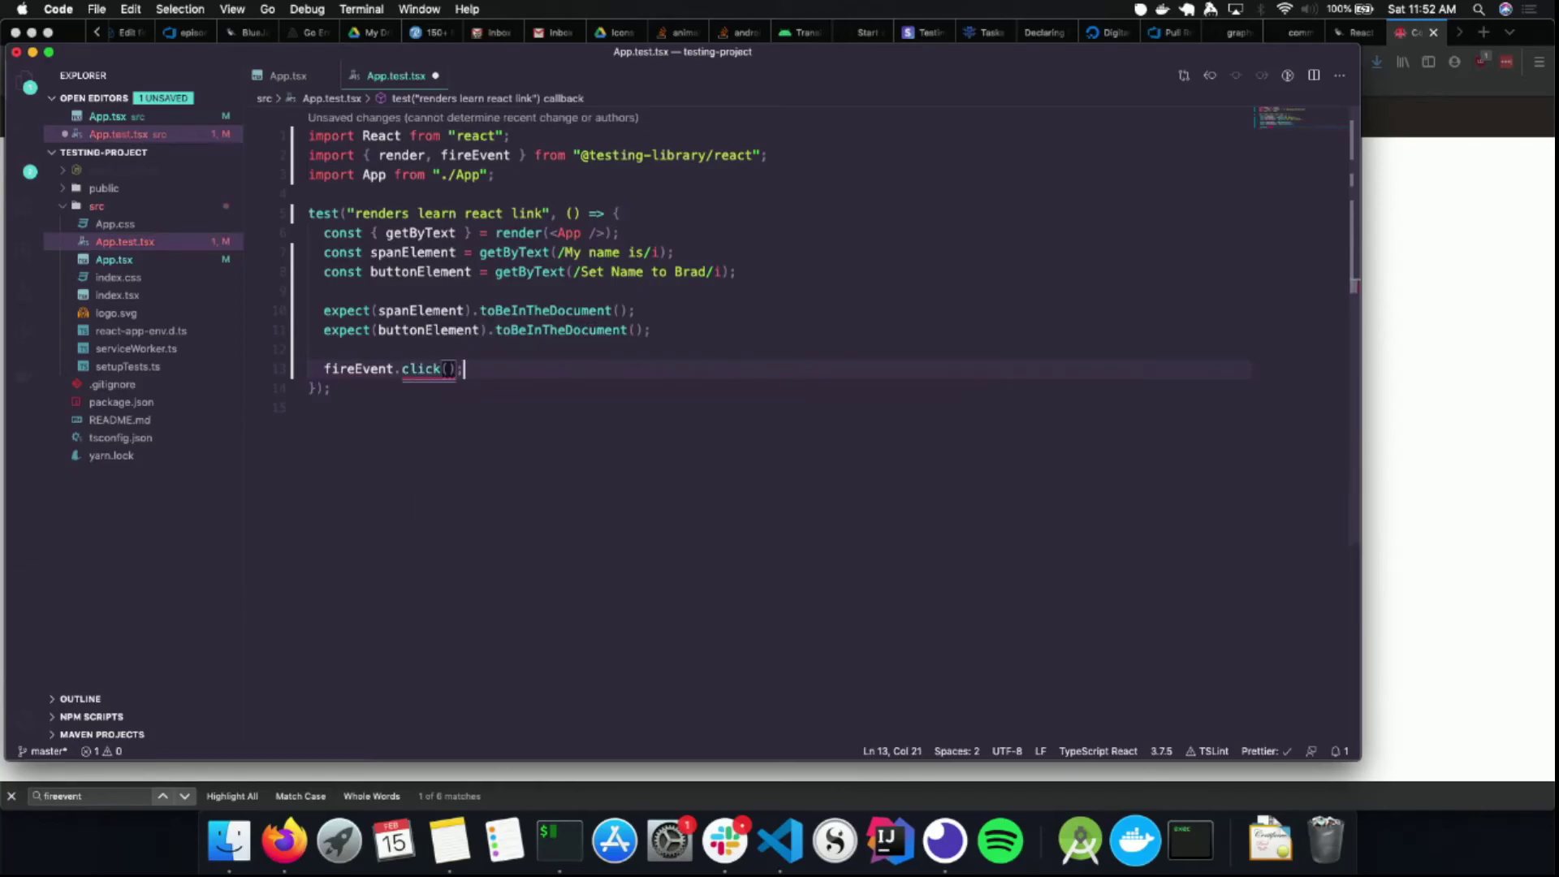
Add fireEvent.click(buttonElement) and a spanElement2 query for /My name is: Brad/i
type("buttonElement")
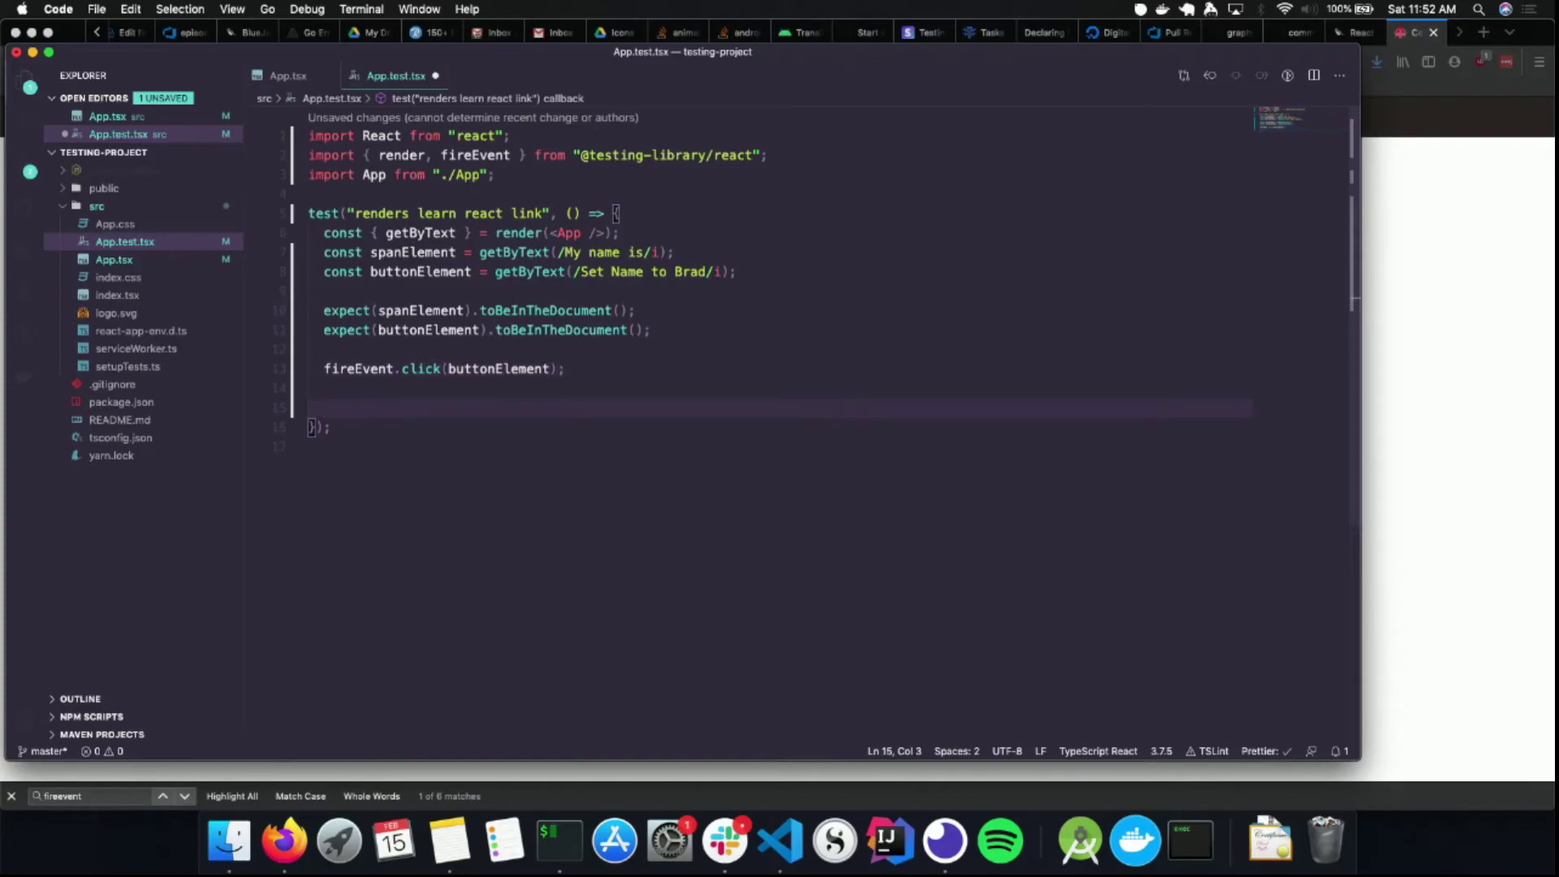
type("const spanS")
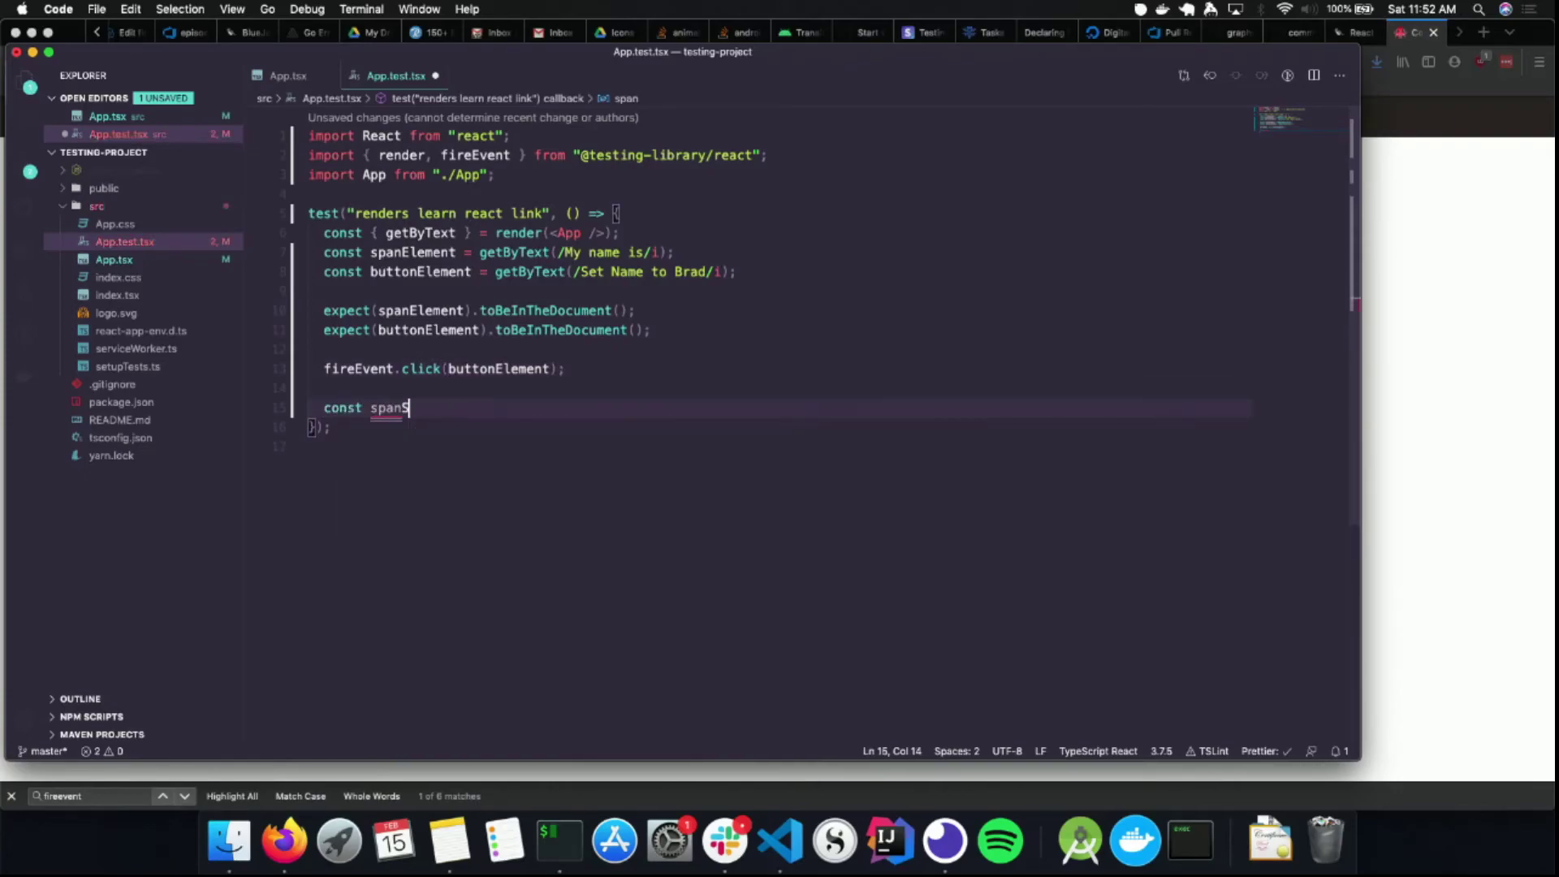
type("Eme")
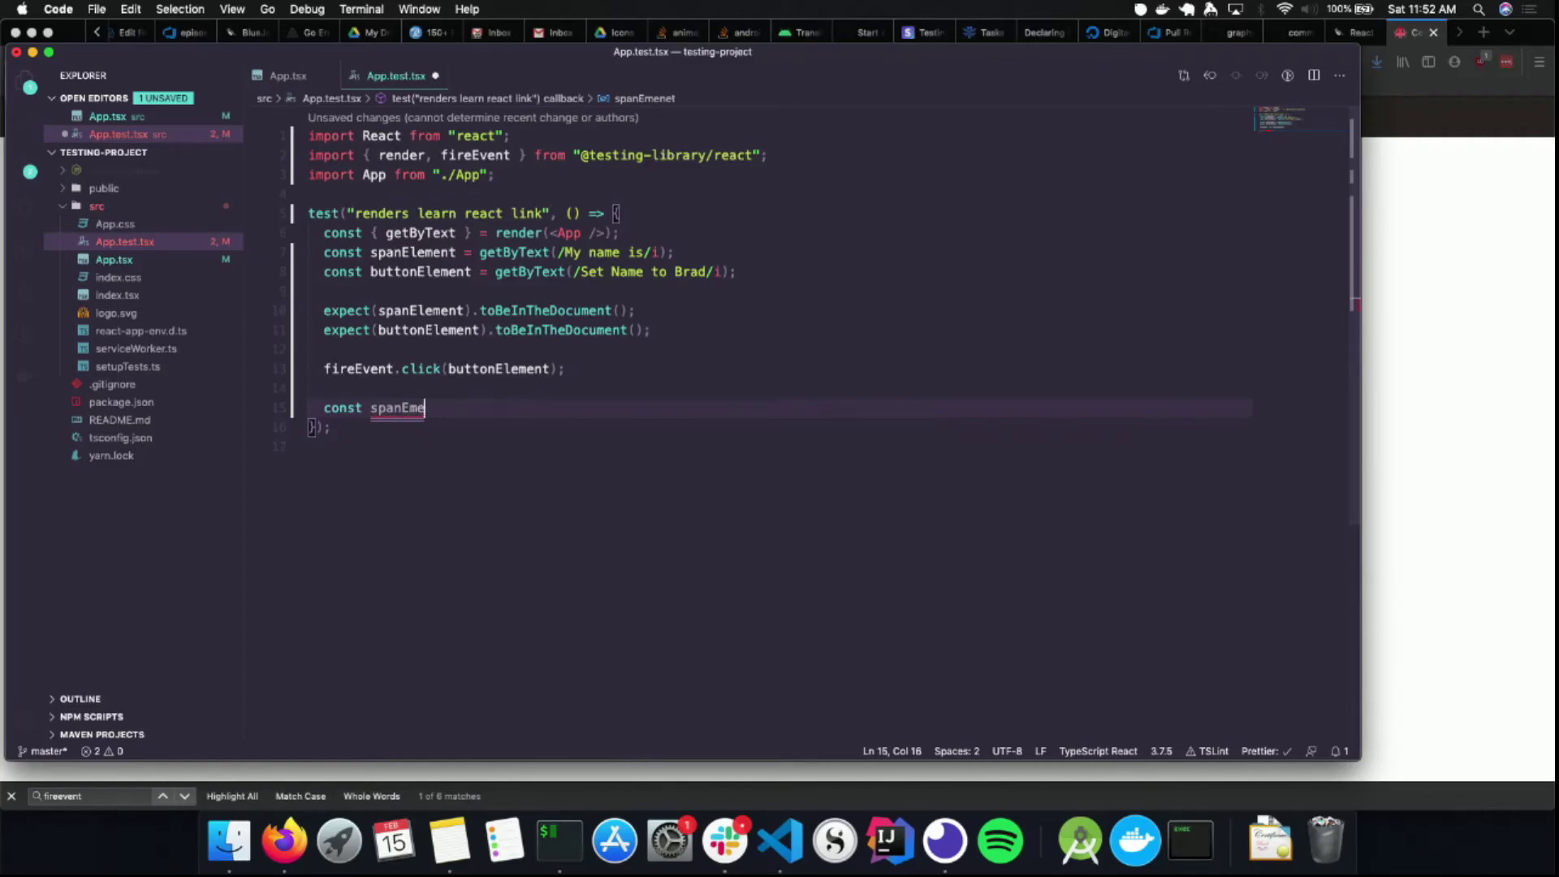
type("lemen")
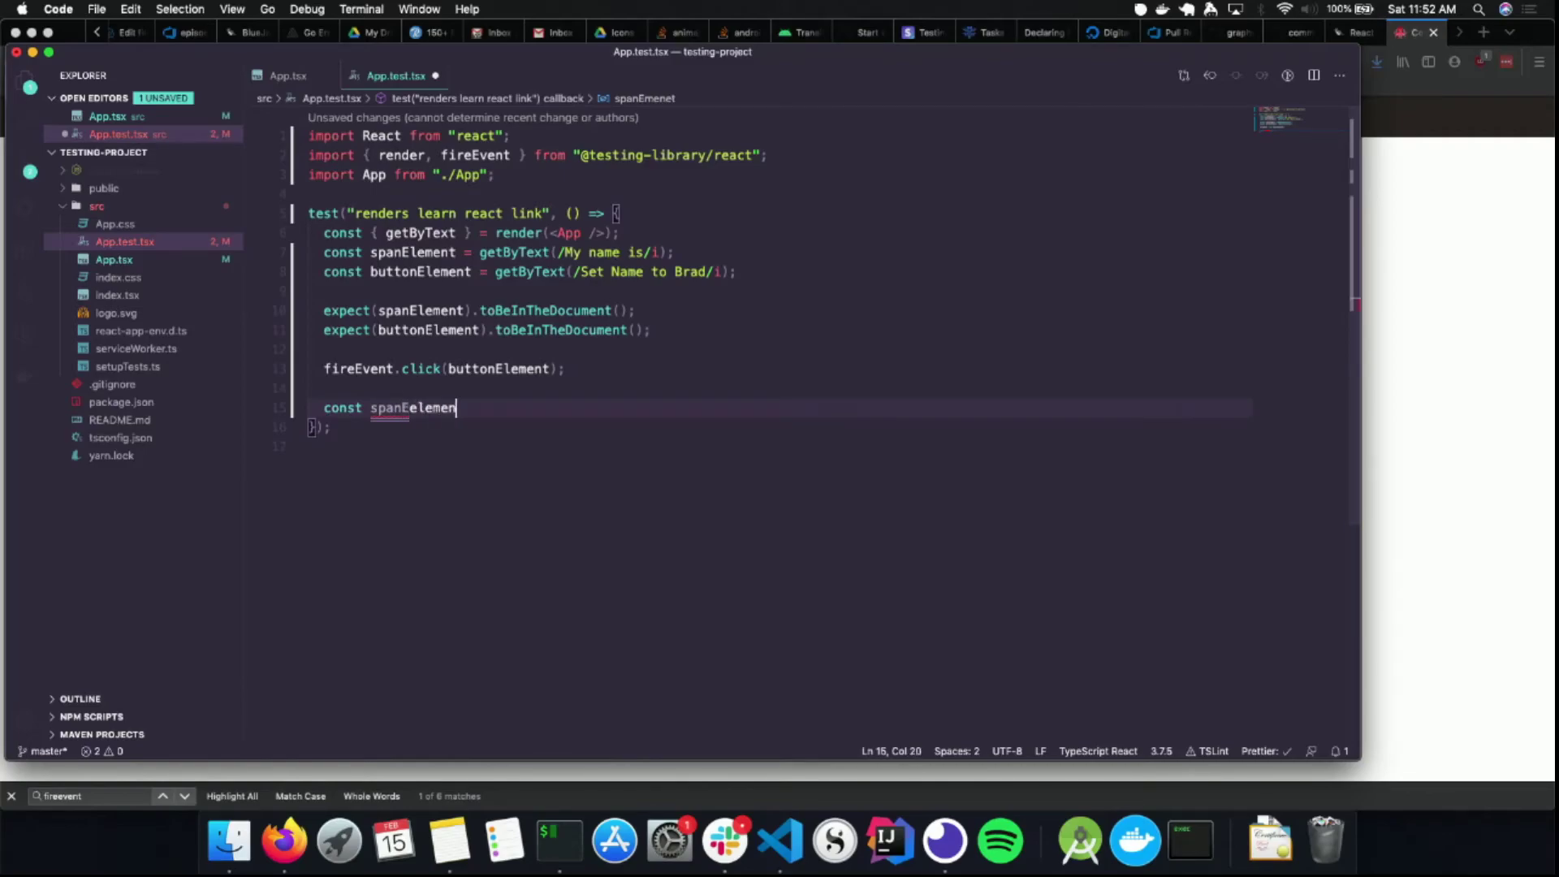
key("Backspace")
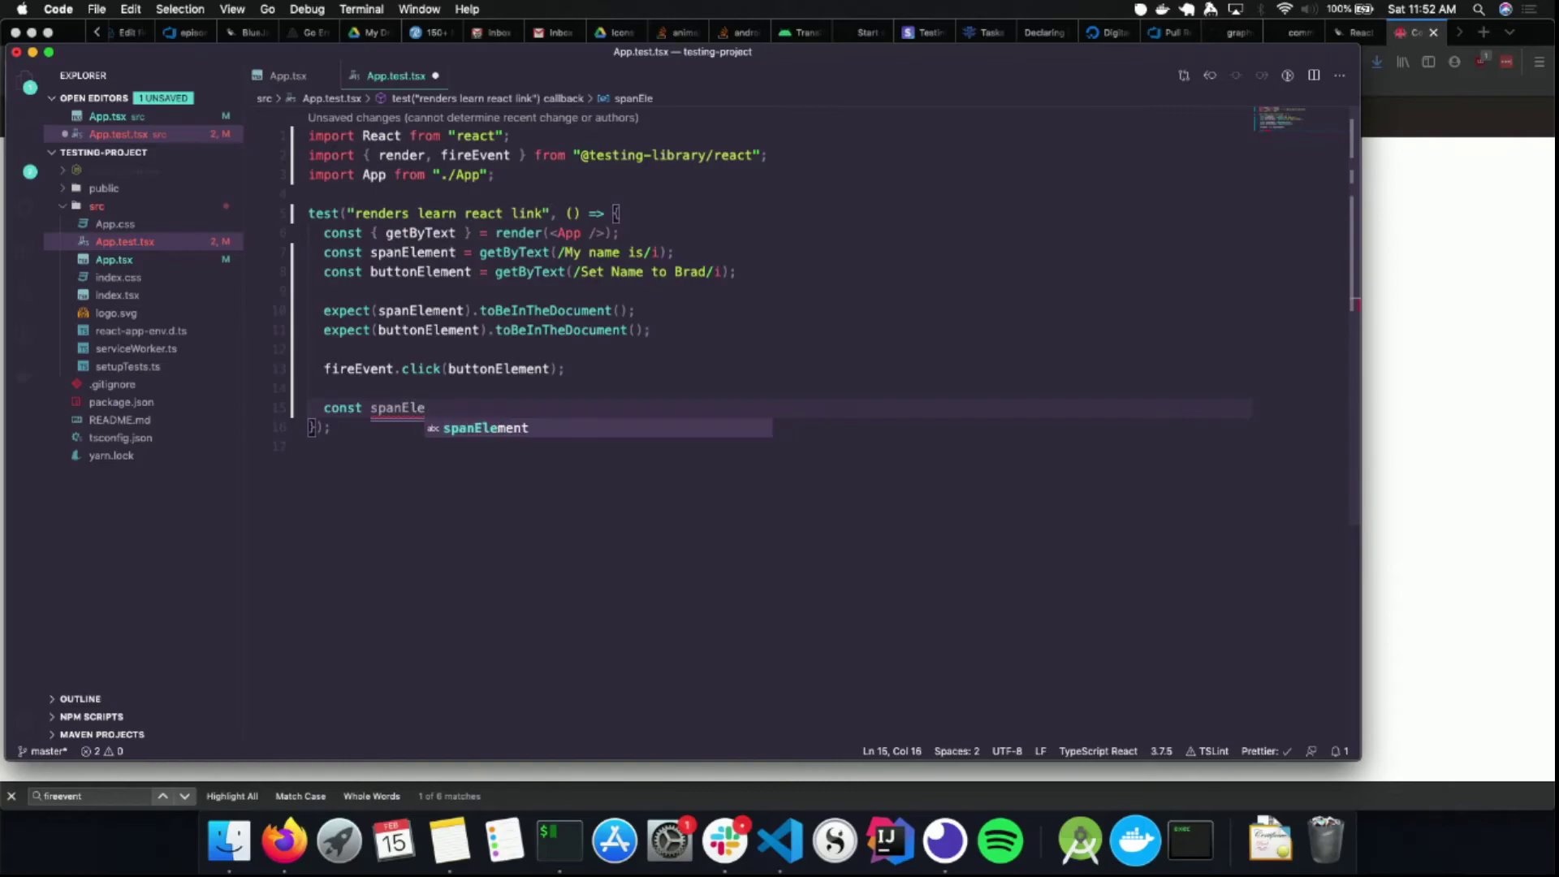
type("ment2 = getByText(/M/")
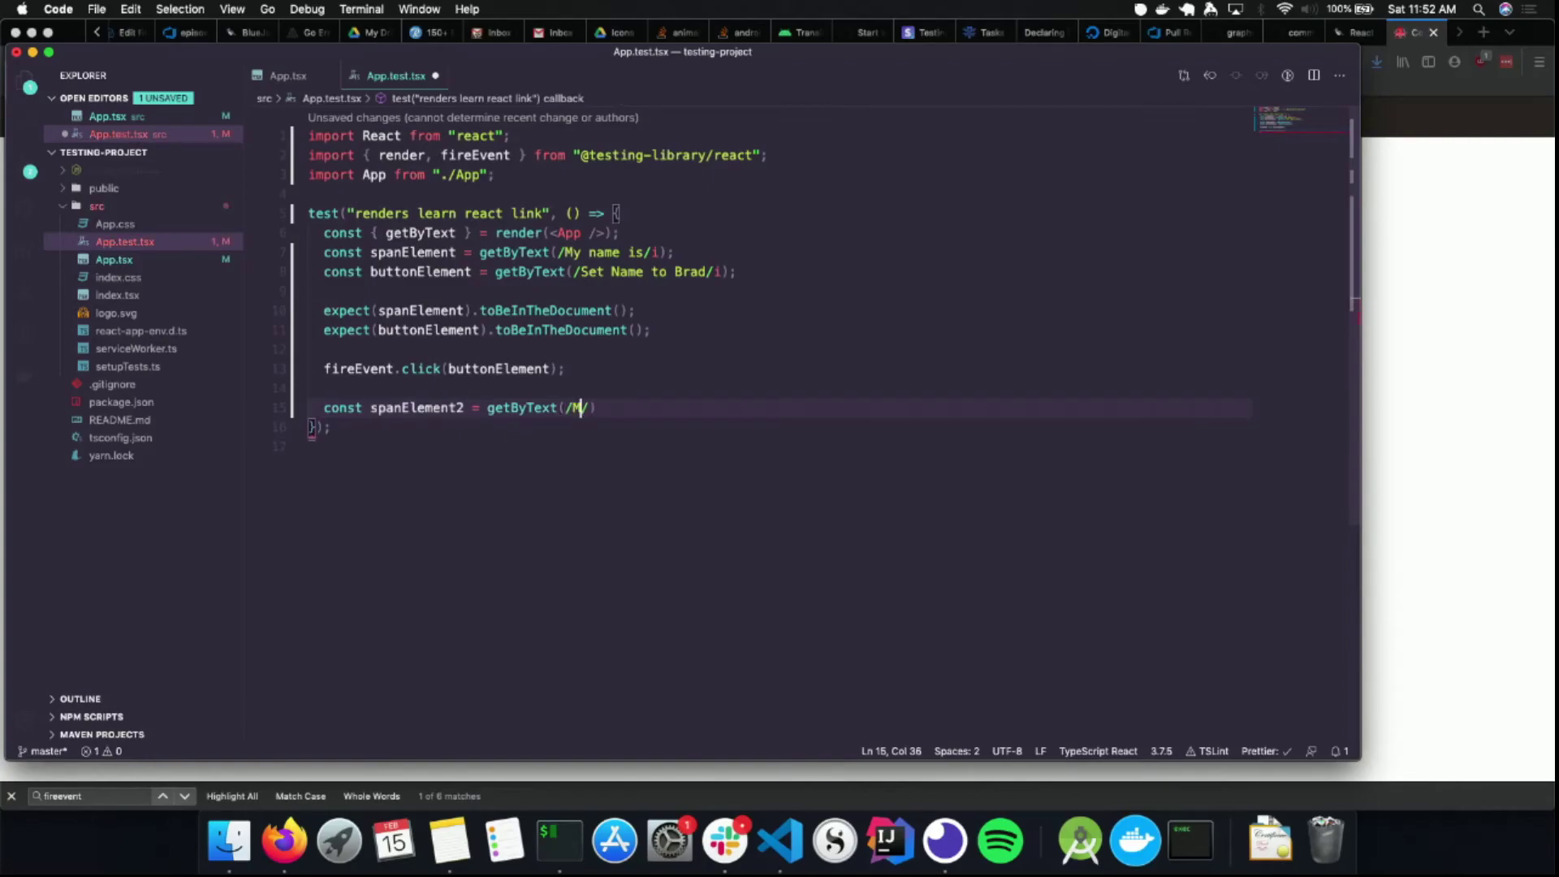
type("y name is Brad/")
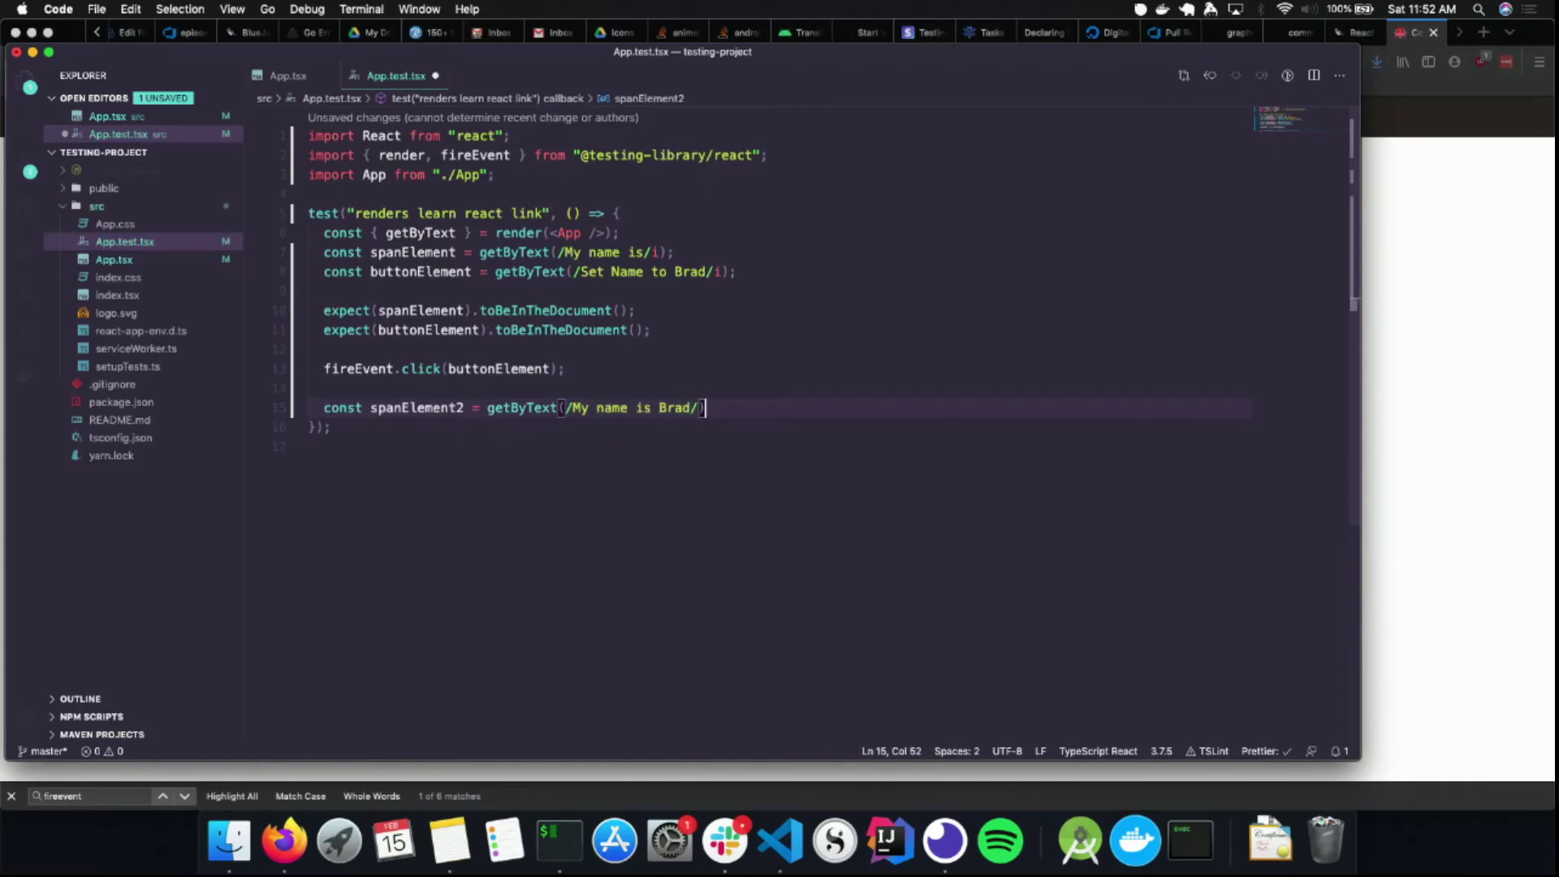
type(";")
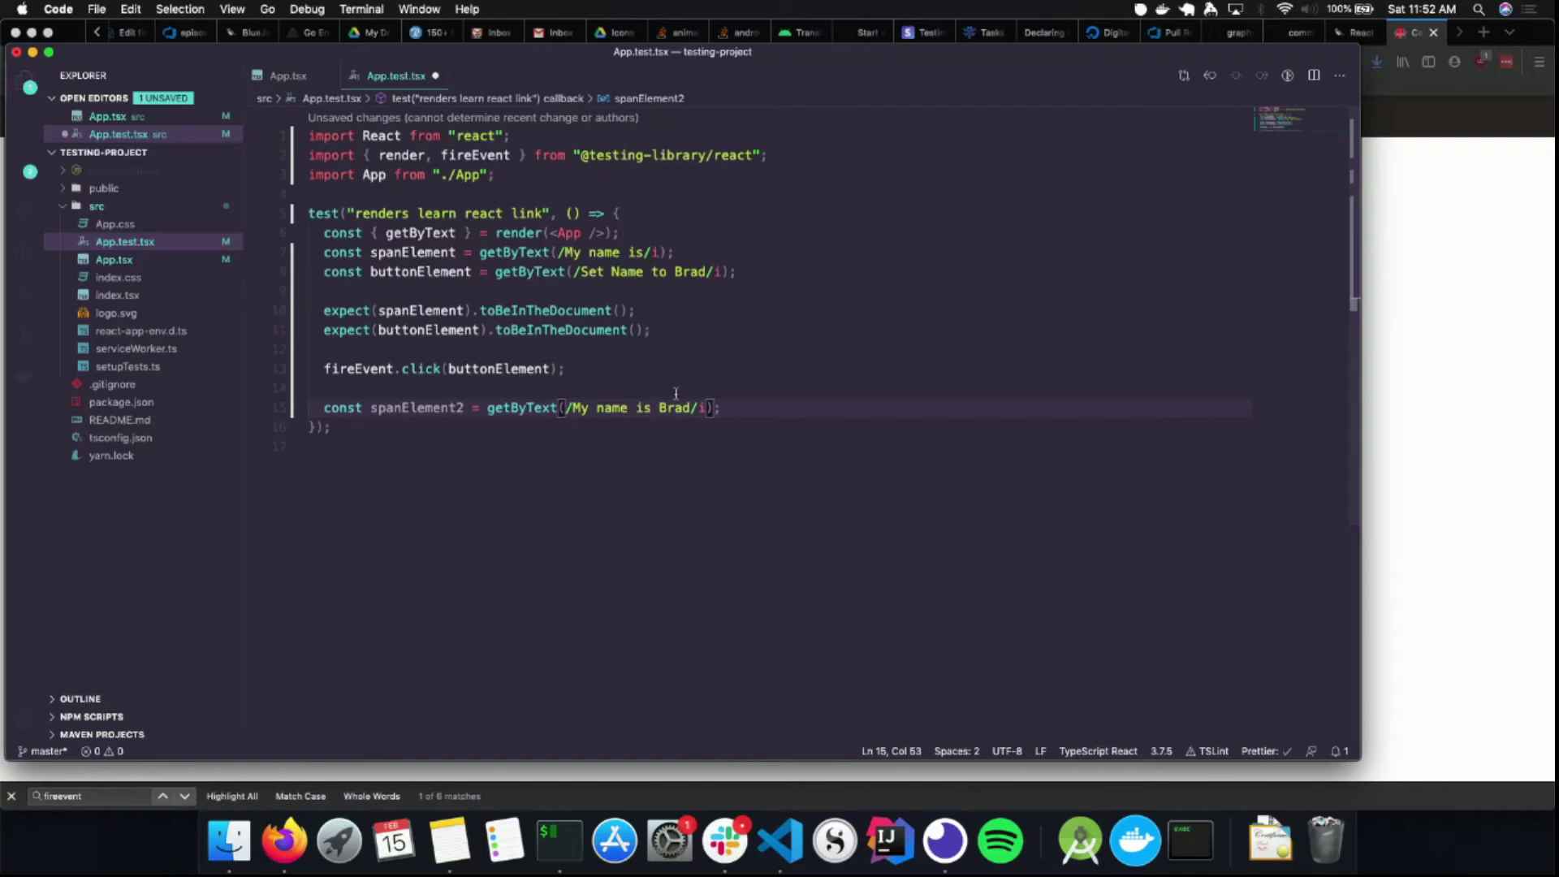
mouse_move(765, 409)
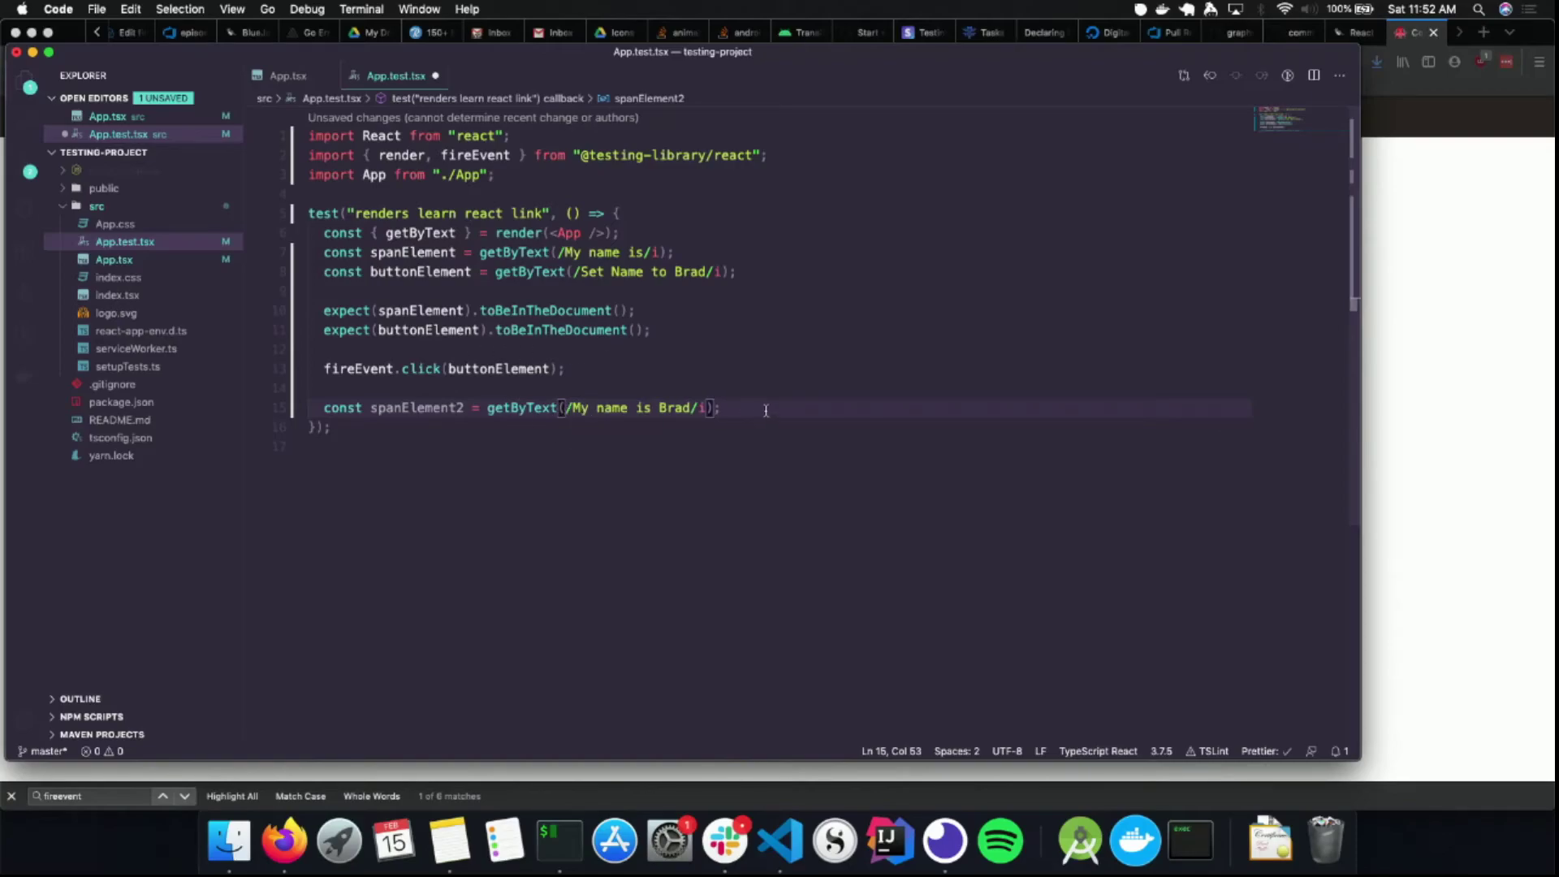
Add expect(spanElement2).toBeInTheDocument() and save the test
key("enter")
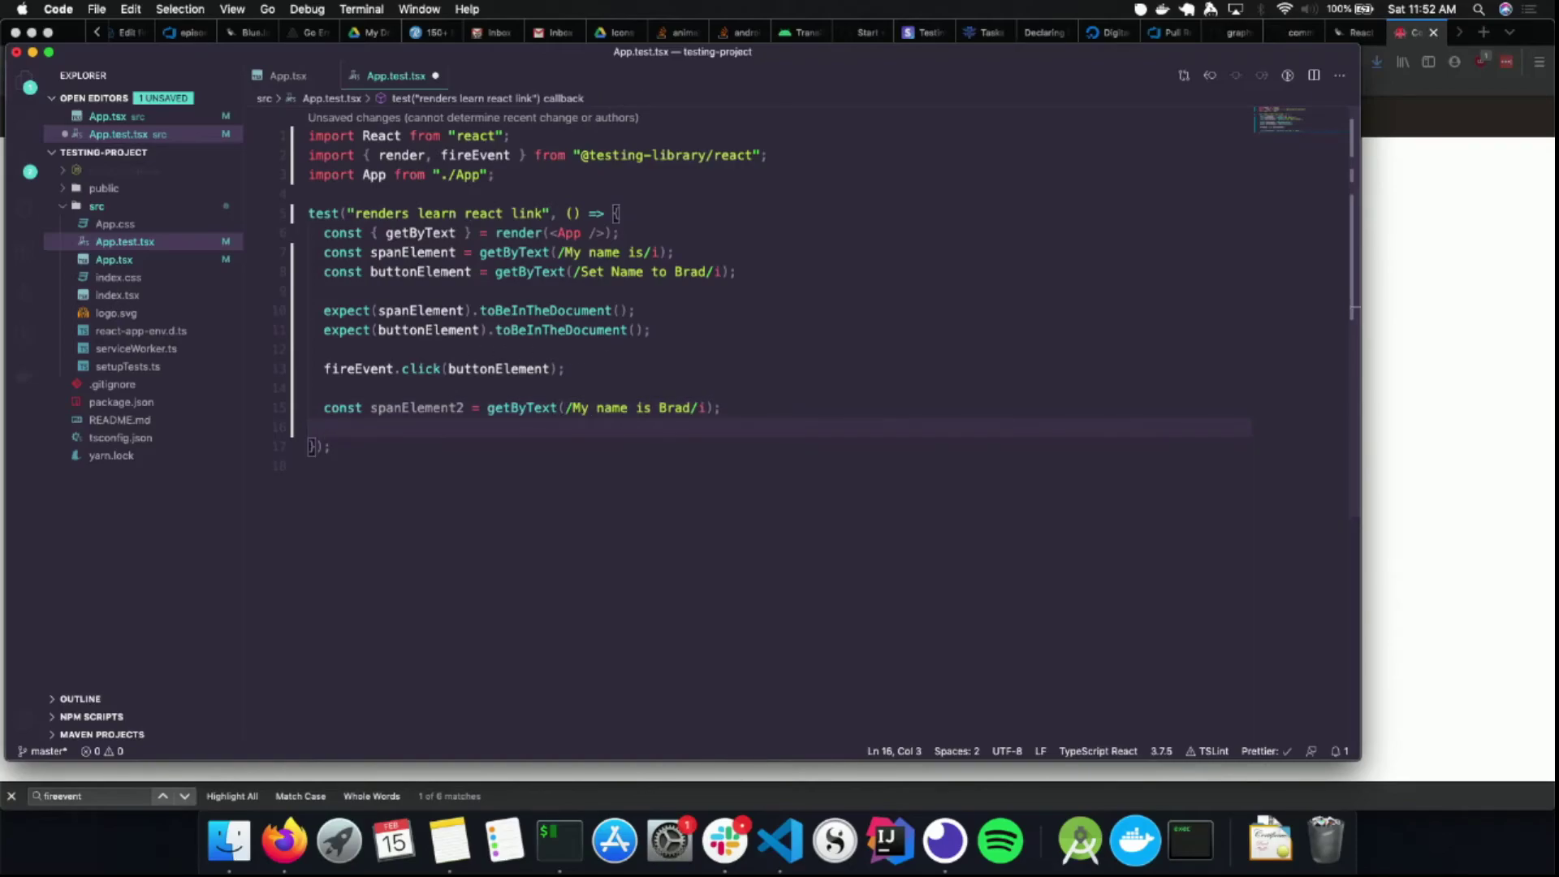
type("expect")
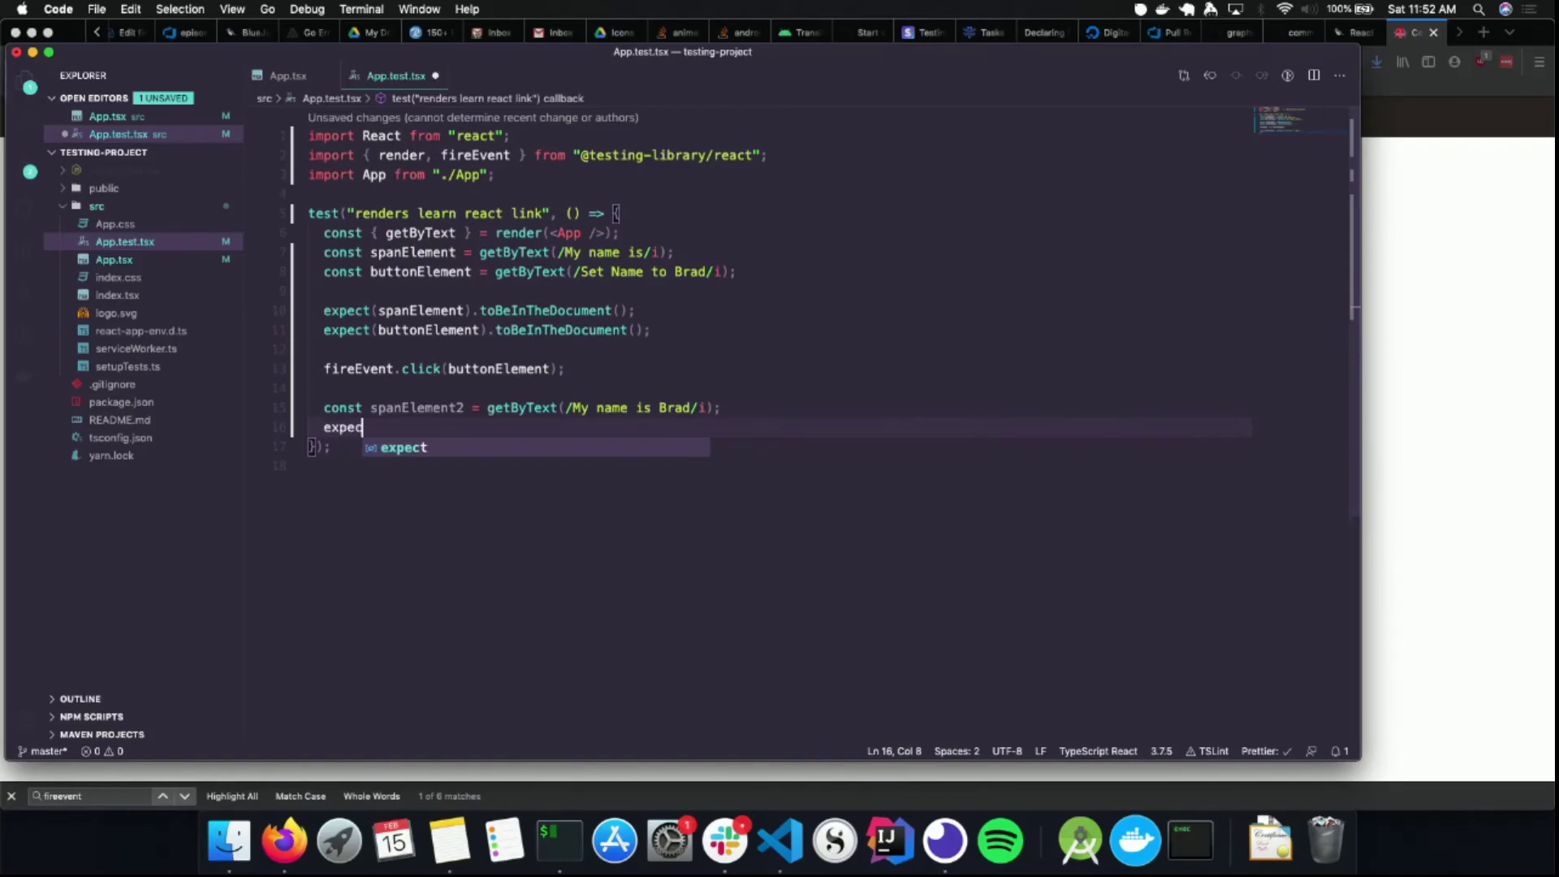
type("(spanElement")
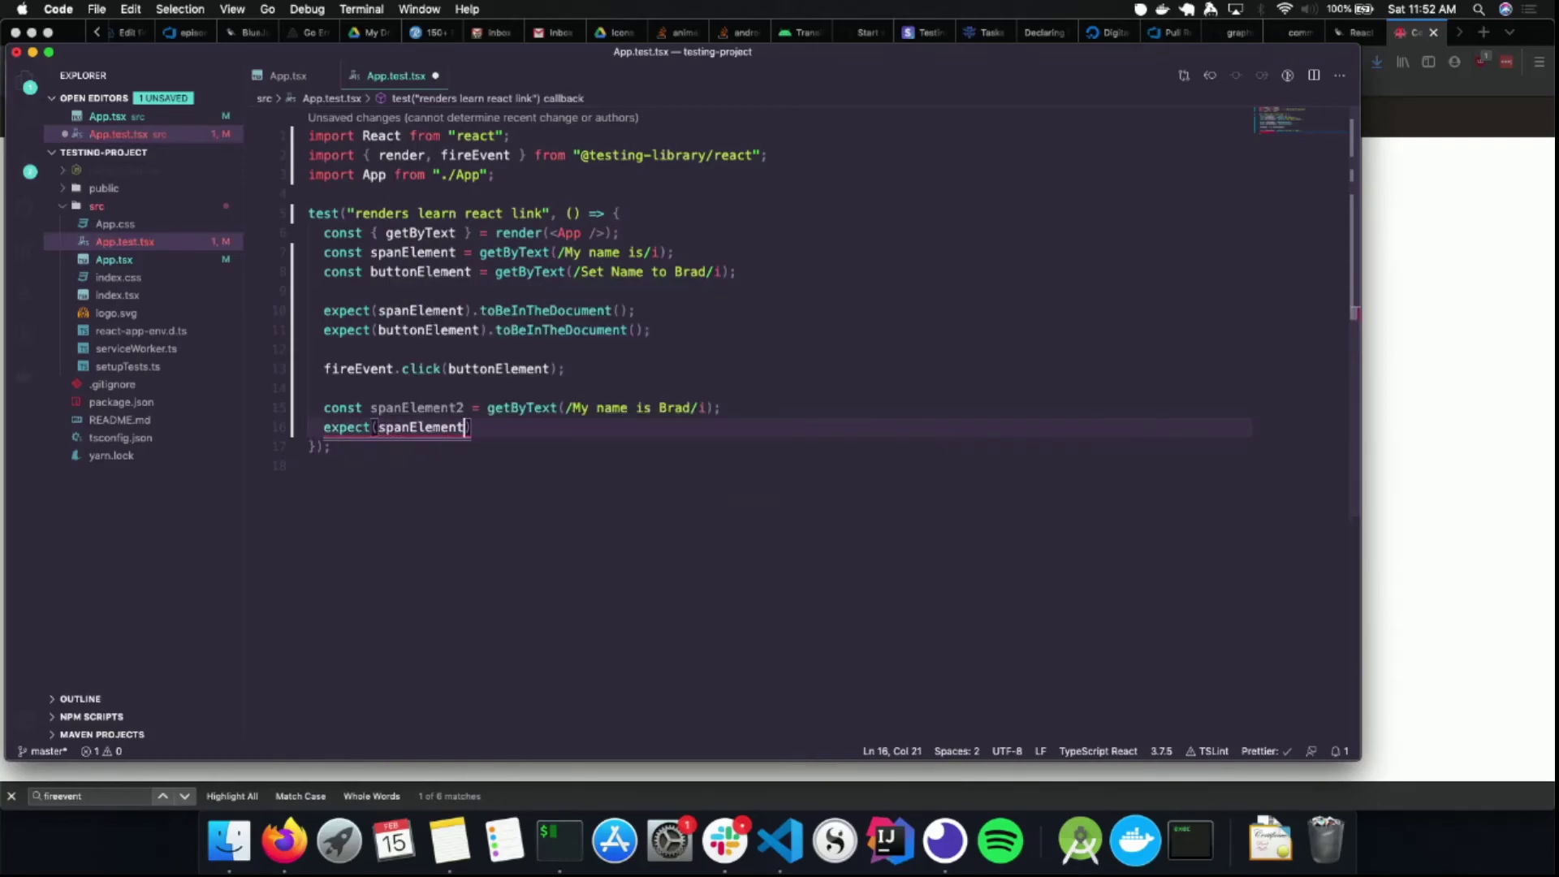
type("2).toB")
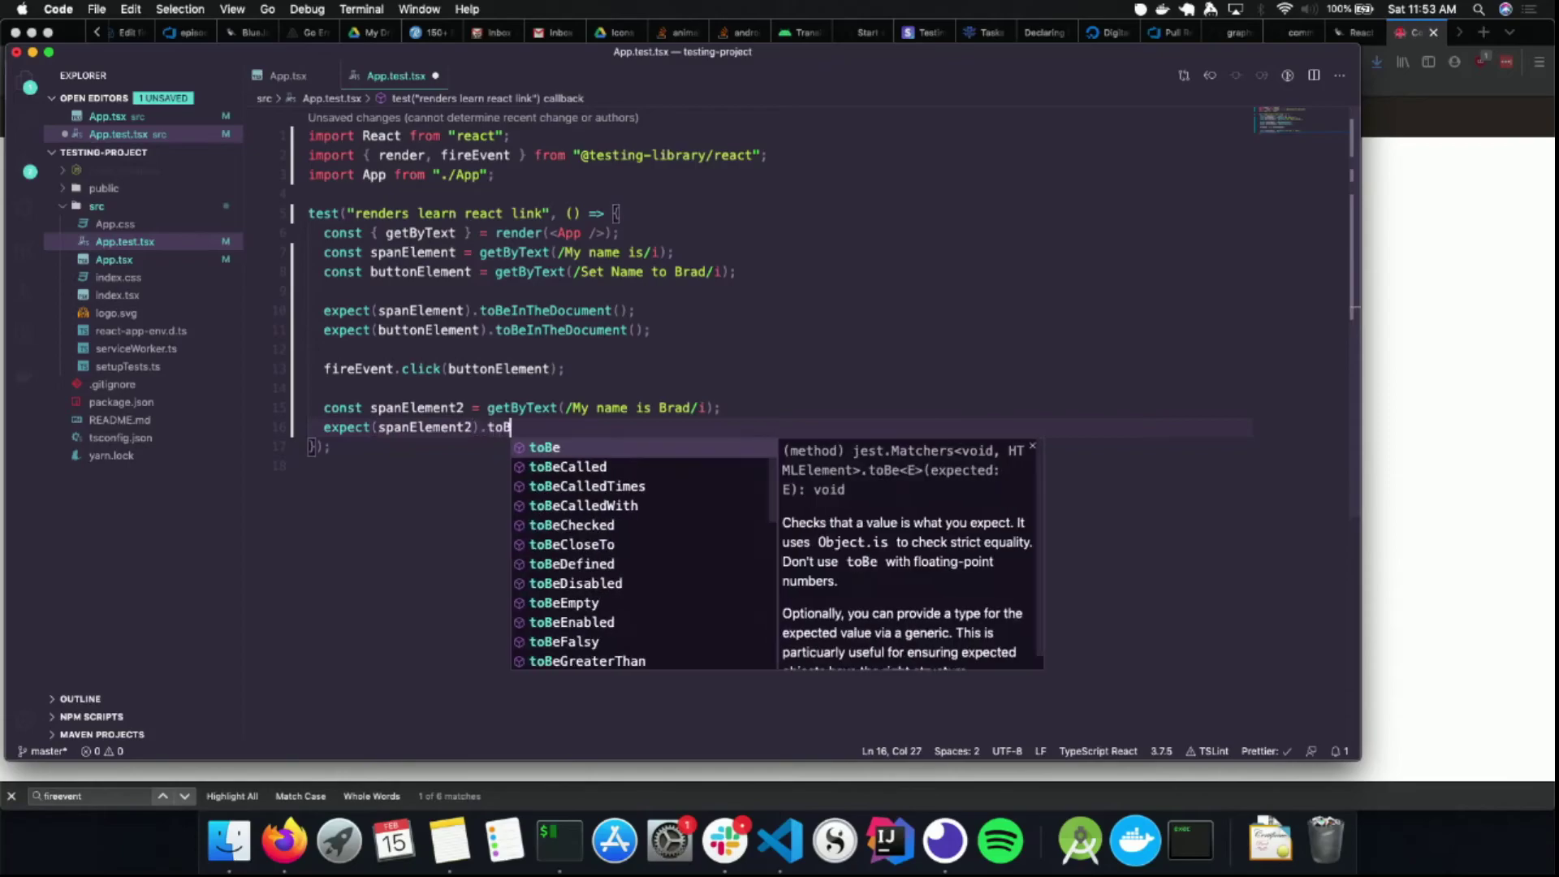
type("eInTheDOM")
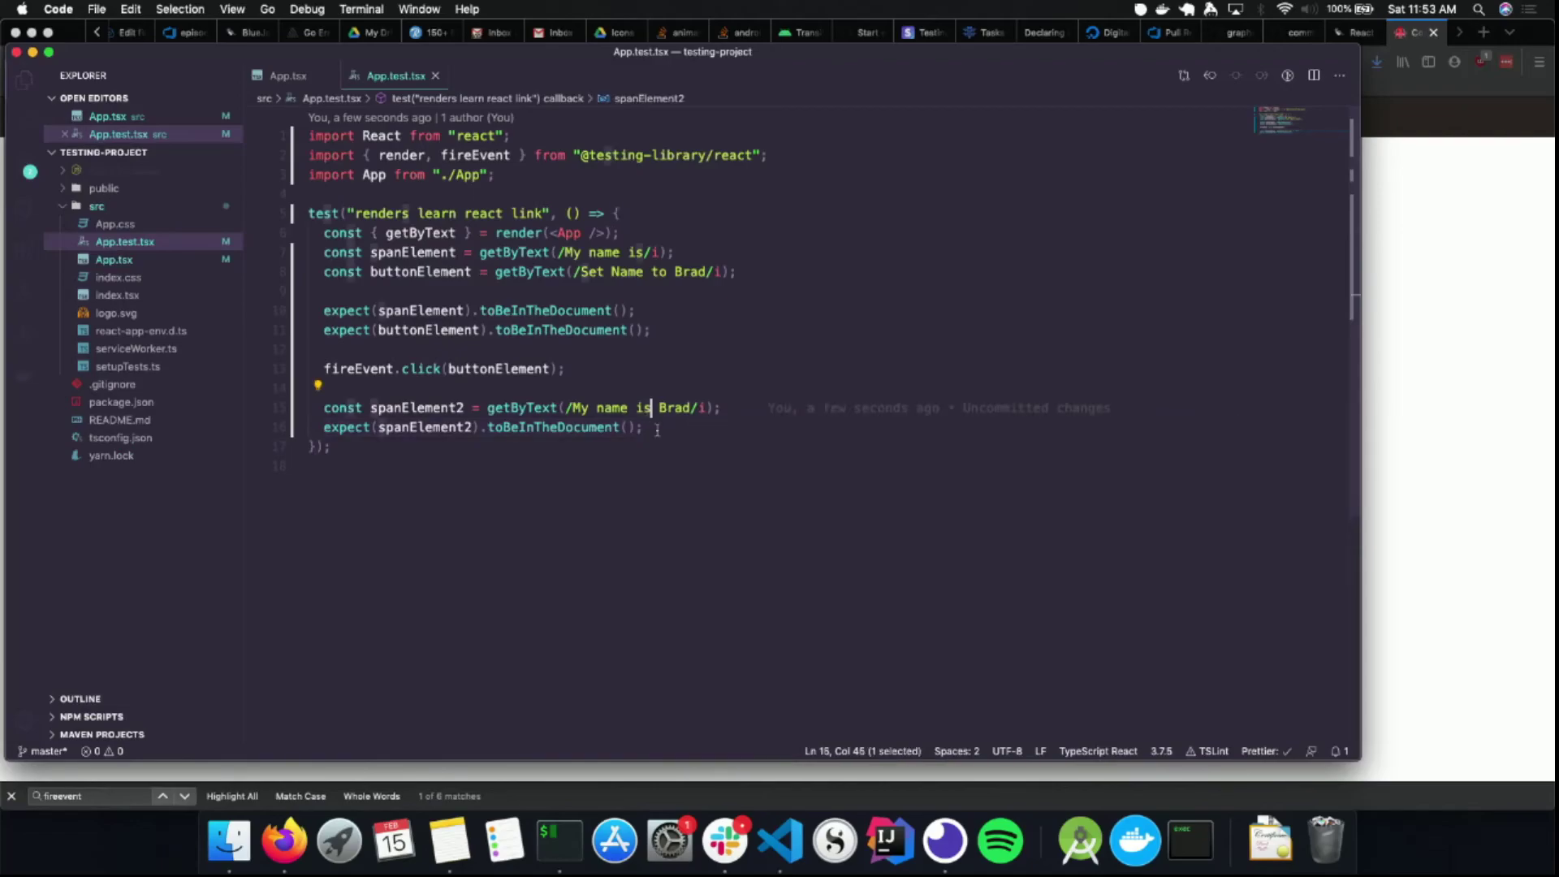
type(":")
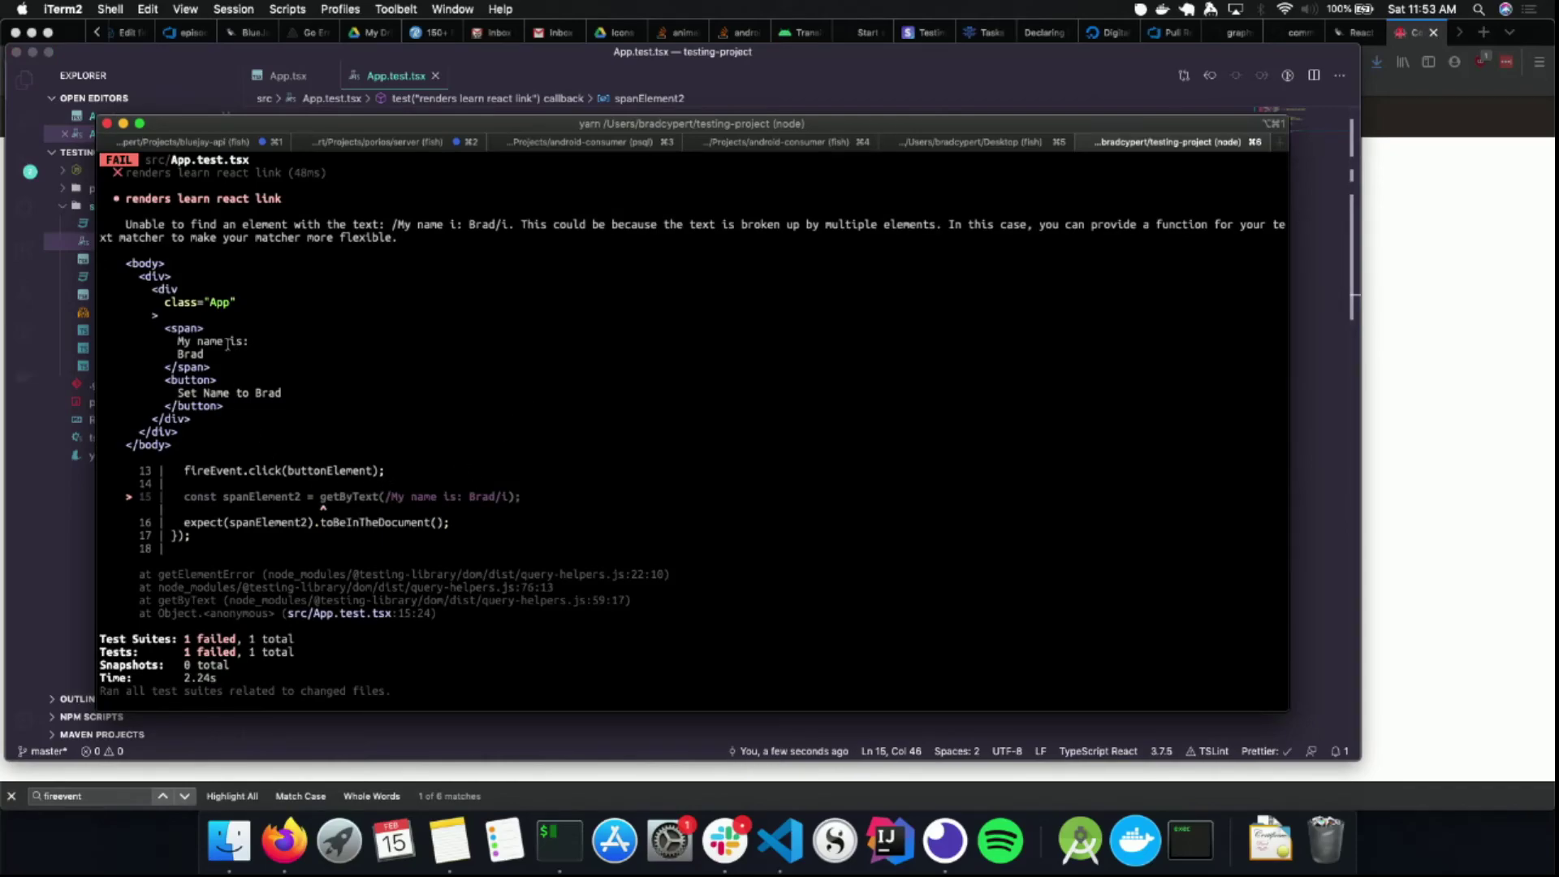
Select the span's rendered 'My name is: Brad' text in the failing Jest output
left_click_drag(184, 341, 203, 355)
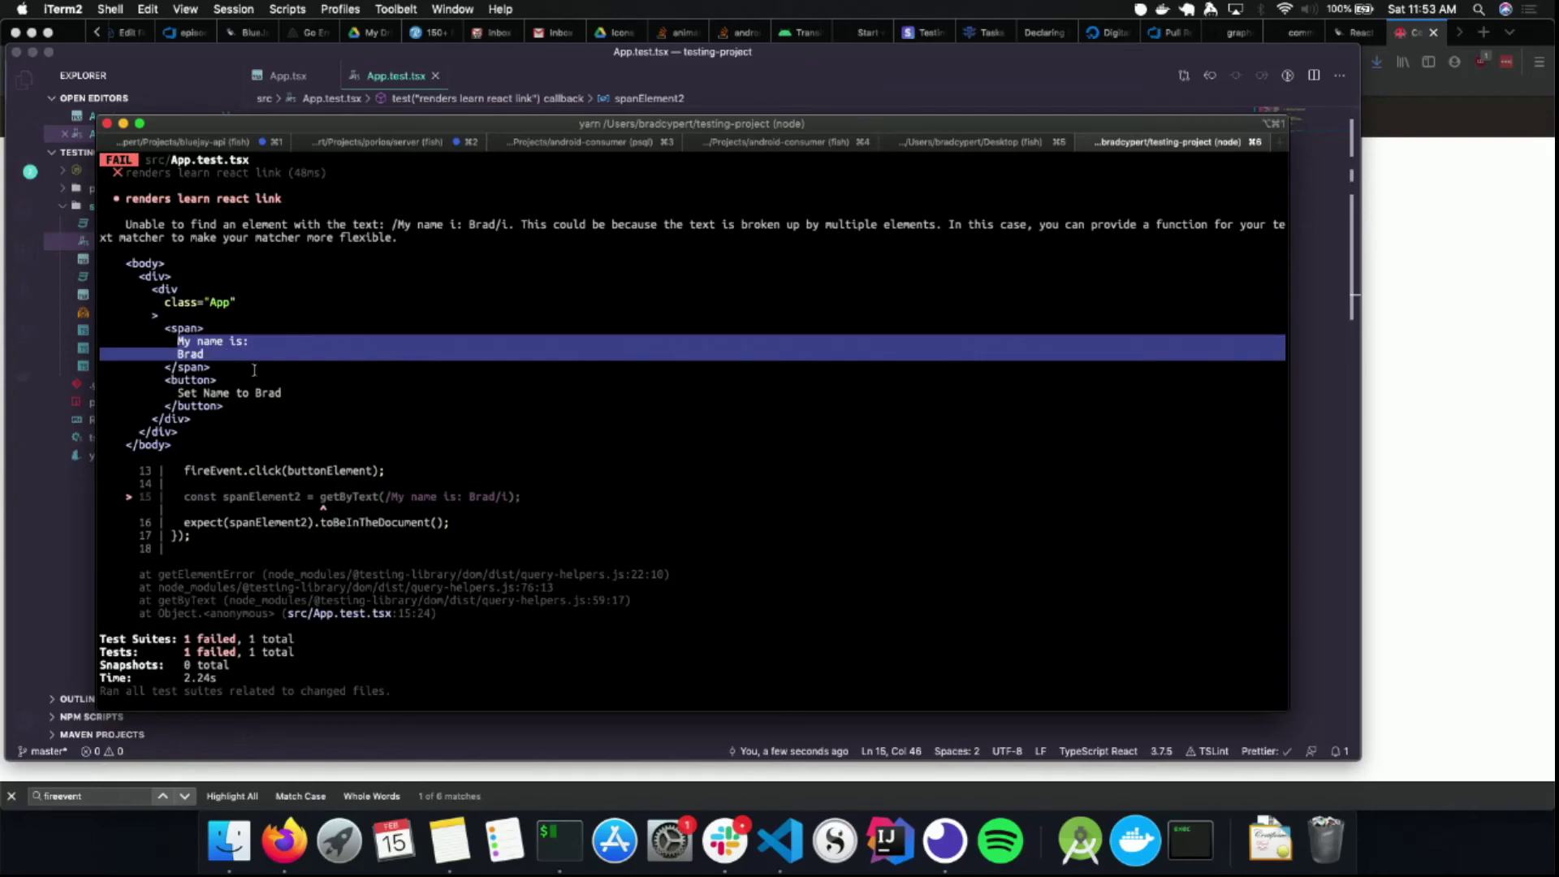
mouse_move(306, 275)
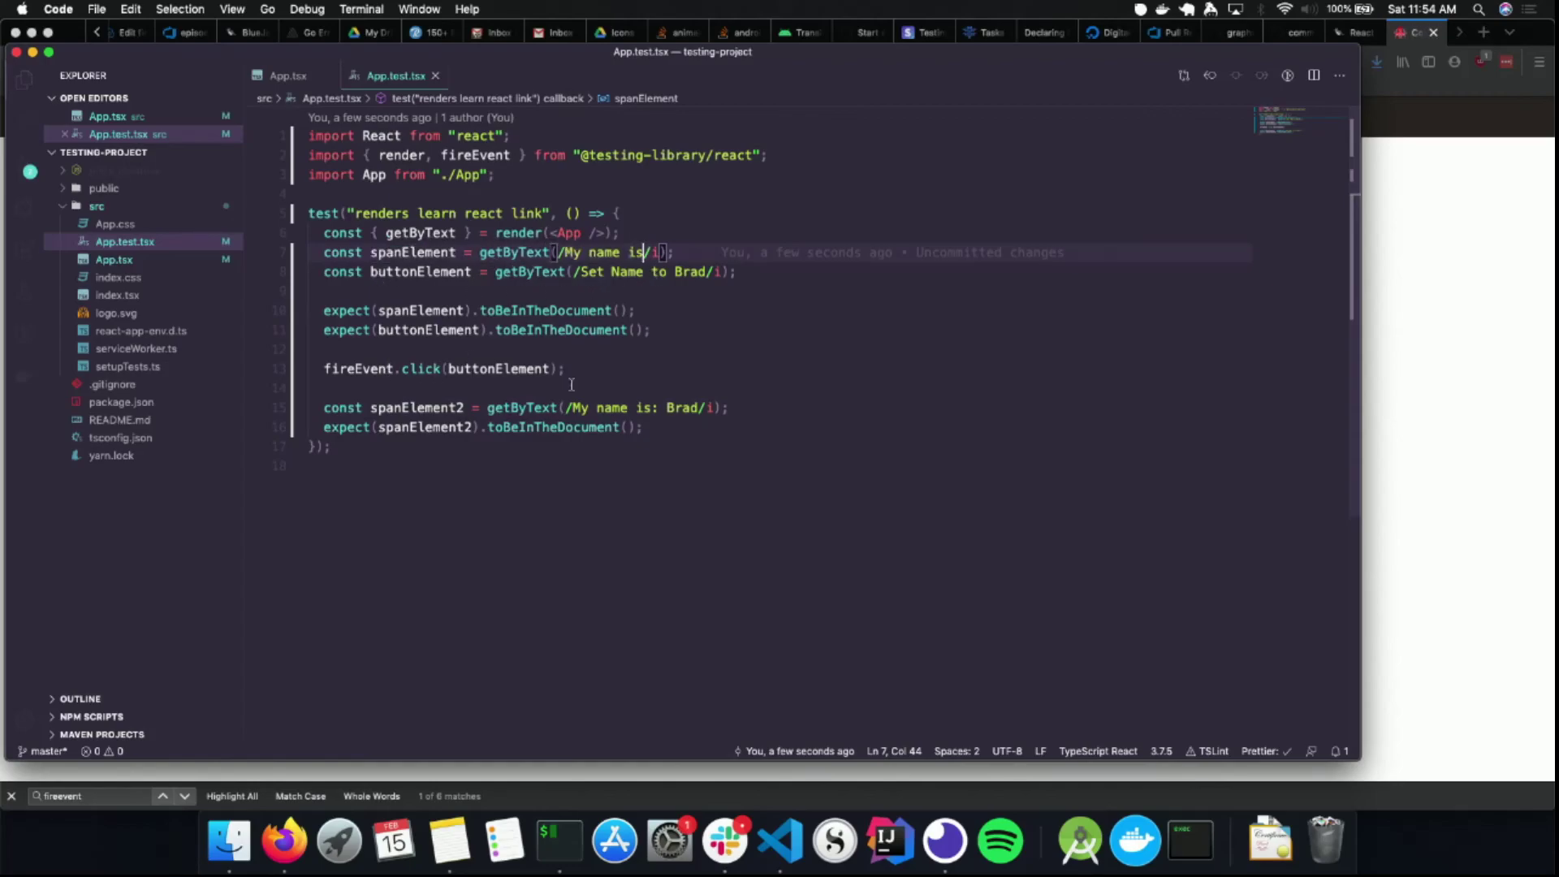
mouse_move(632, 414)
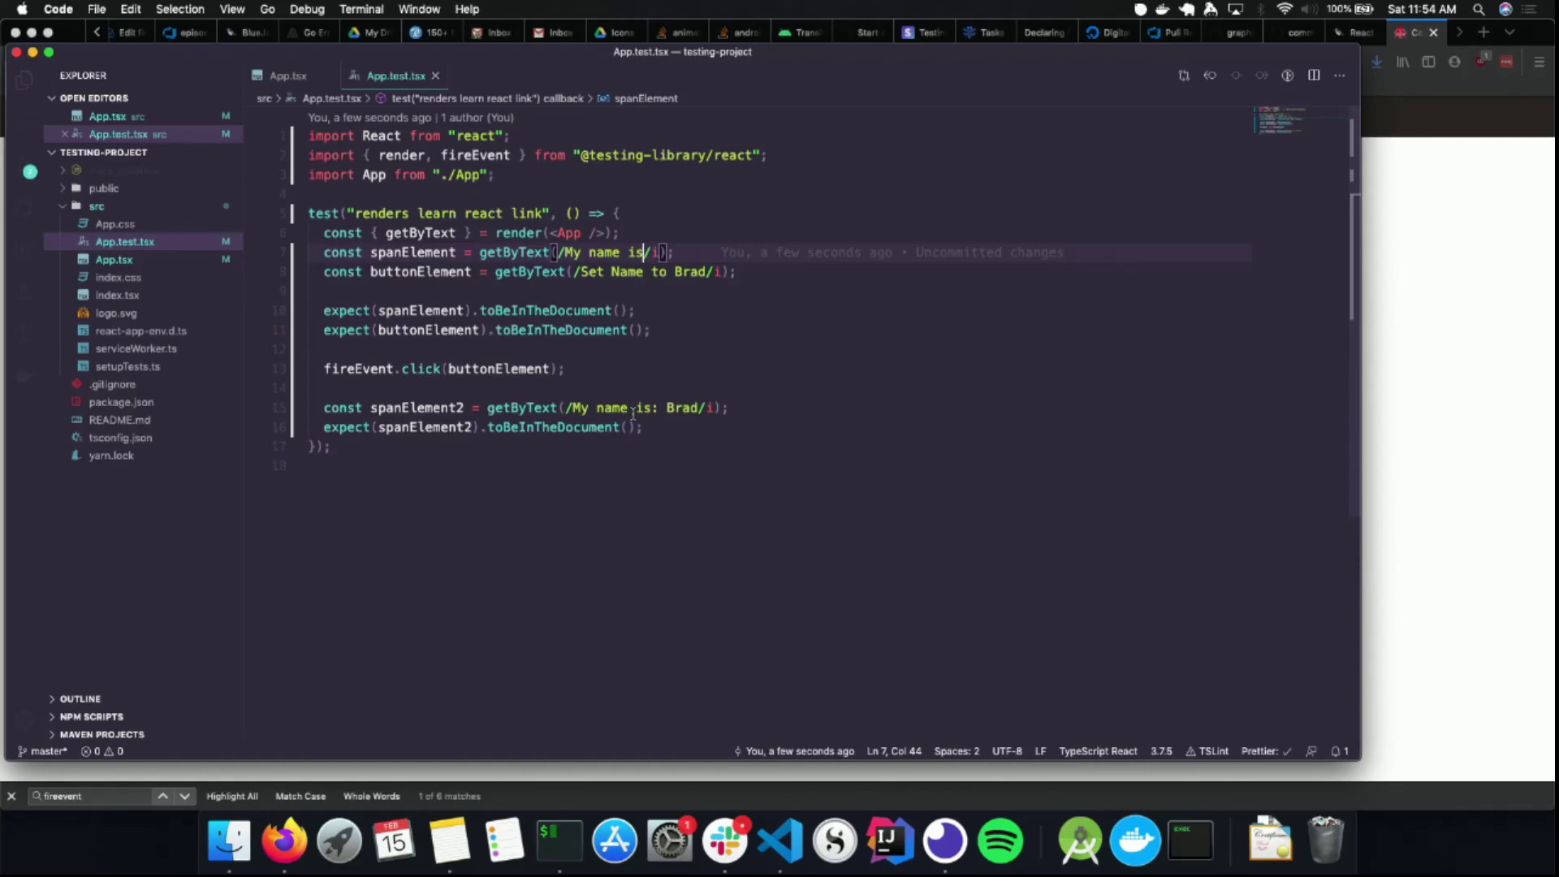